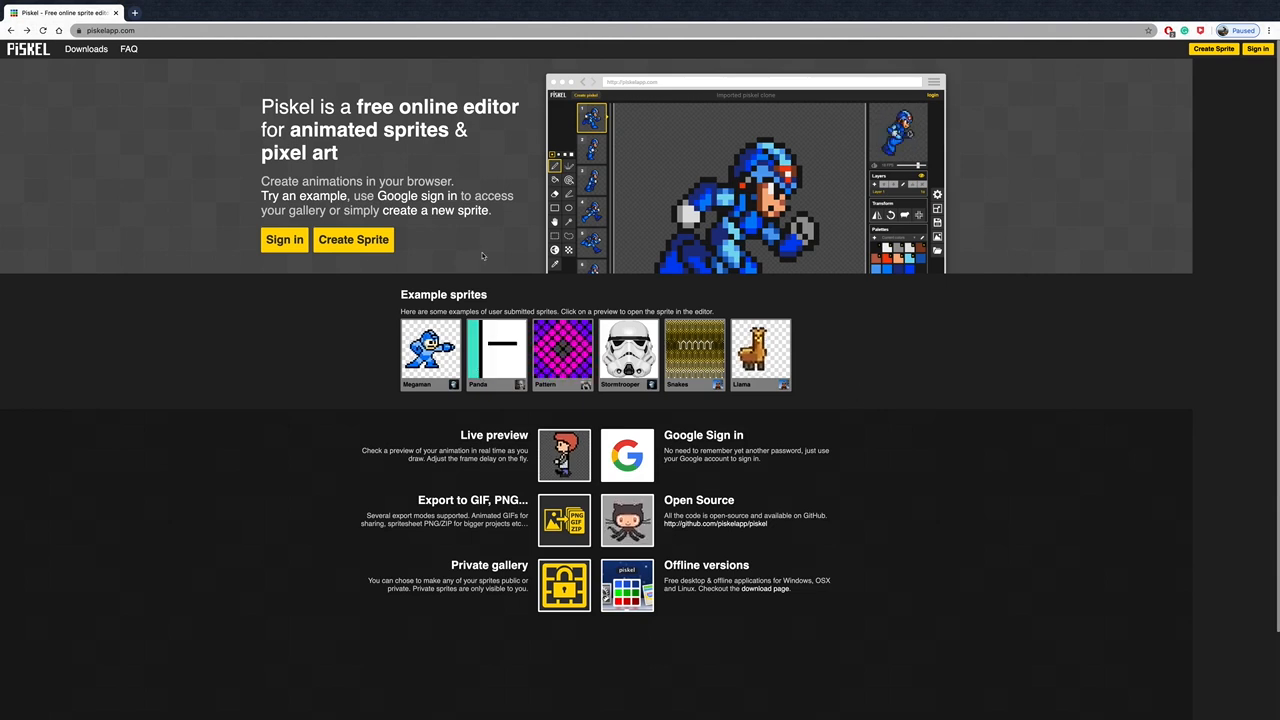
- Start a new blank sprite from the Piskel welcome page
click(353, 239)
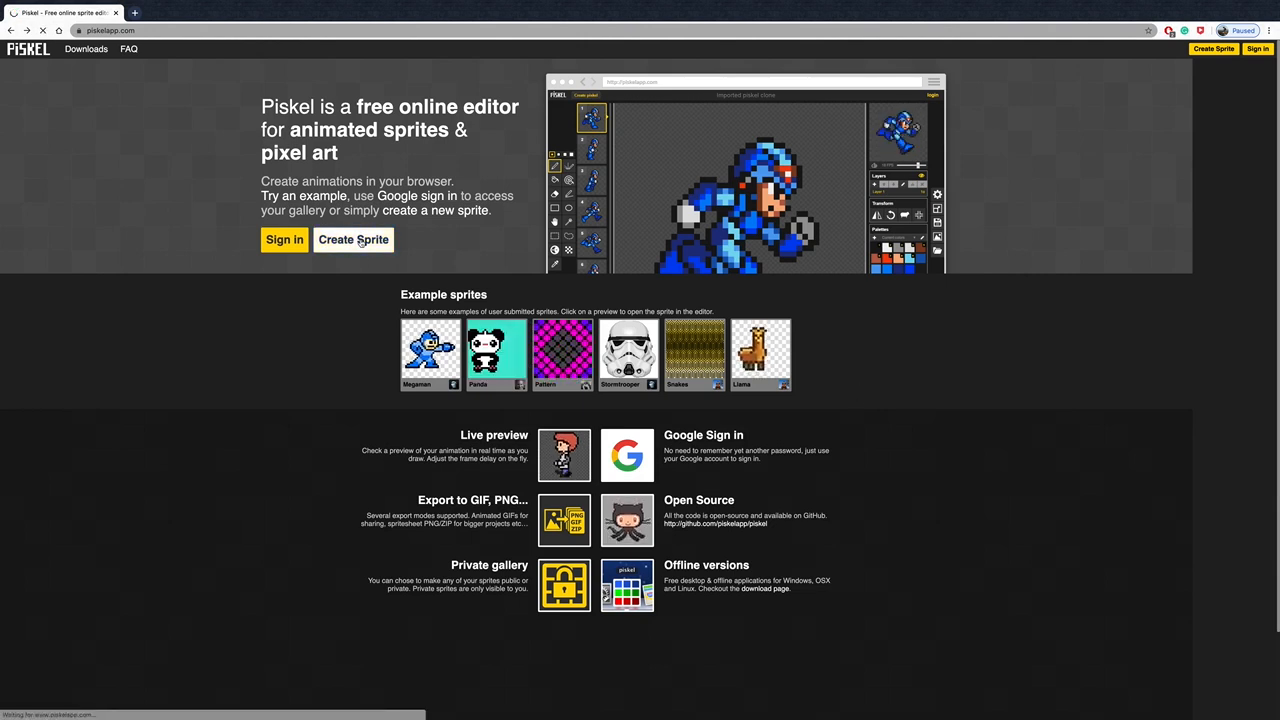
click(353, 239)
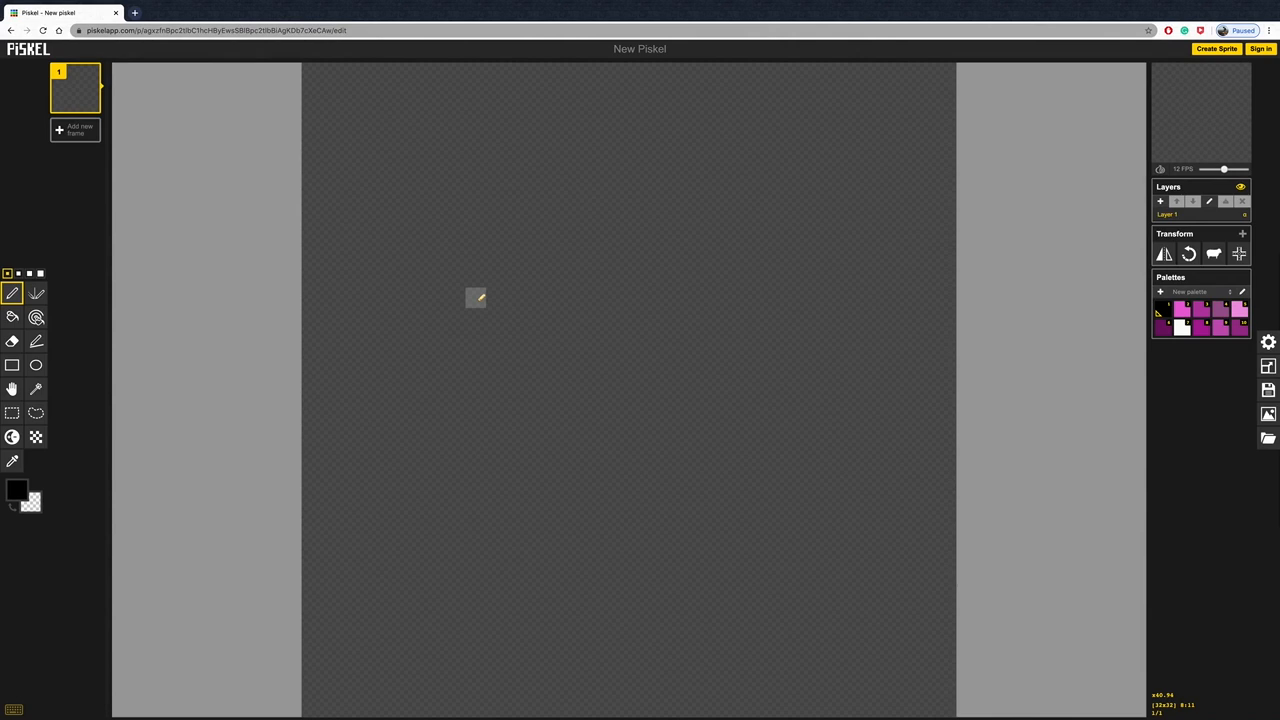
mouse_move(37, 172)
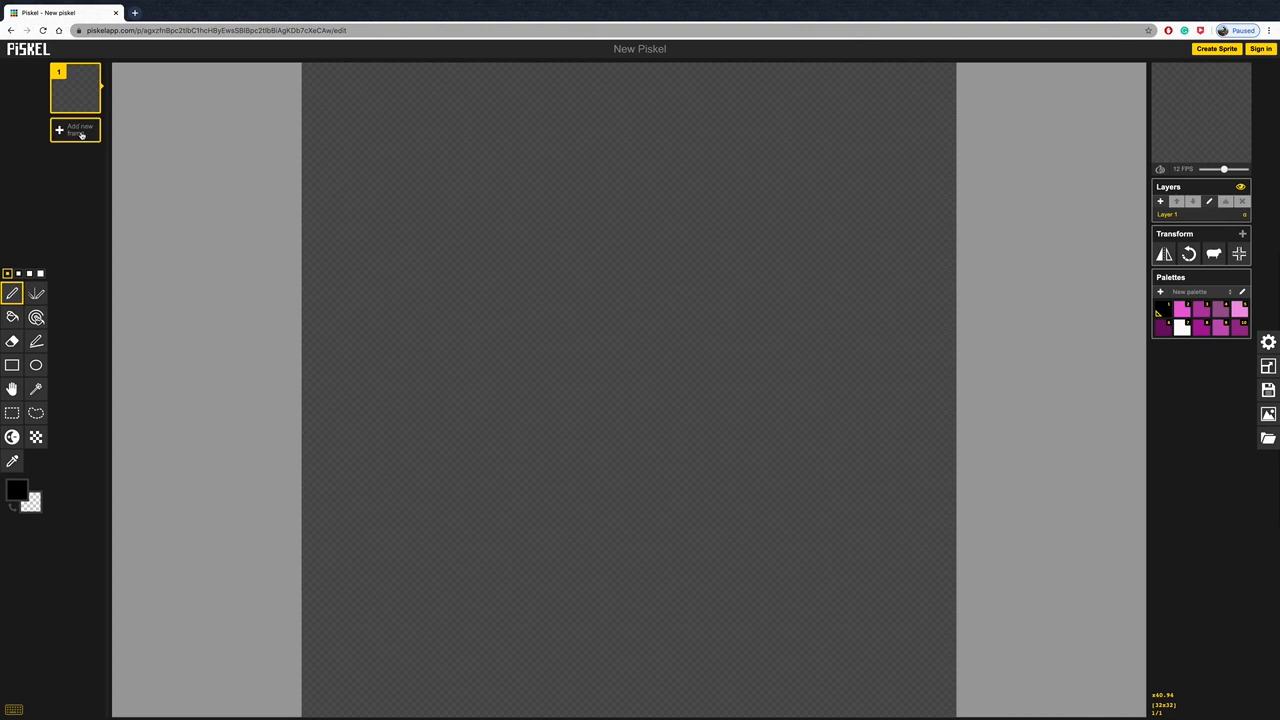
click(75, 130)
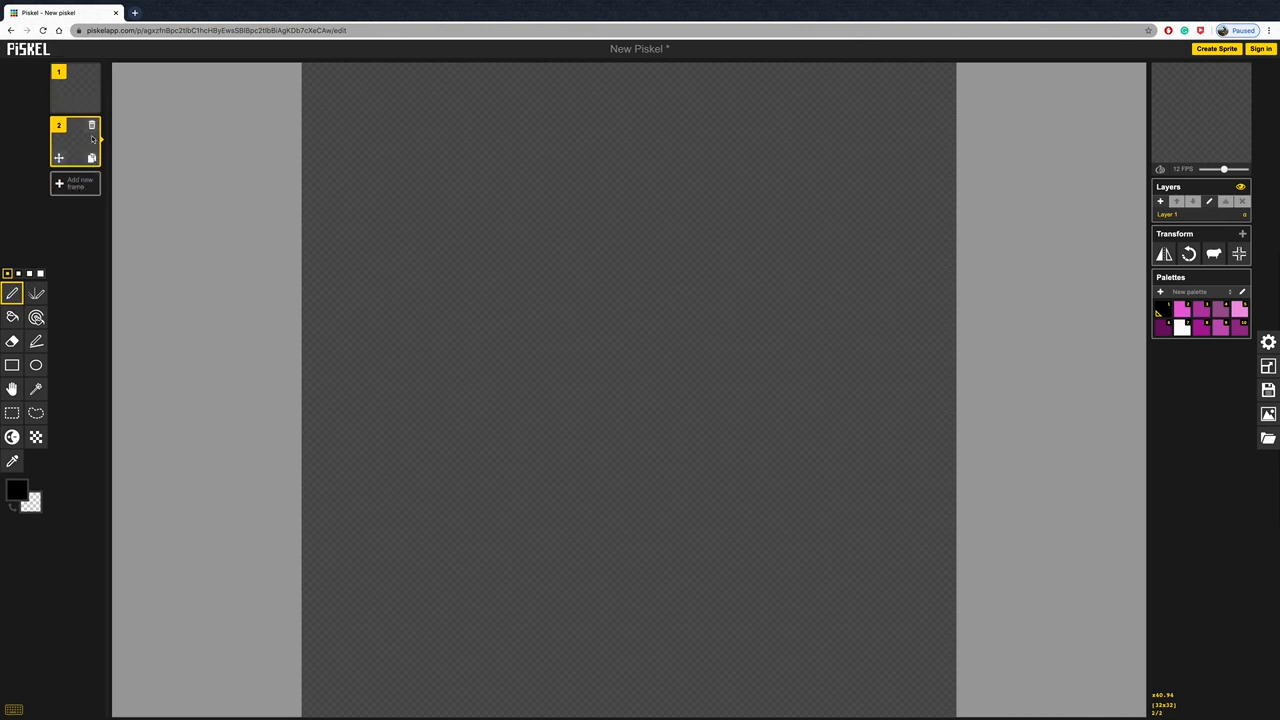
click(91, 125)
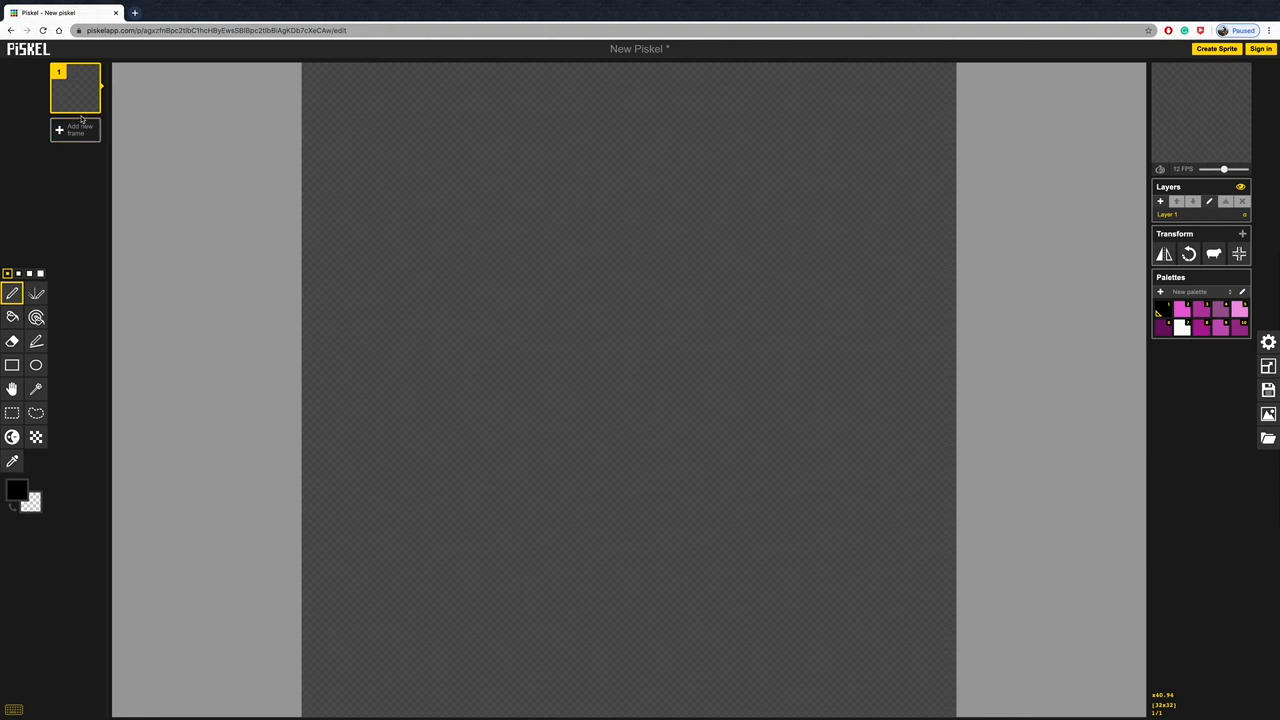
mouse_move(62, 199)
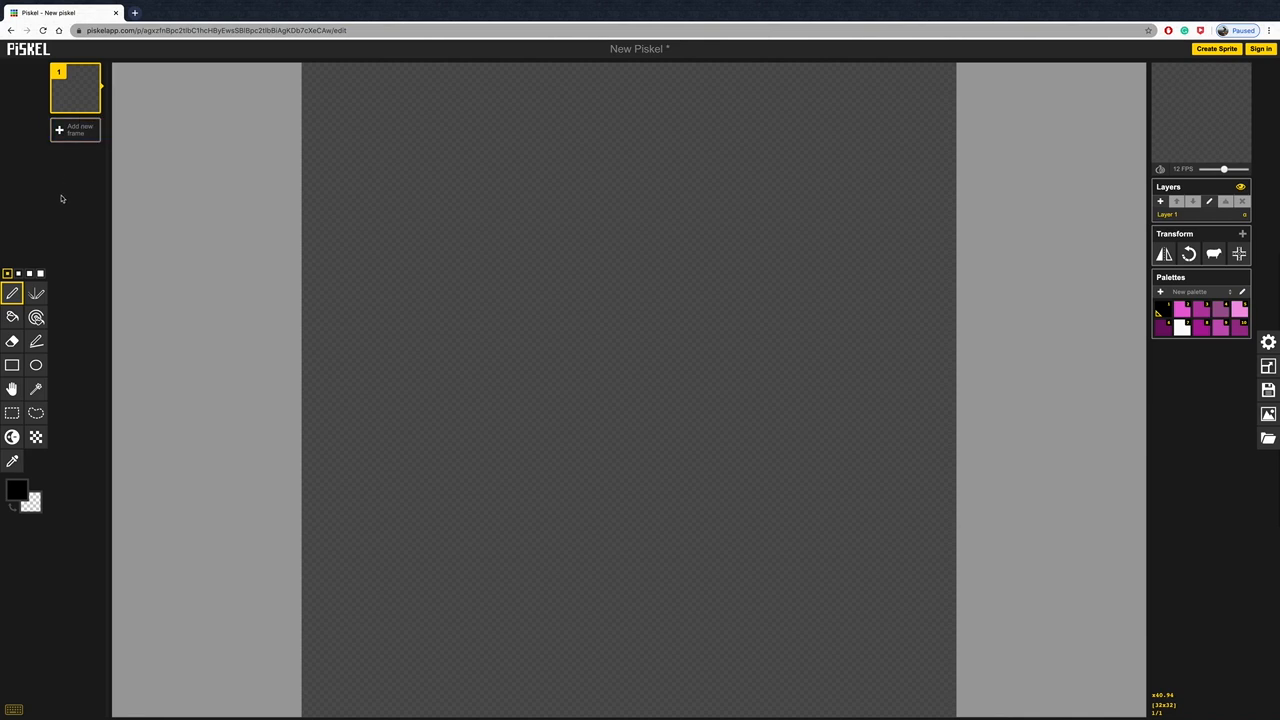
mouse_move(30, 273)
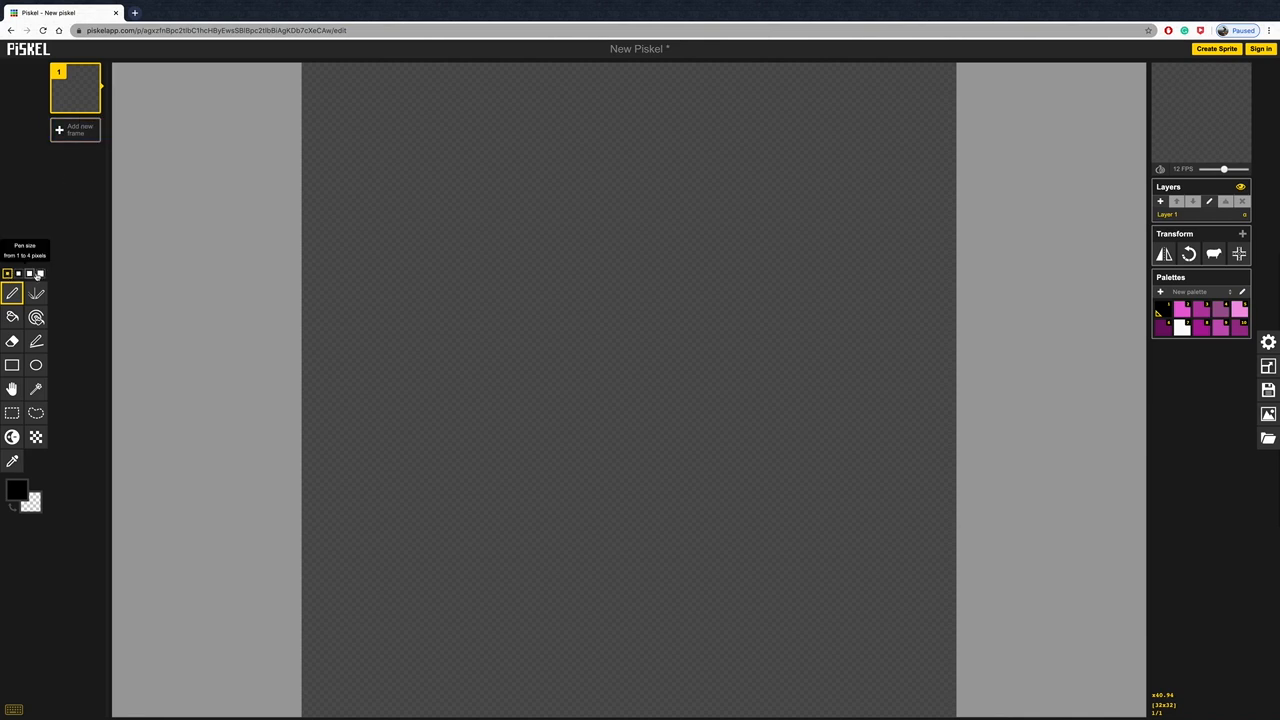
mouse_move(103, 504)
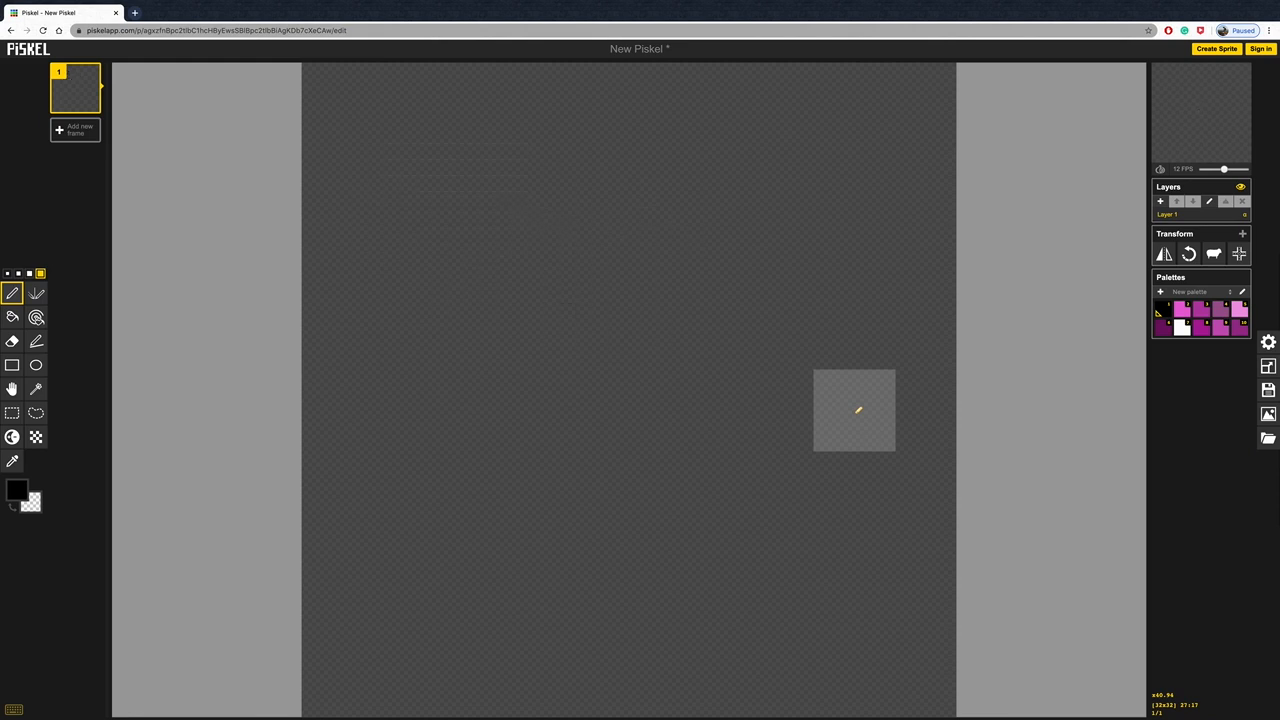
mouse_move(13, 292)
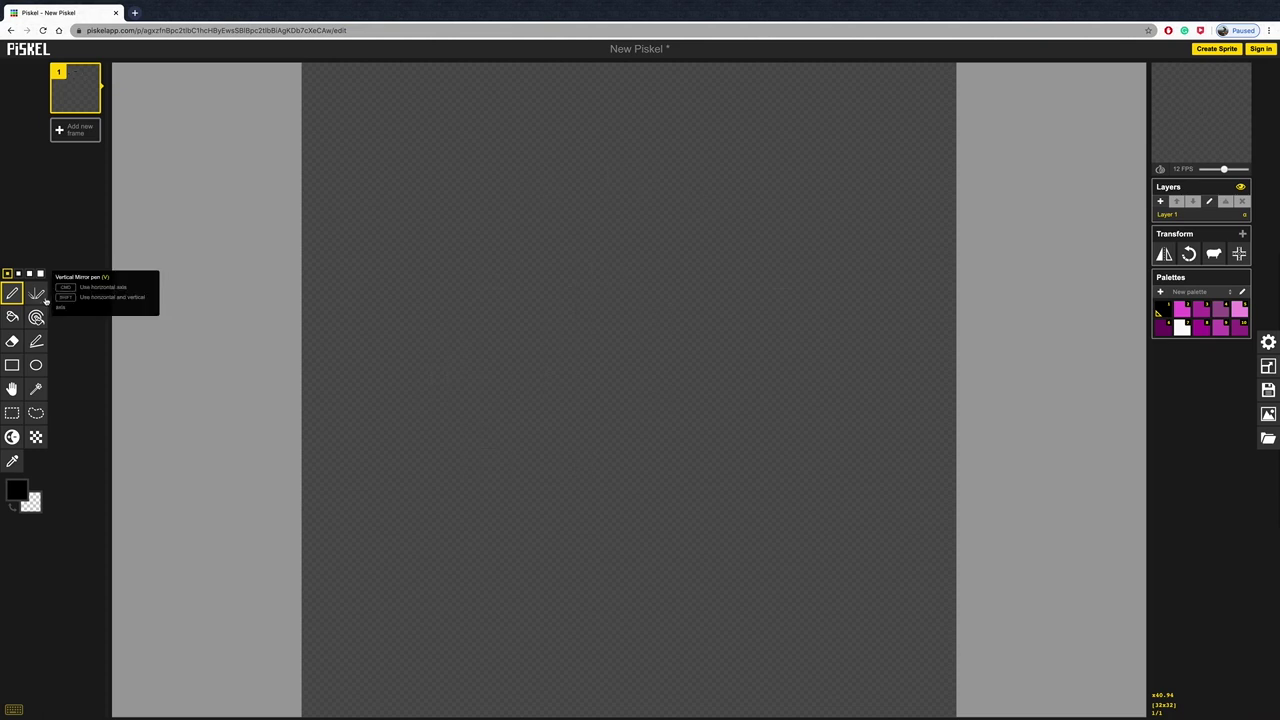
click(35, 292)
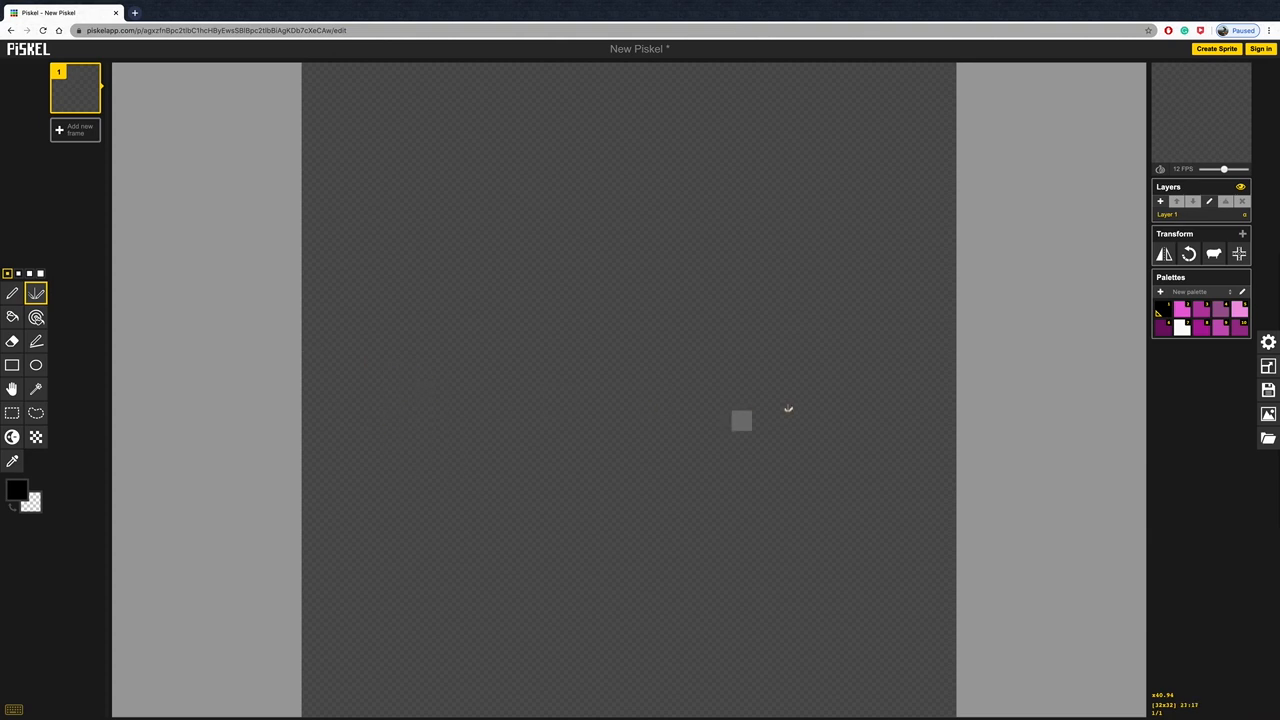
mouse_move(413, 421)
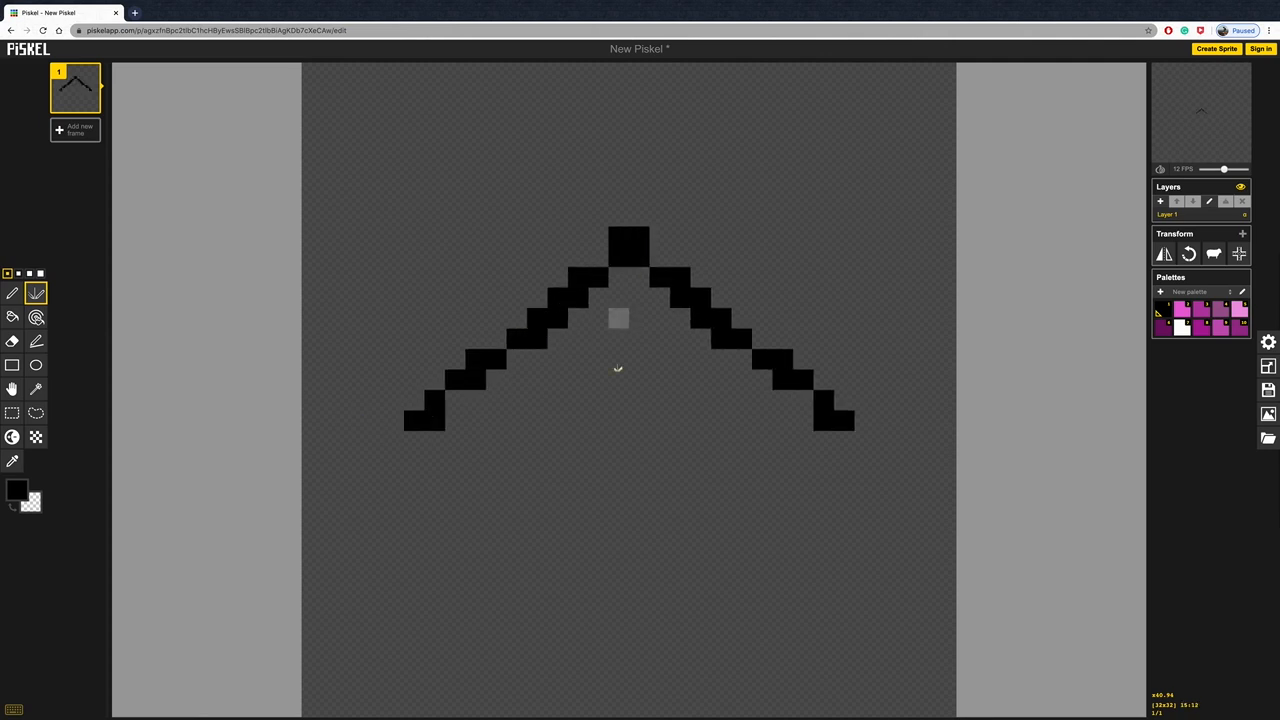
drag(410, 430, 850, 430)
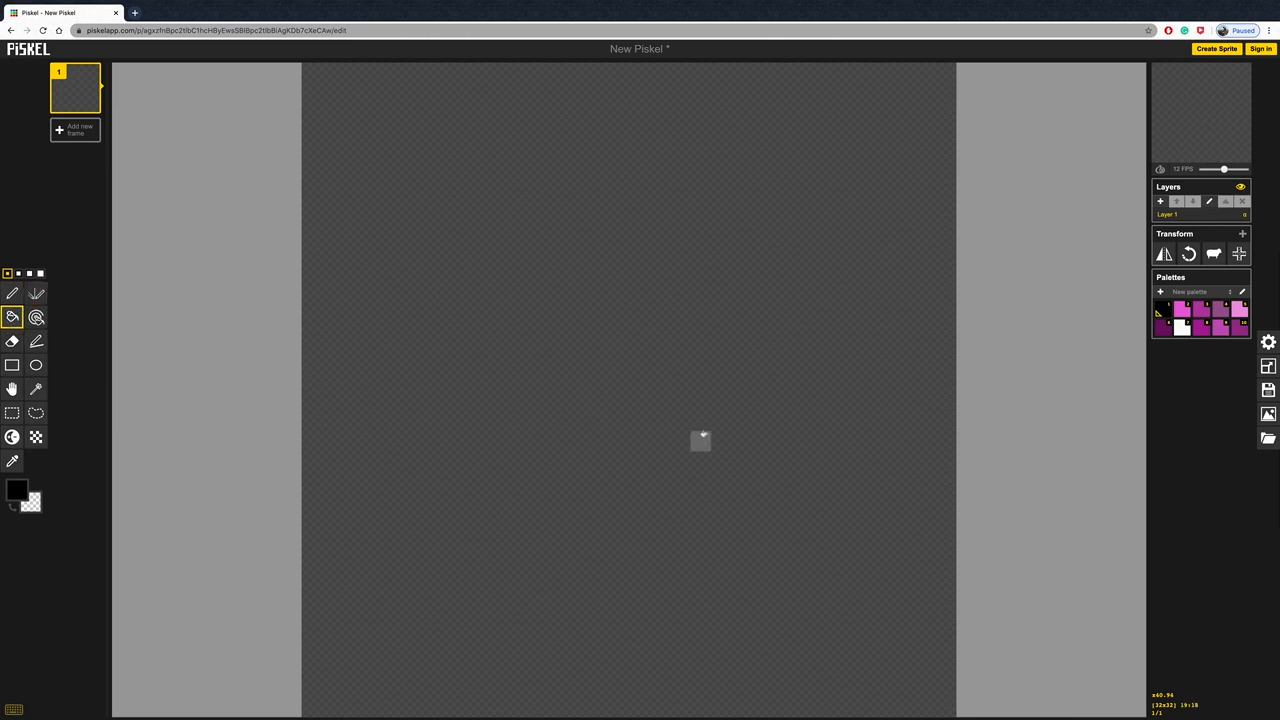
mouse_move(597, 318)
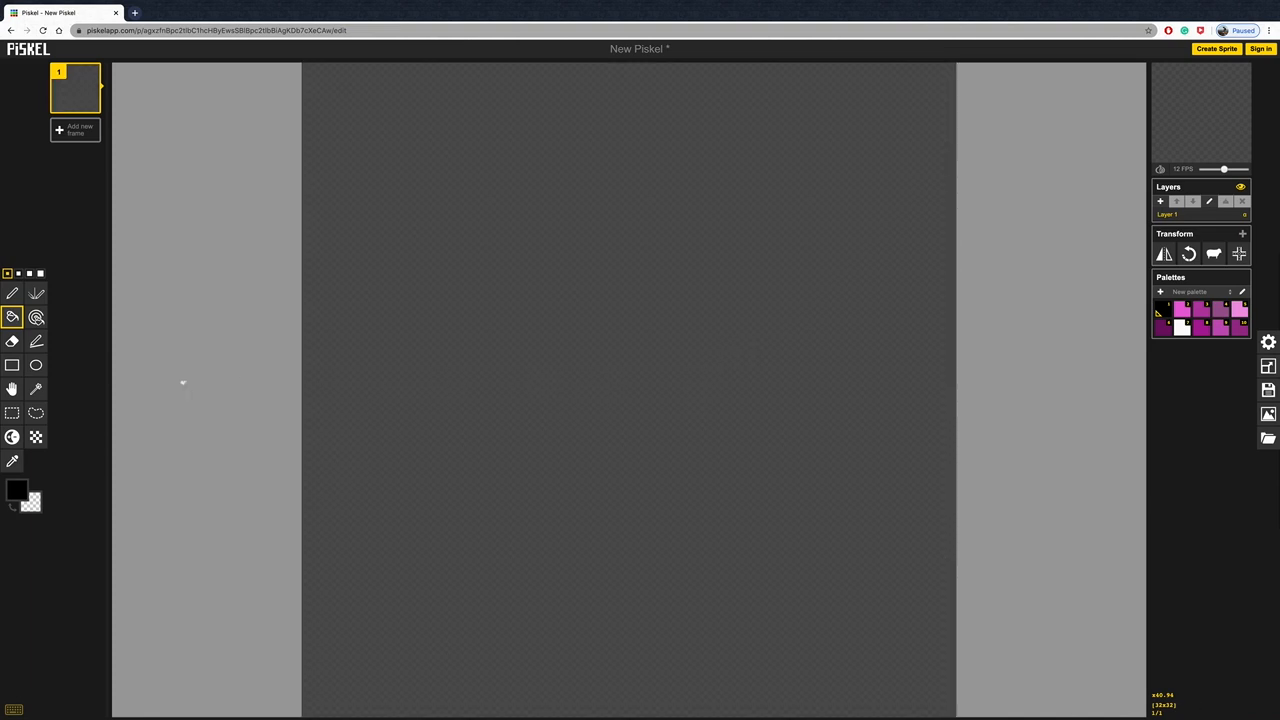
mouse_move(13, 317)
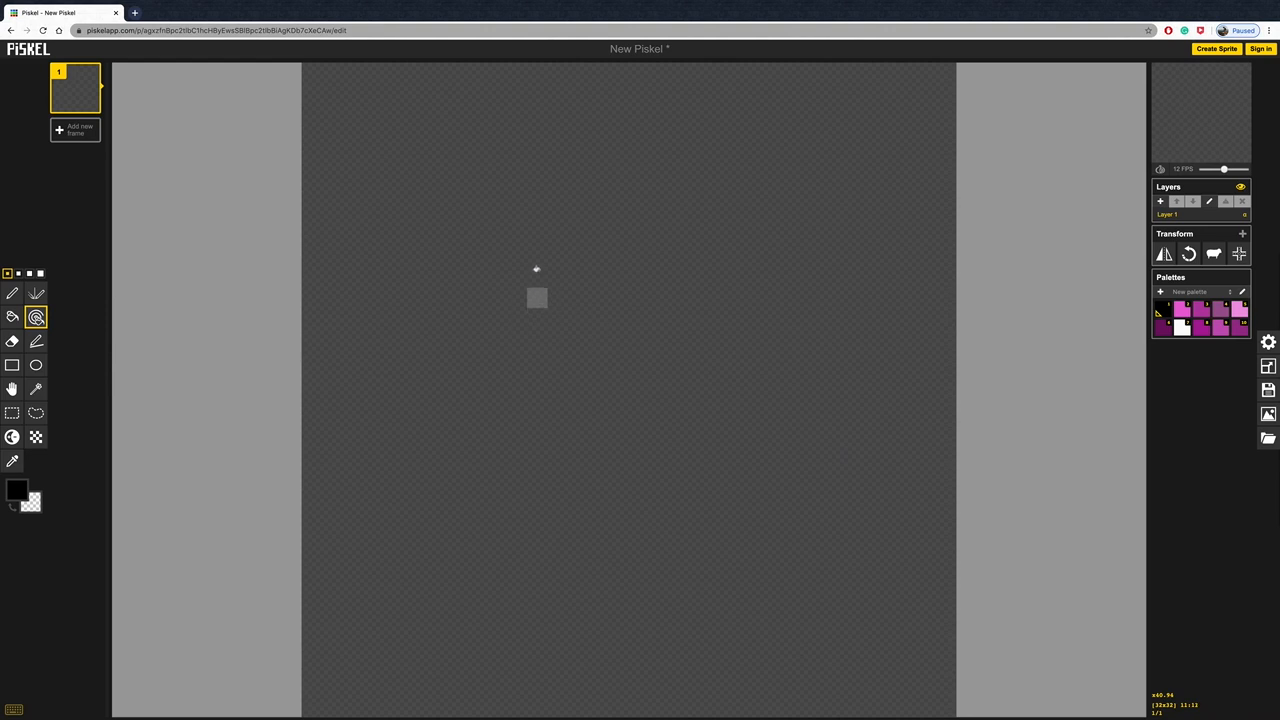
mouse_move(557, 257)
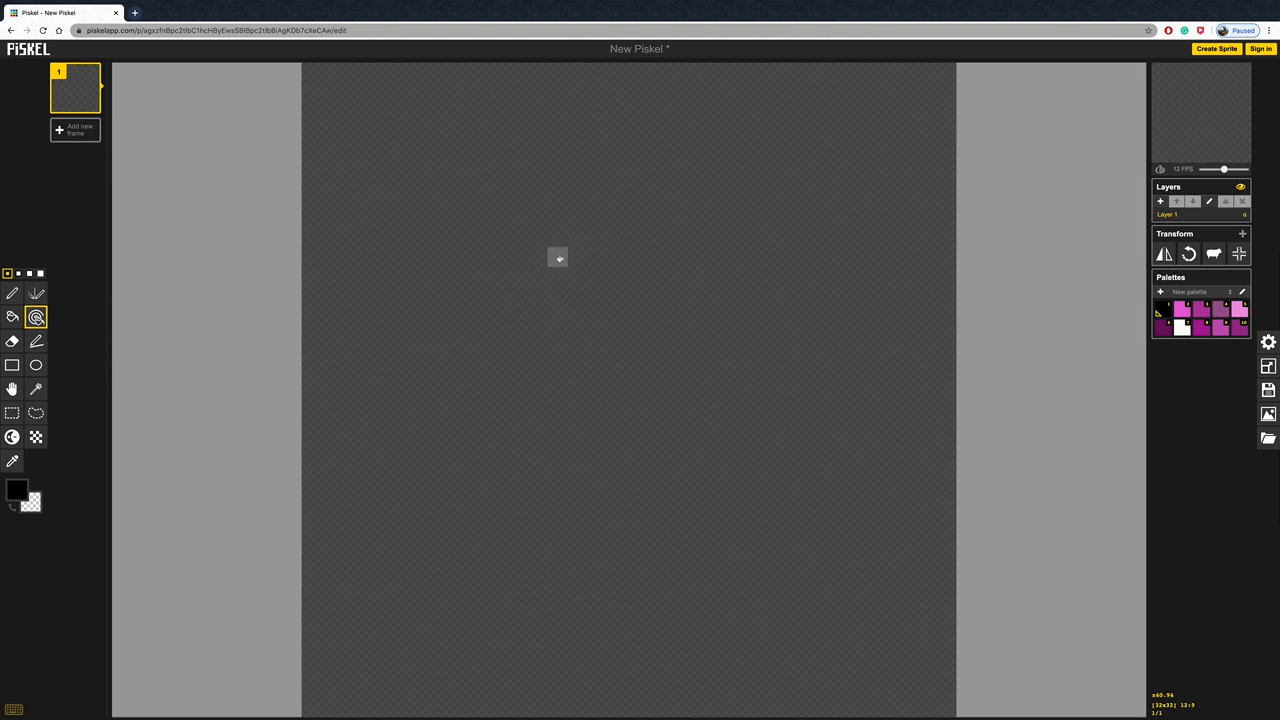
click(577, 256)
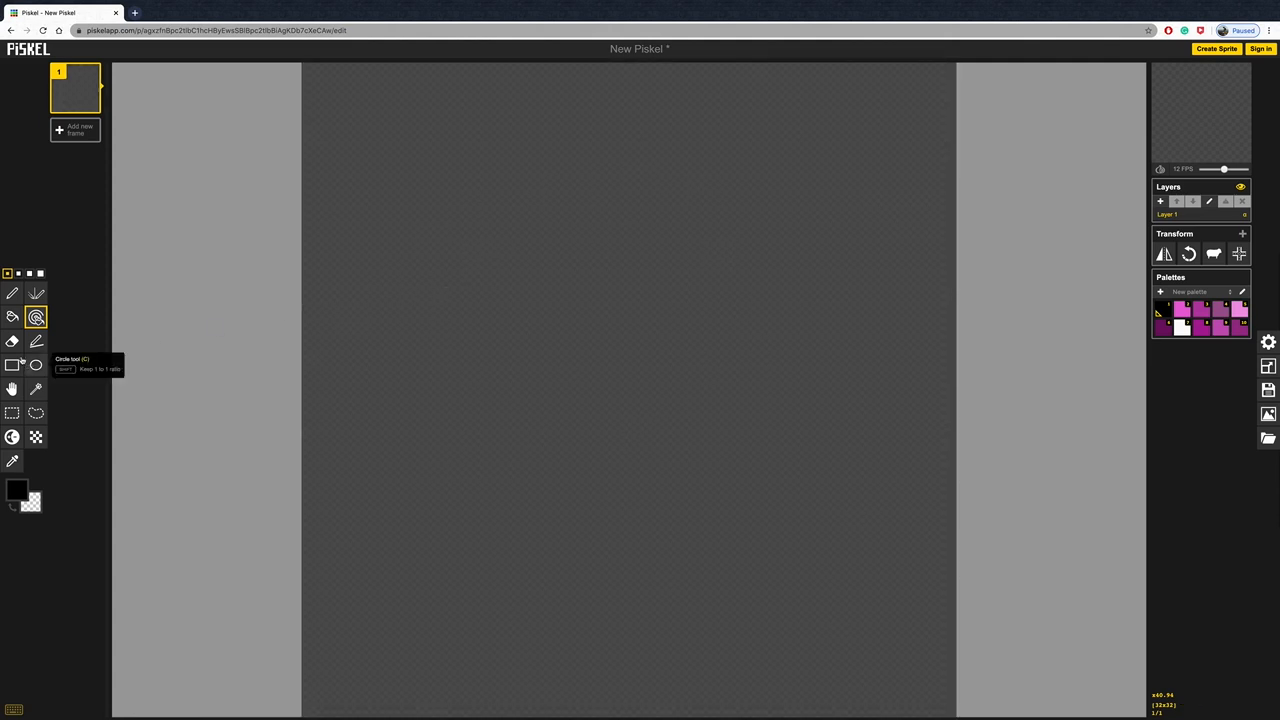
click(13, 293)
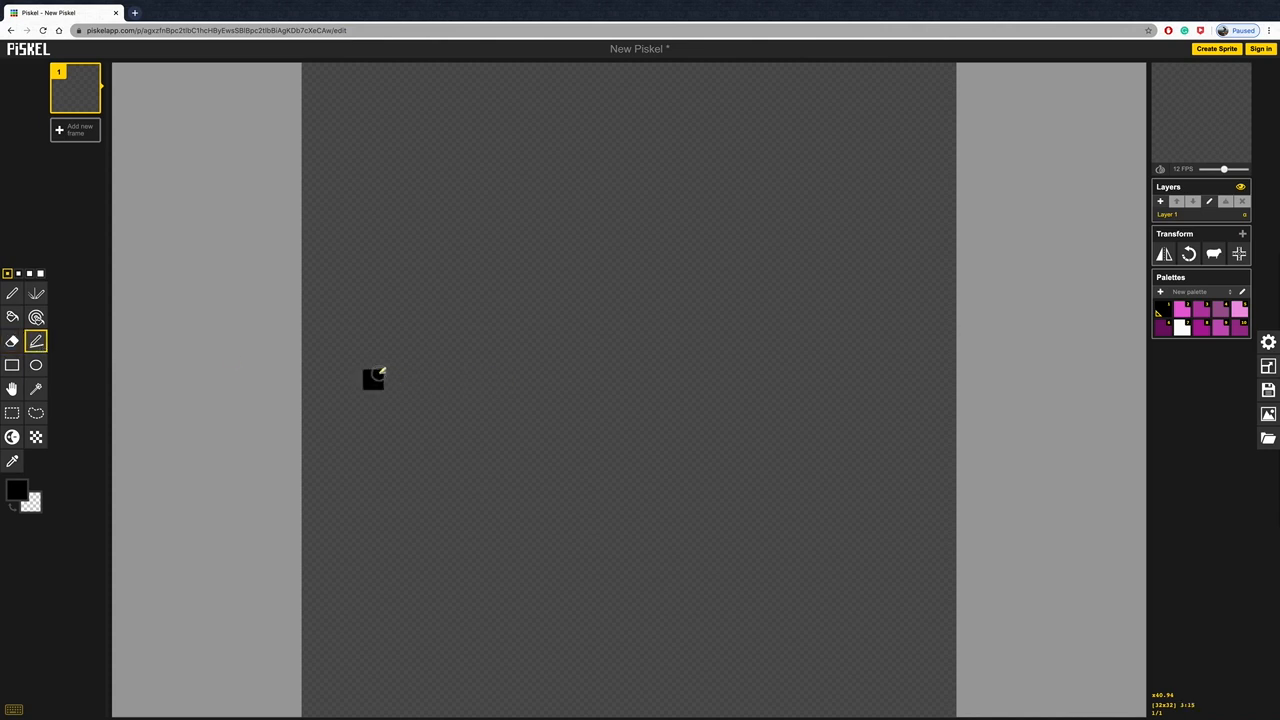
drag(373, 378, 863, 378)
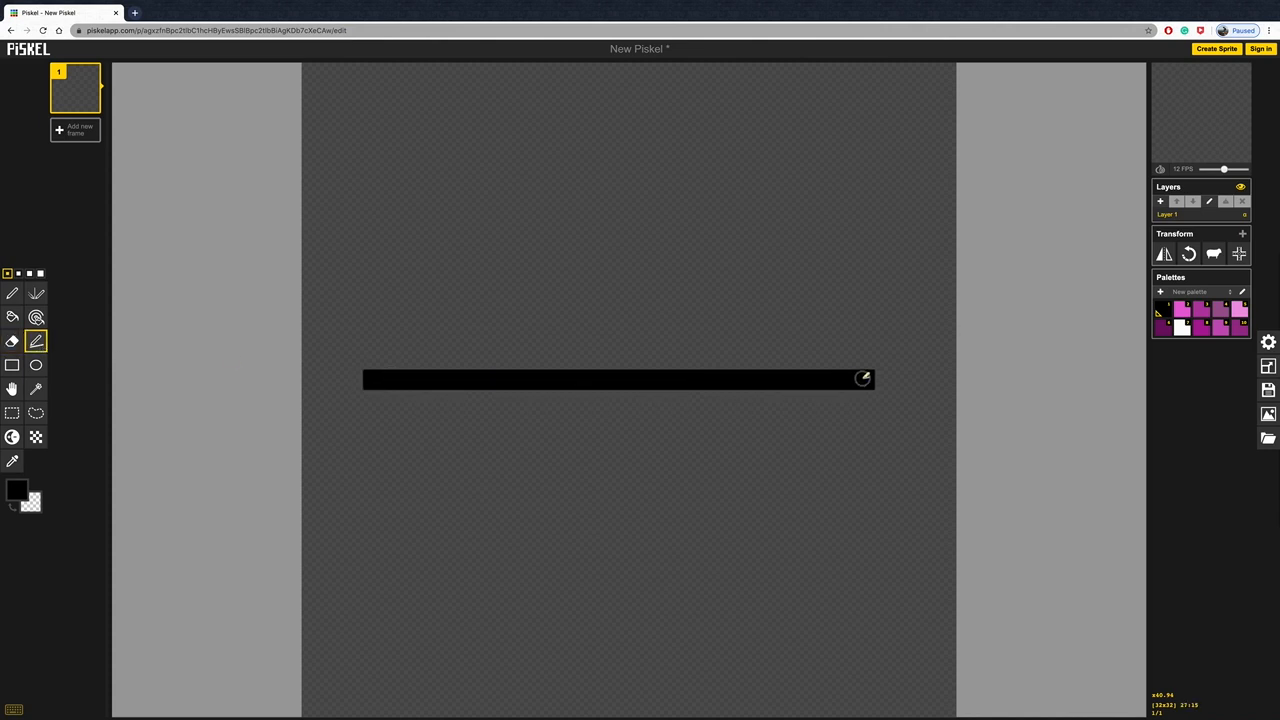
drag(370, 380, 560, 135)
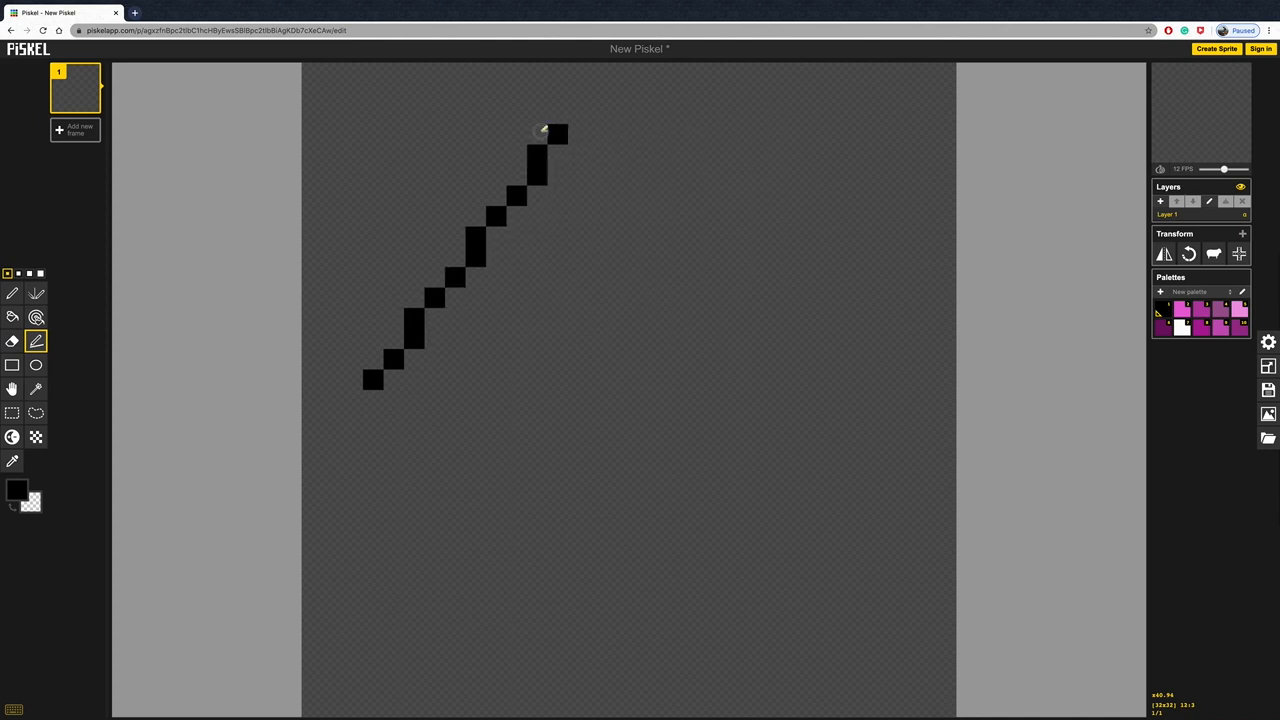
drag(545, 133, 890, 463)
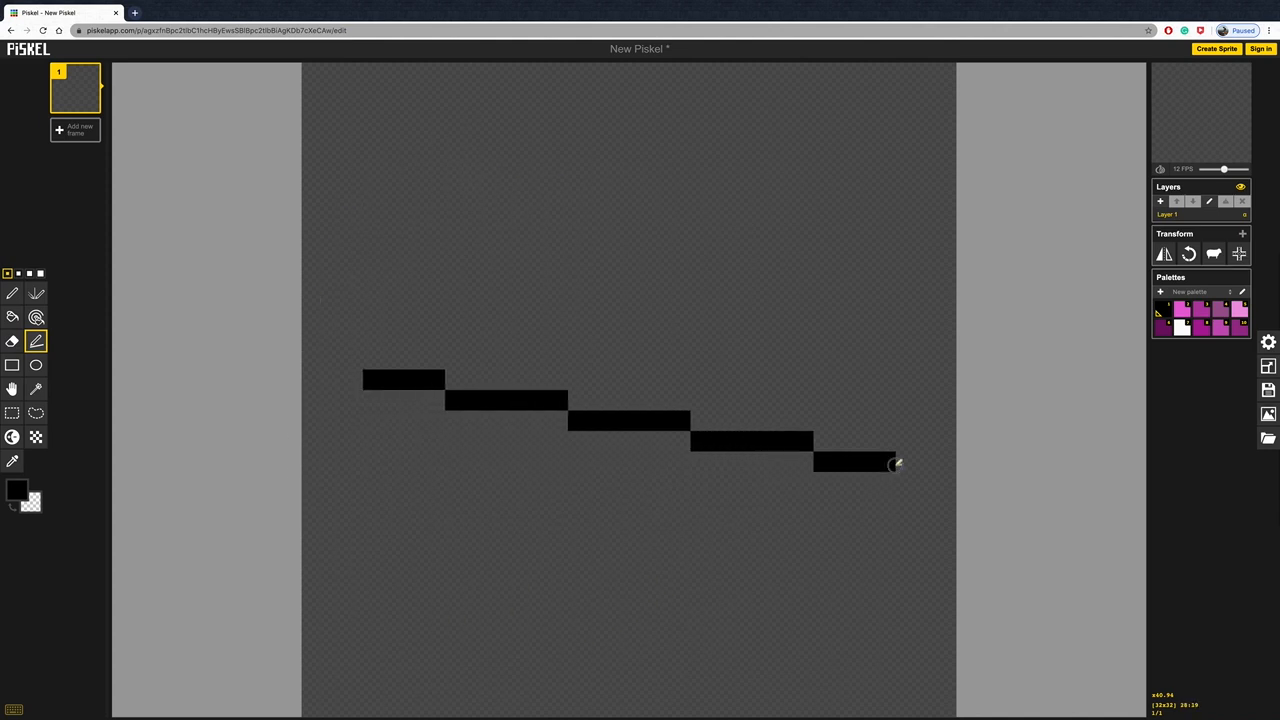
drag(896, 463, 362, 623)
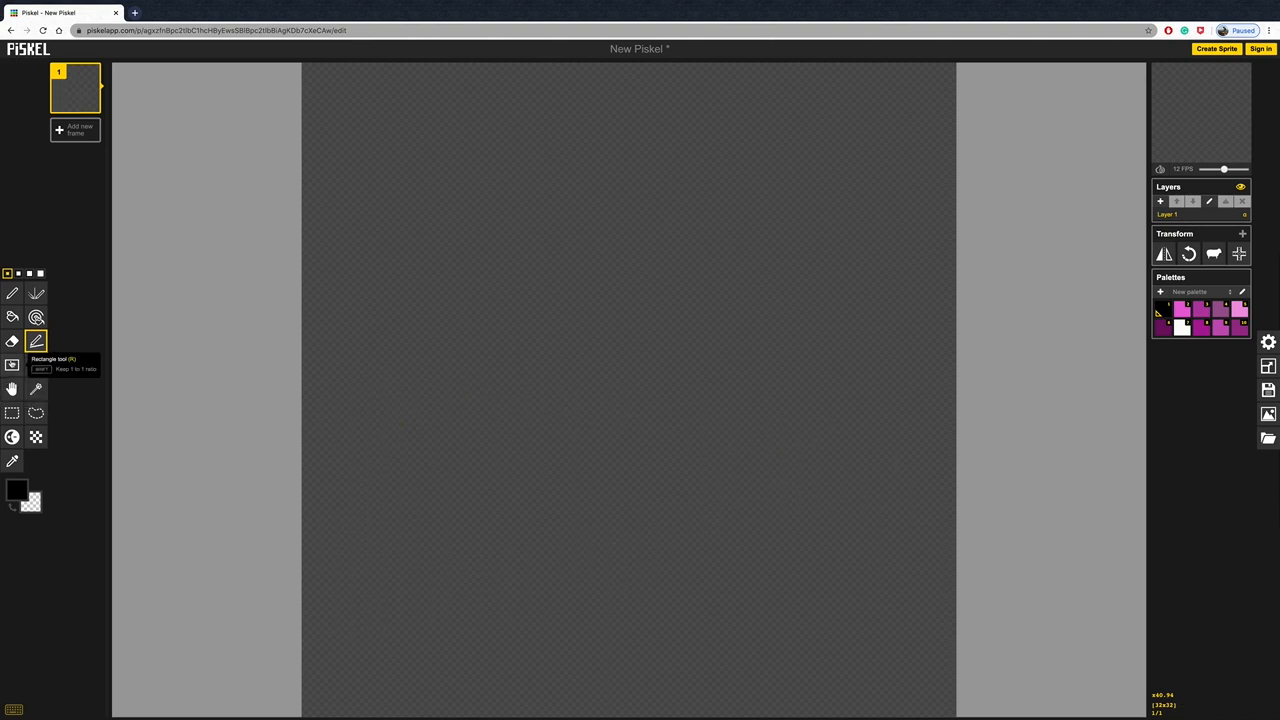
- Draw a large black square outline near the canvas centre with the Rectangle tool
click(13, 365)
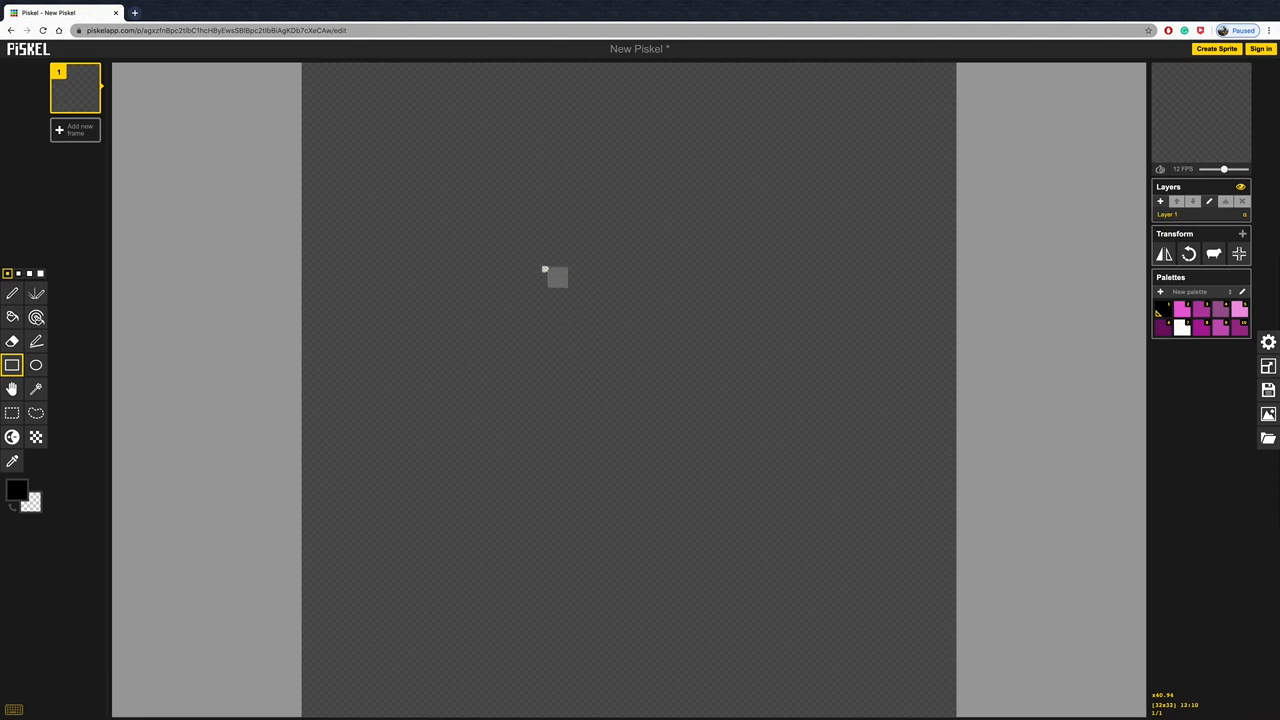
drag(545, 270, 562, 600)
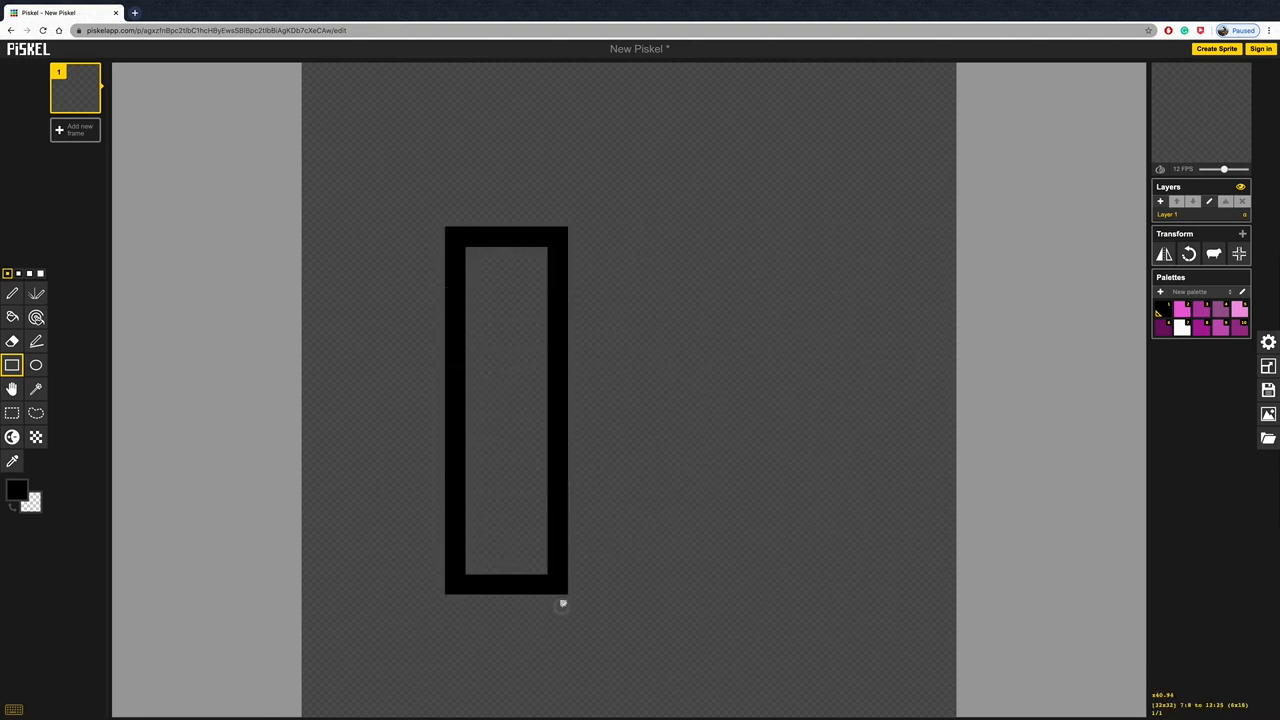
drag(563, 604, 650, 518)
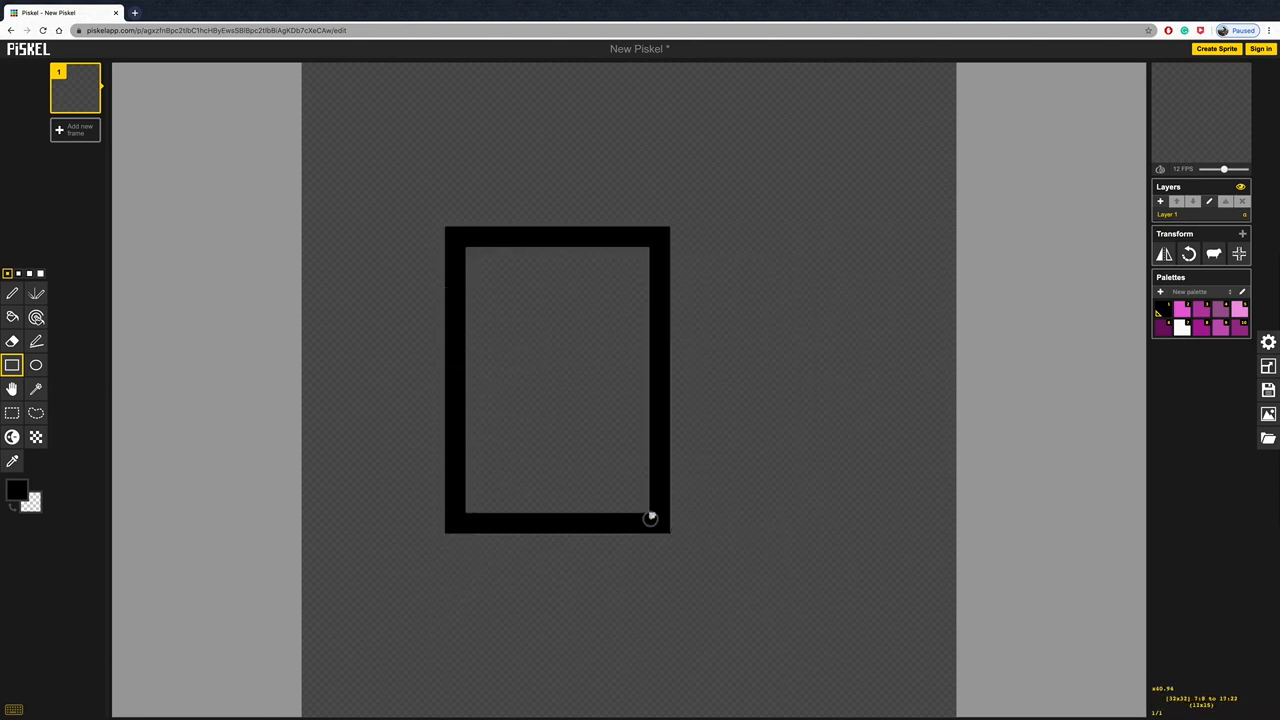
drag(650, 518, 610, 421)
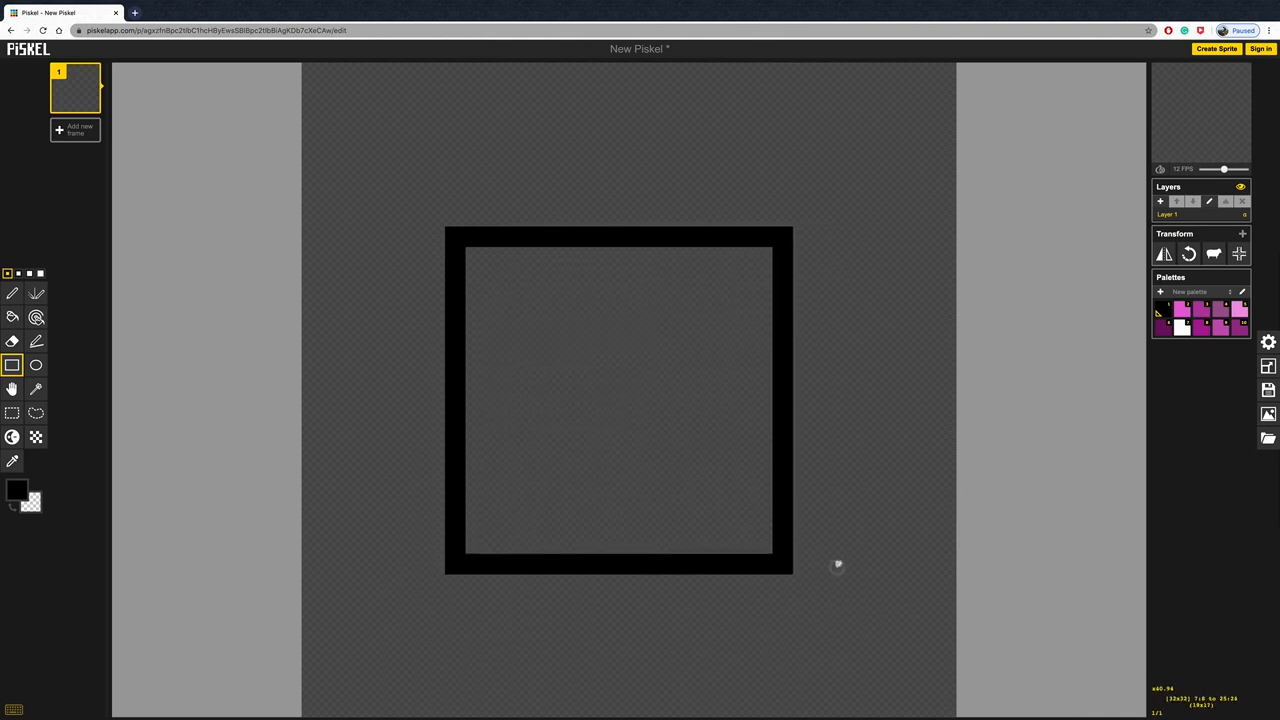
mouse_move(35, 365)
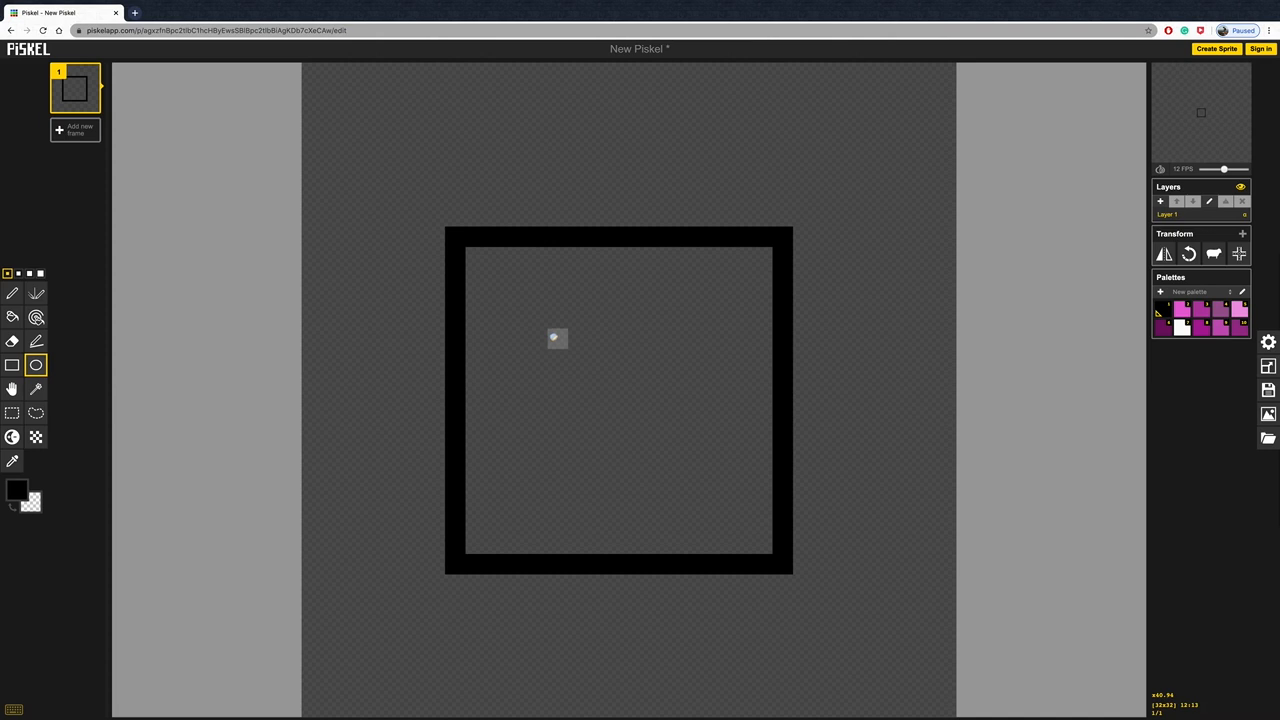
- Draw a black circle outline inside the square, then drag with the Move tool
drag(556, 338, 700, 471)
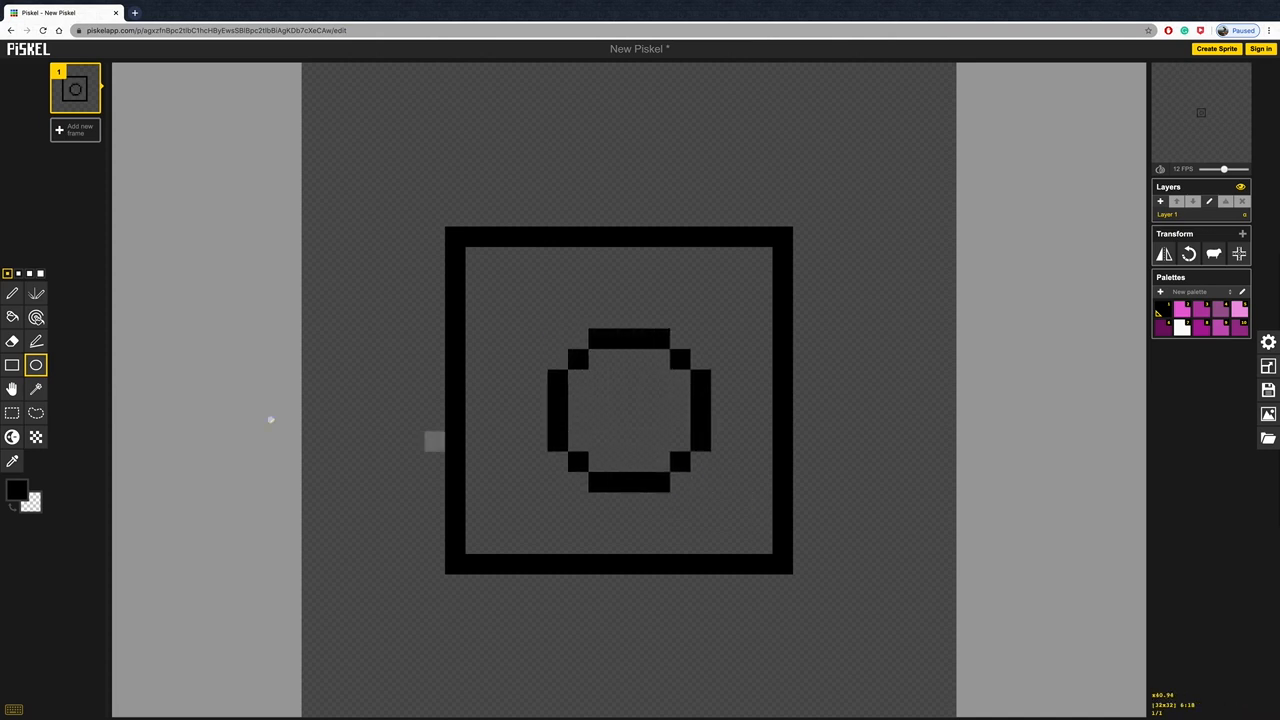
click(12, 389)
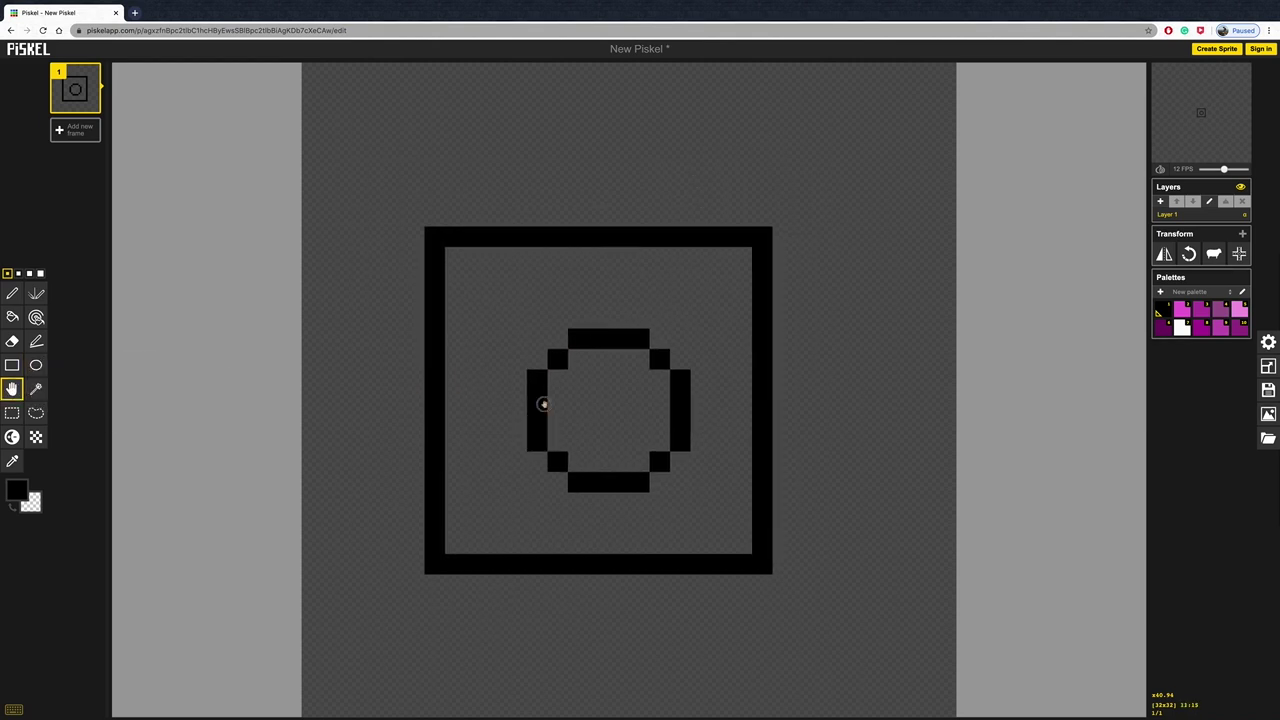
drag(544, 404, 93, 426)
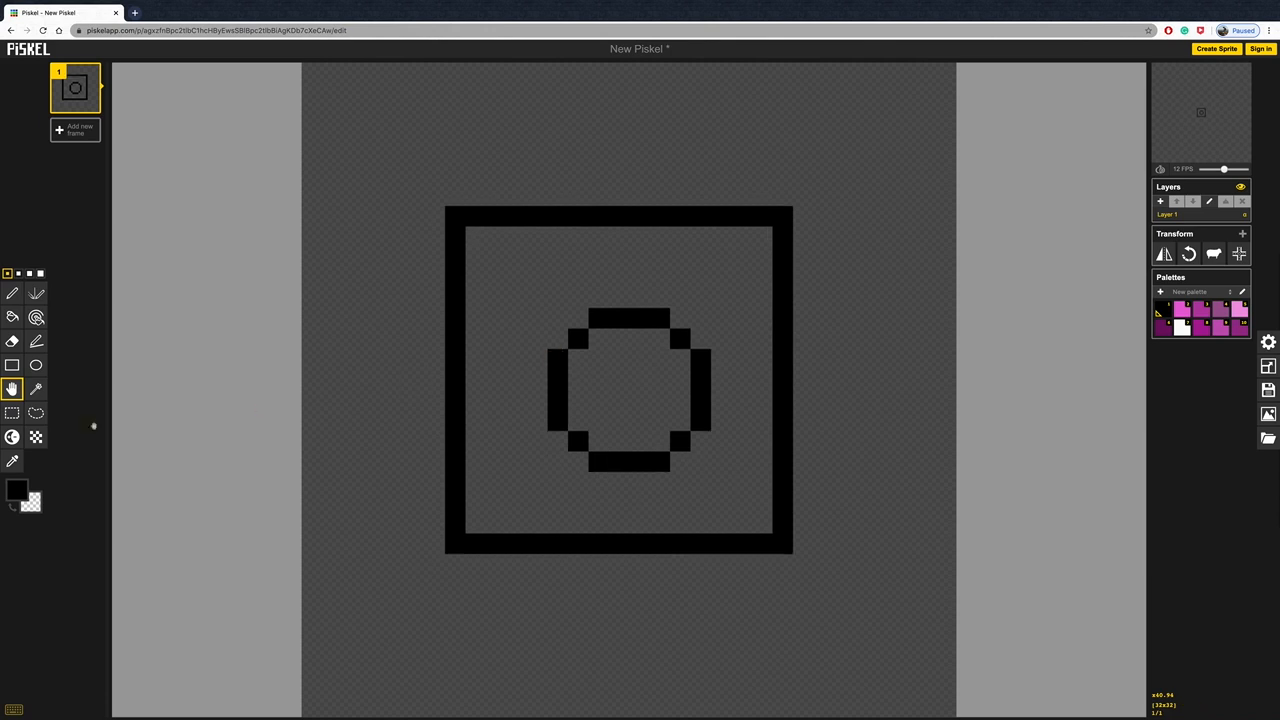
- Try the Shape Selection and Pen tools, swapping the two current colours
click(35, 389)
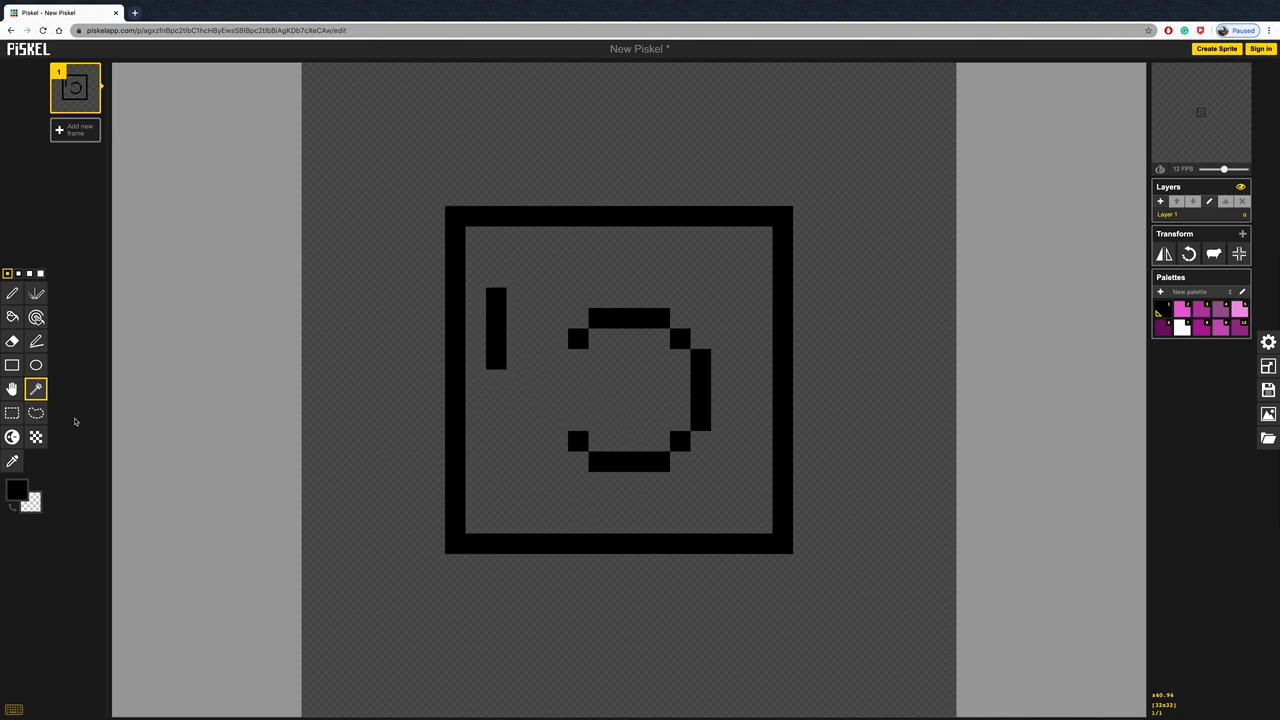
mouse_move(13, 411)
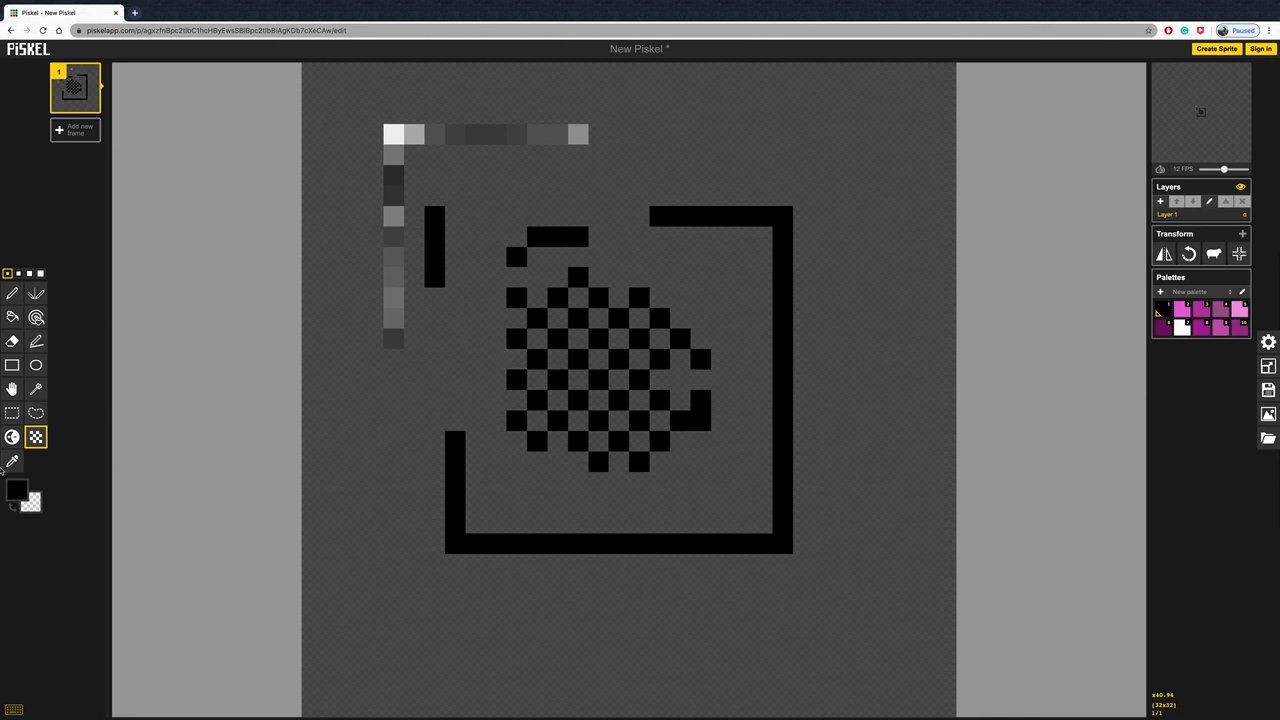
click(13, 461)
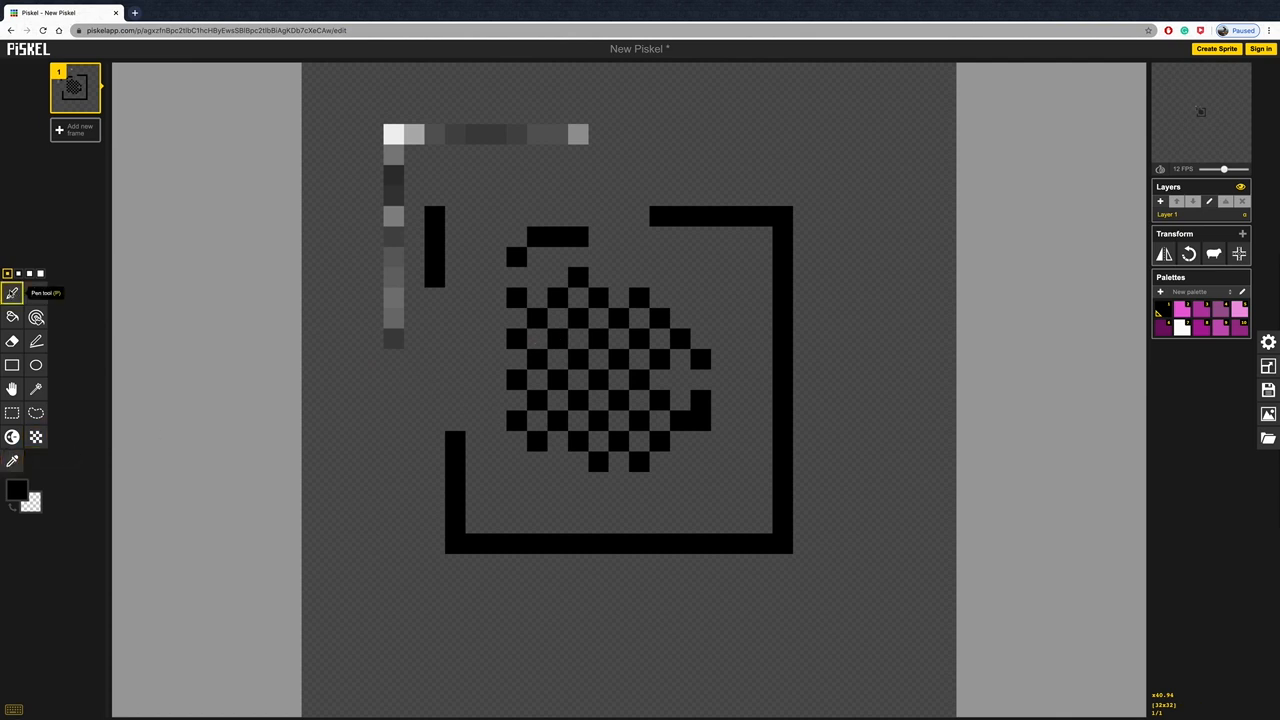
mouse_move(56, 486)
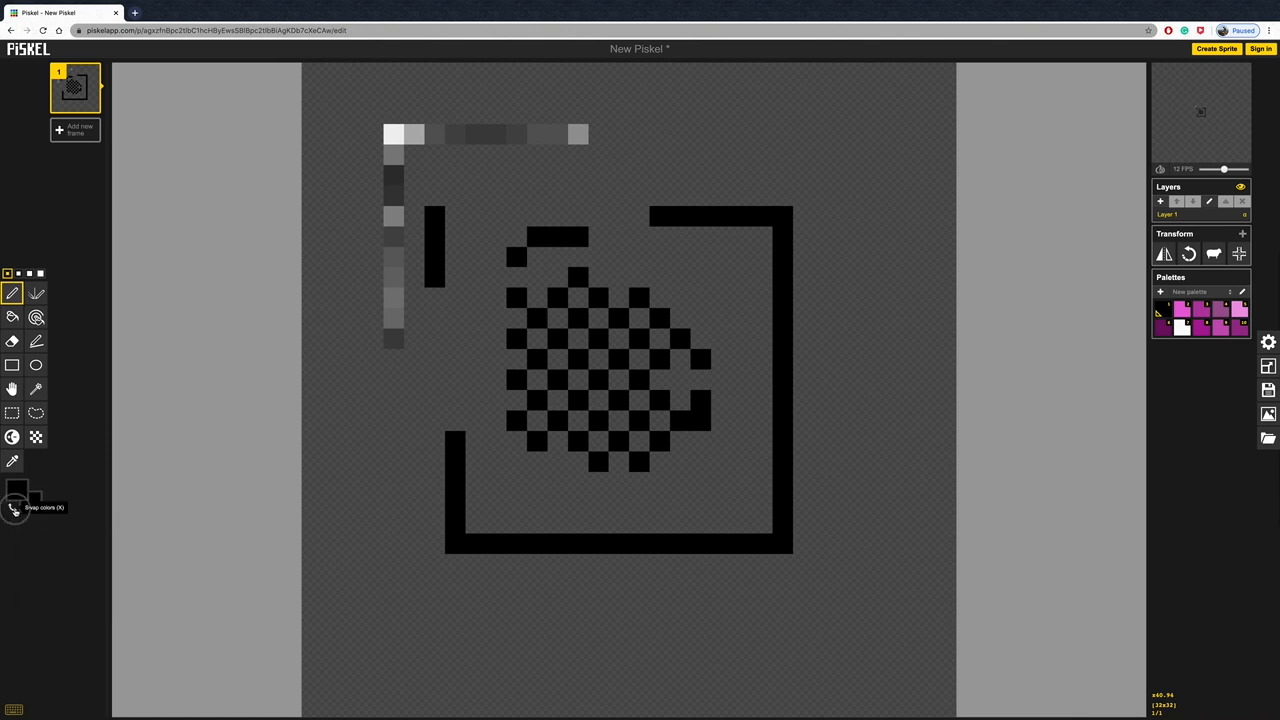
click(13, 508)
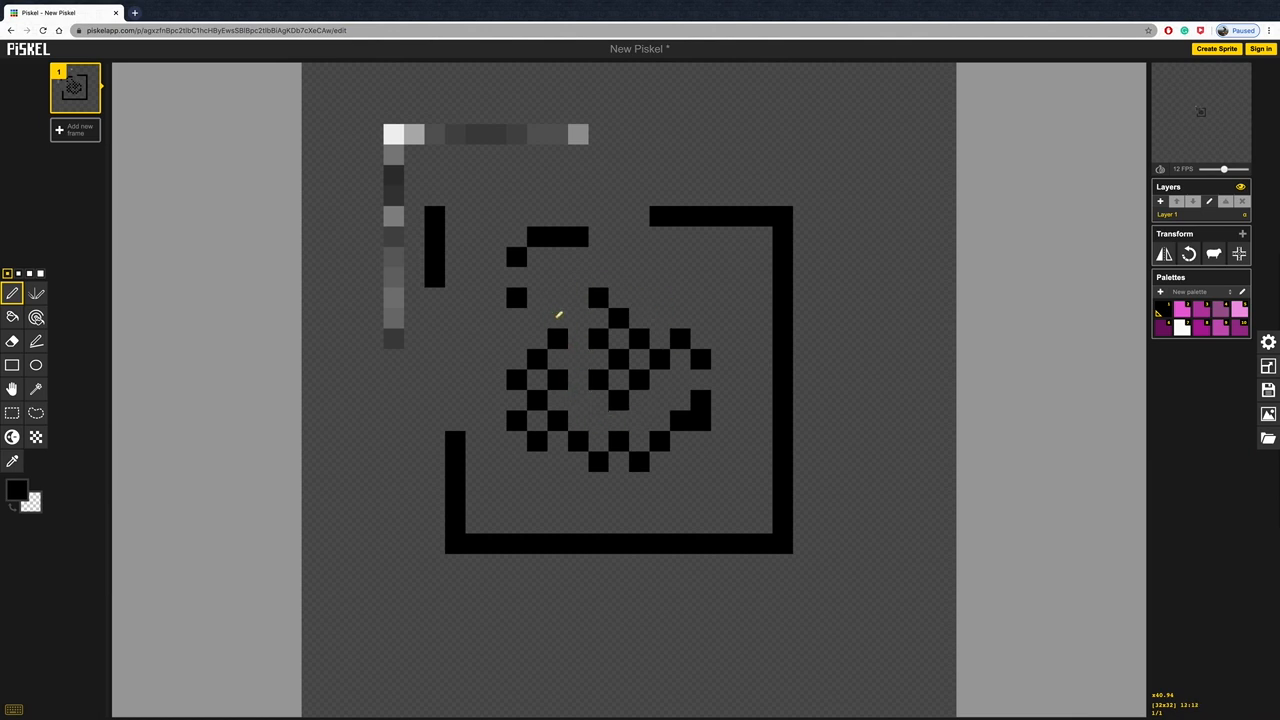
mouse_move(48, 518)
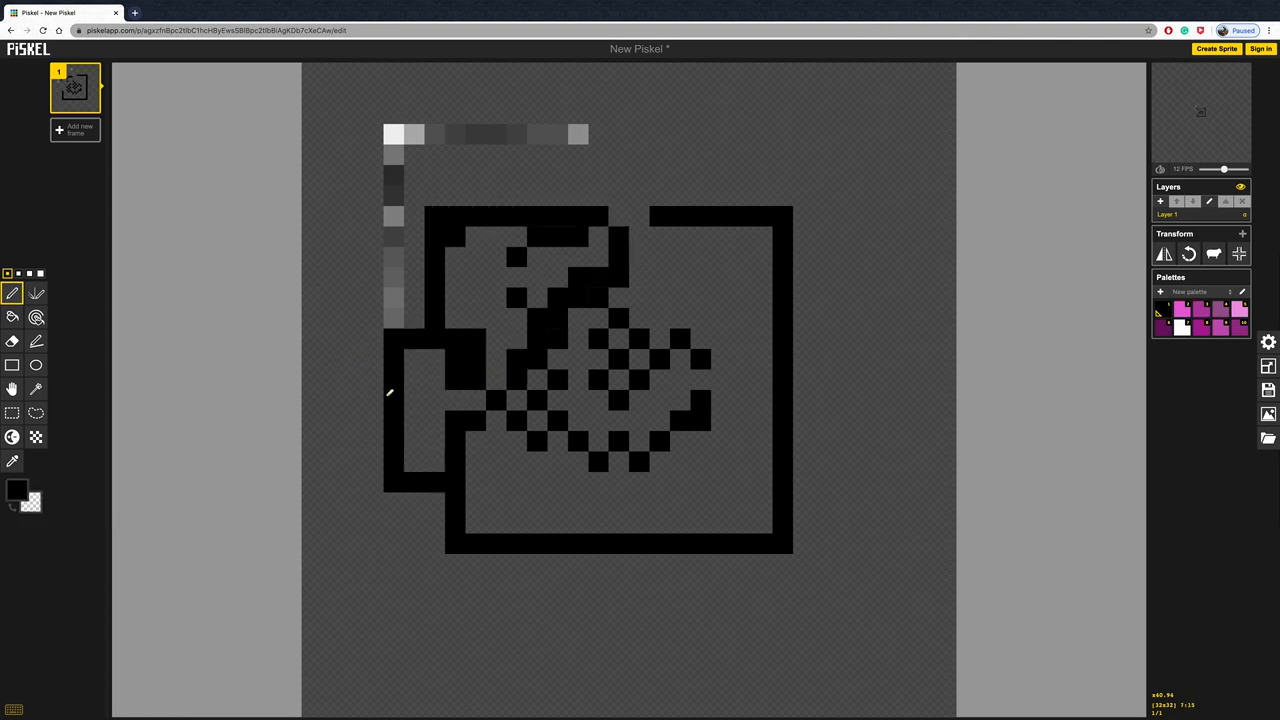
click(17, 490)
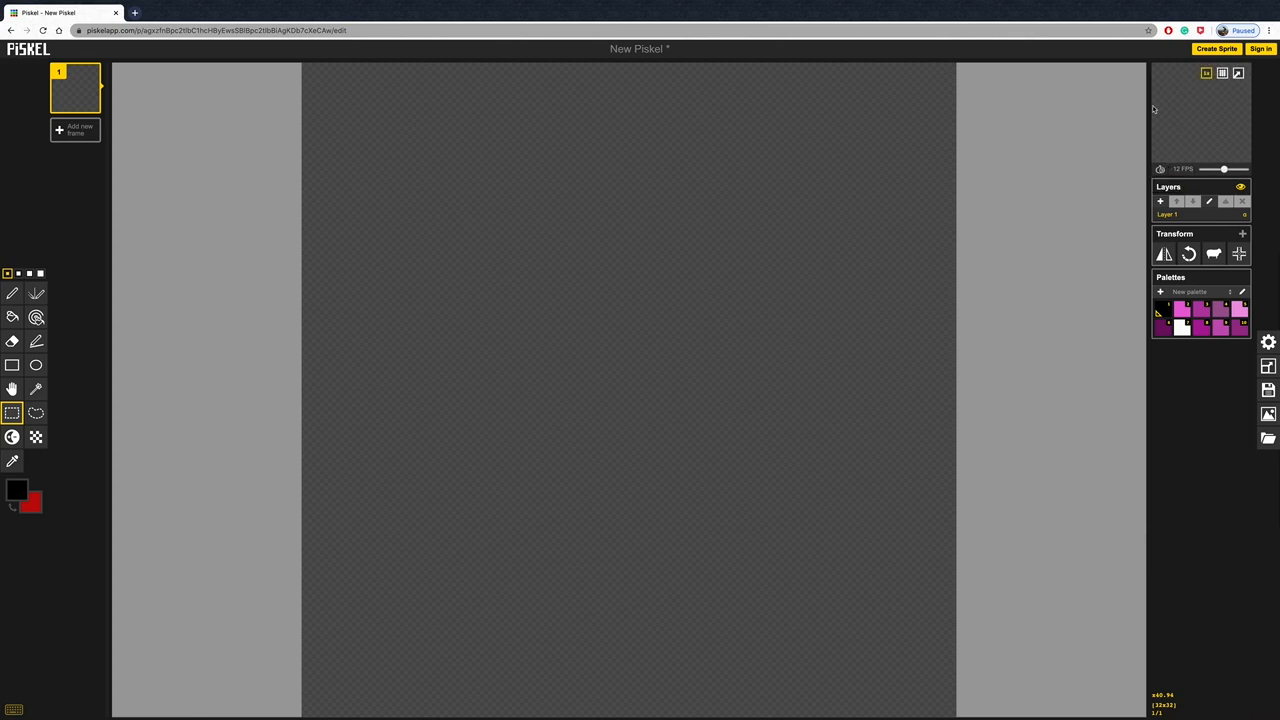
mouse_move(1206, 72)
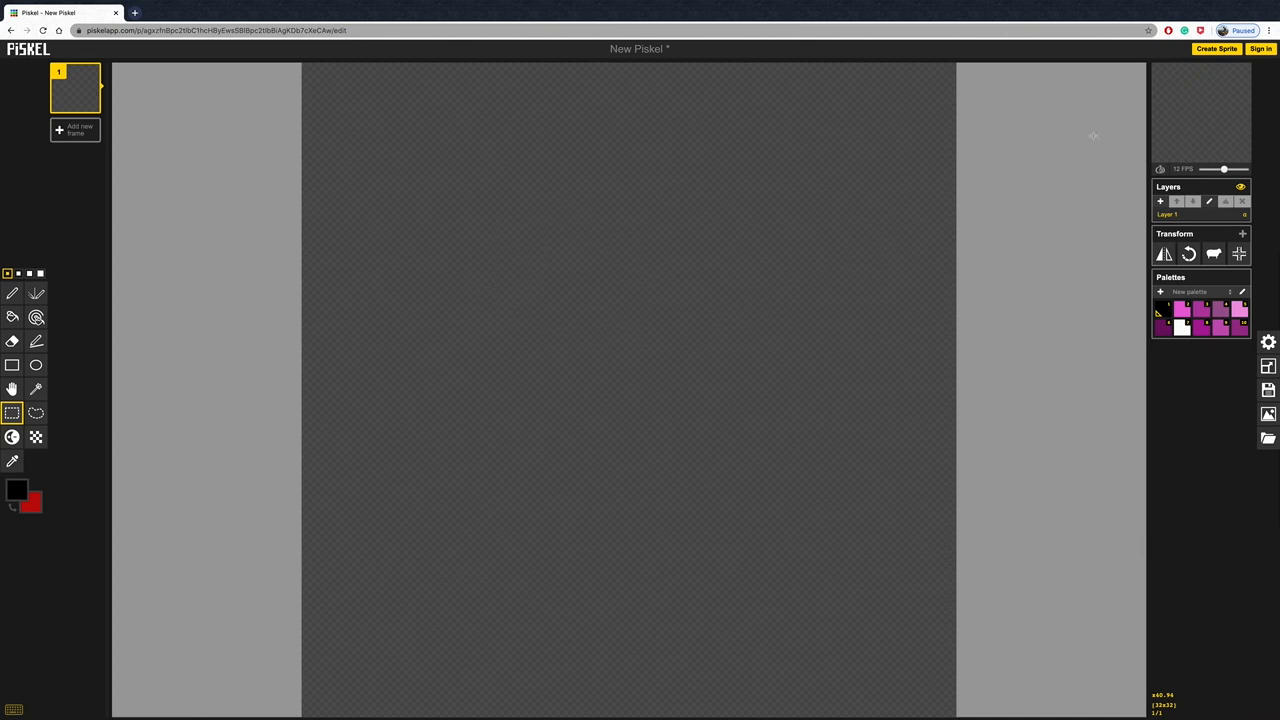
mouse_move(1159, 201)
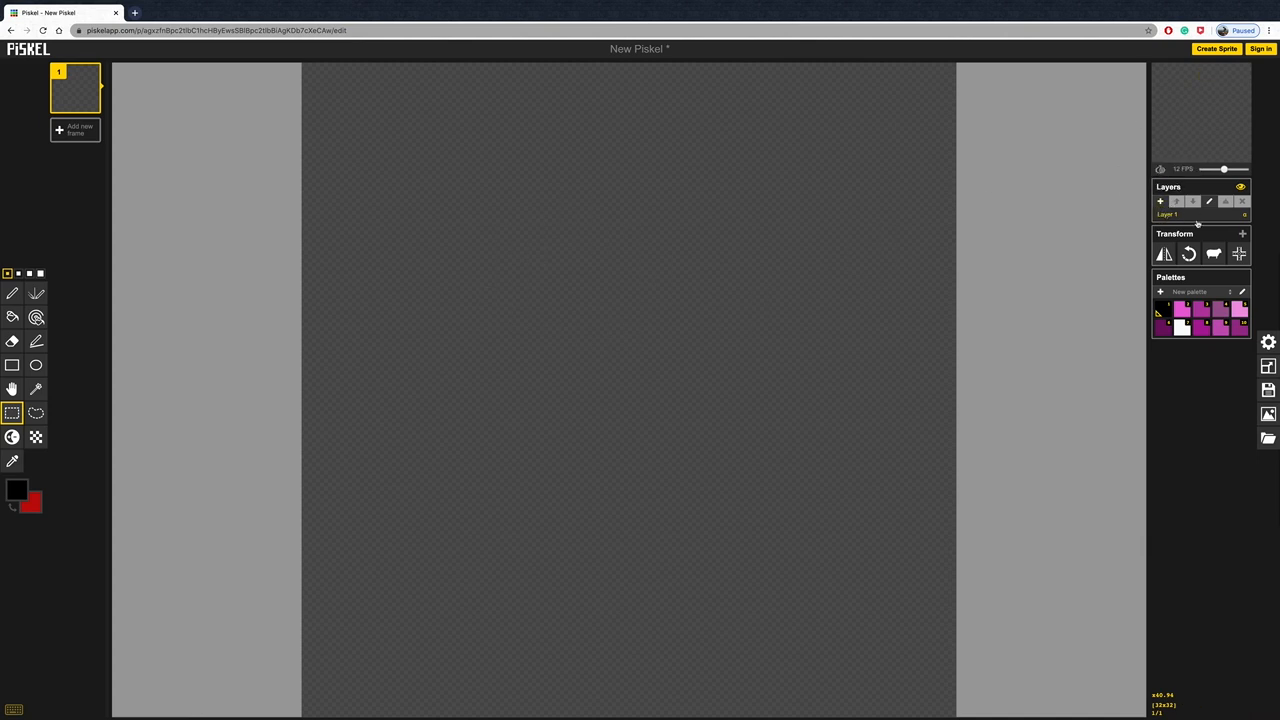
mouse_move(1189, 254)
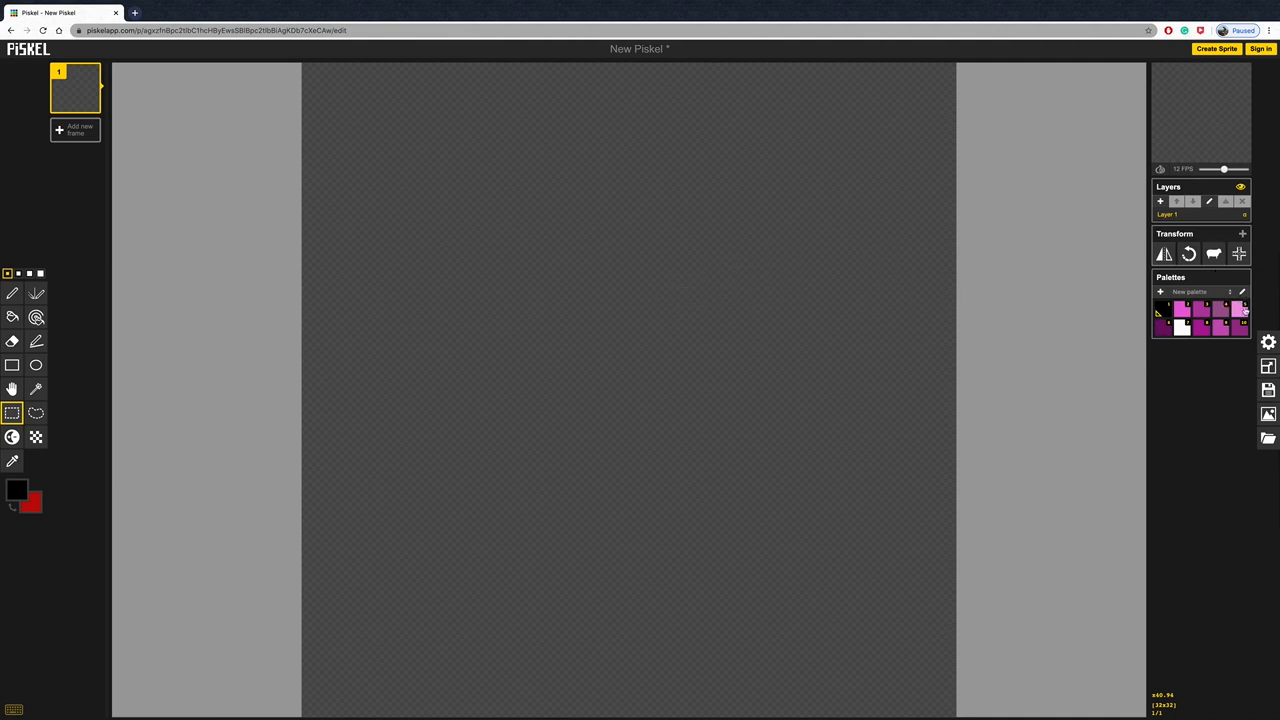
mouse_move(1268, 341)
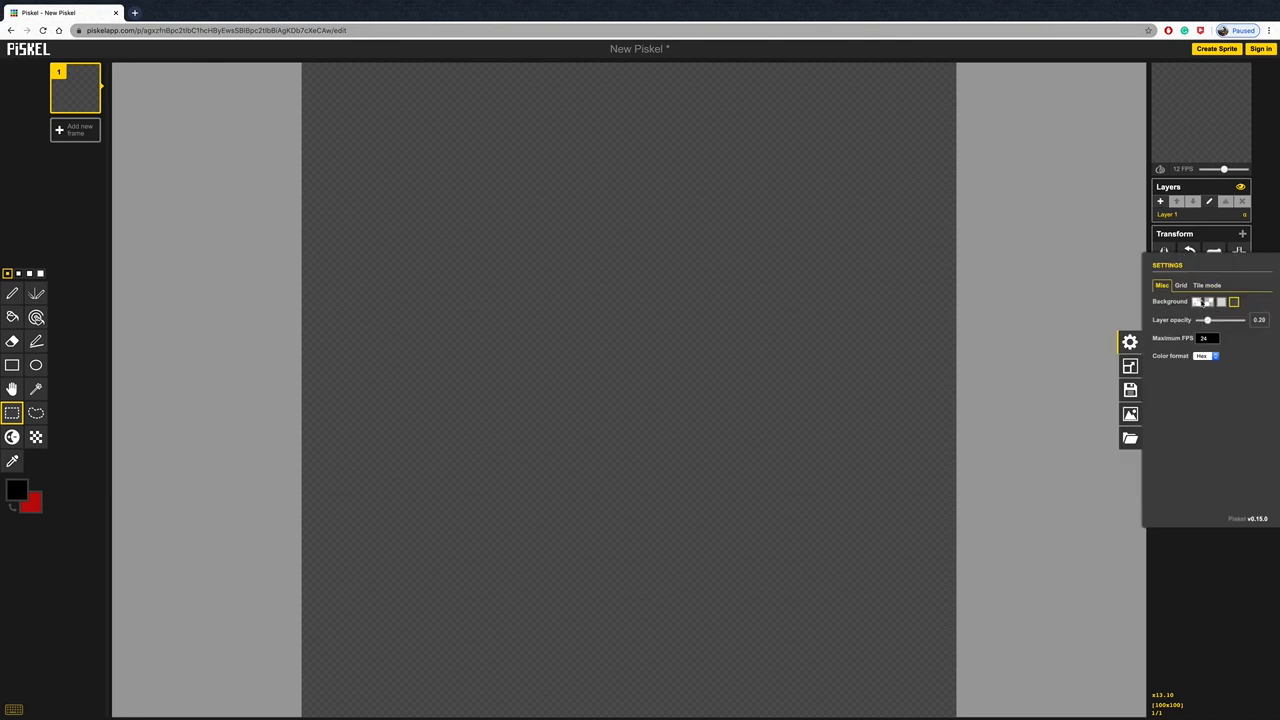
- Open the Resize options to make the canvas 64x64
click(1129, 366)
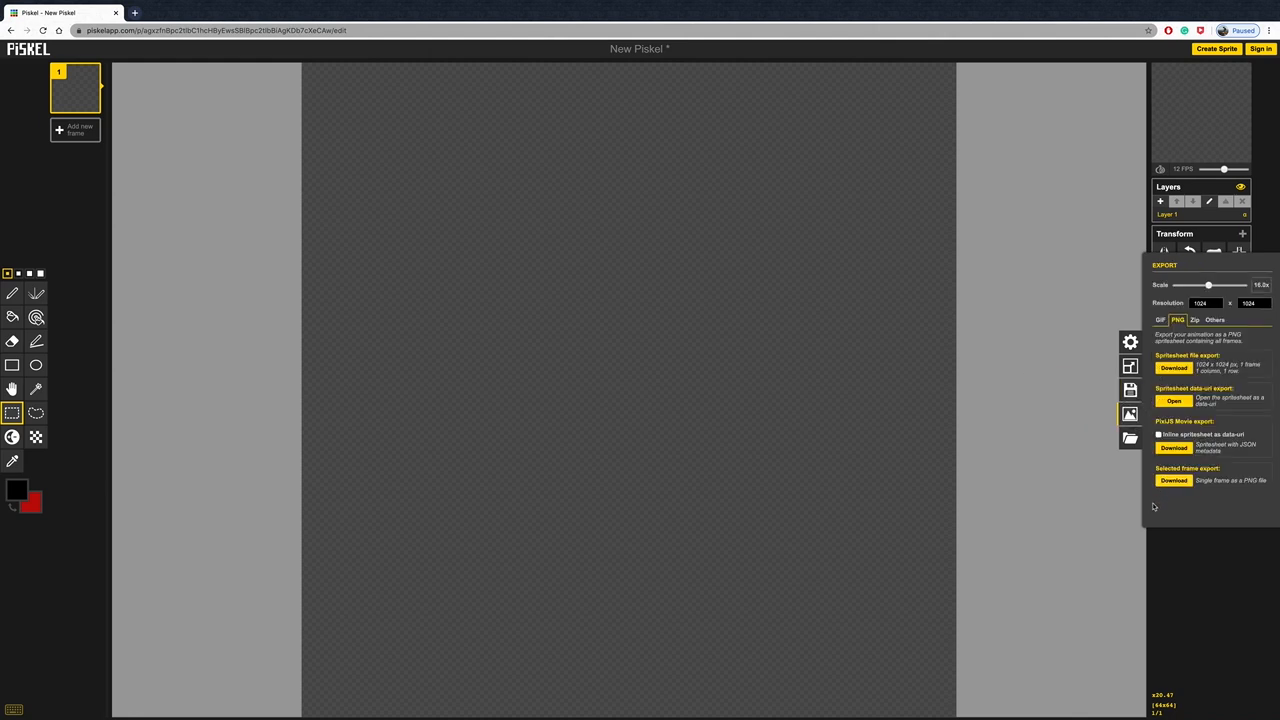
mouse_move(1181, 515)
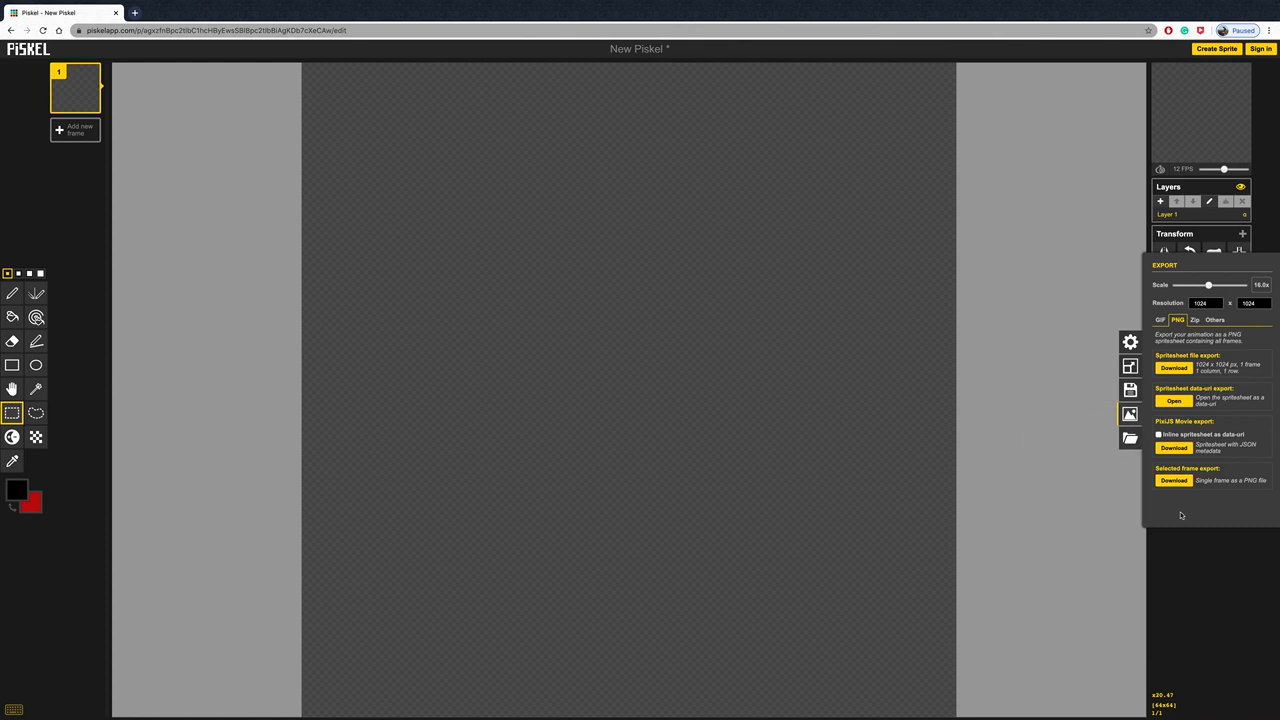
mouse_move(1175, 497)
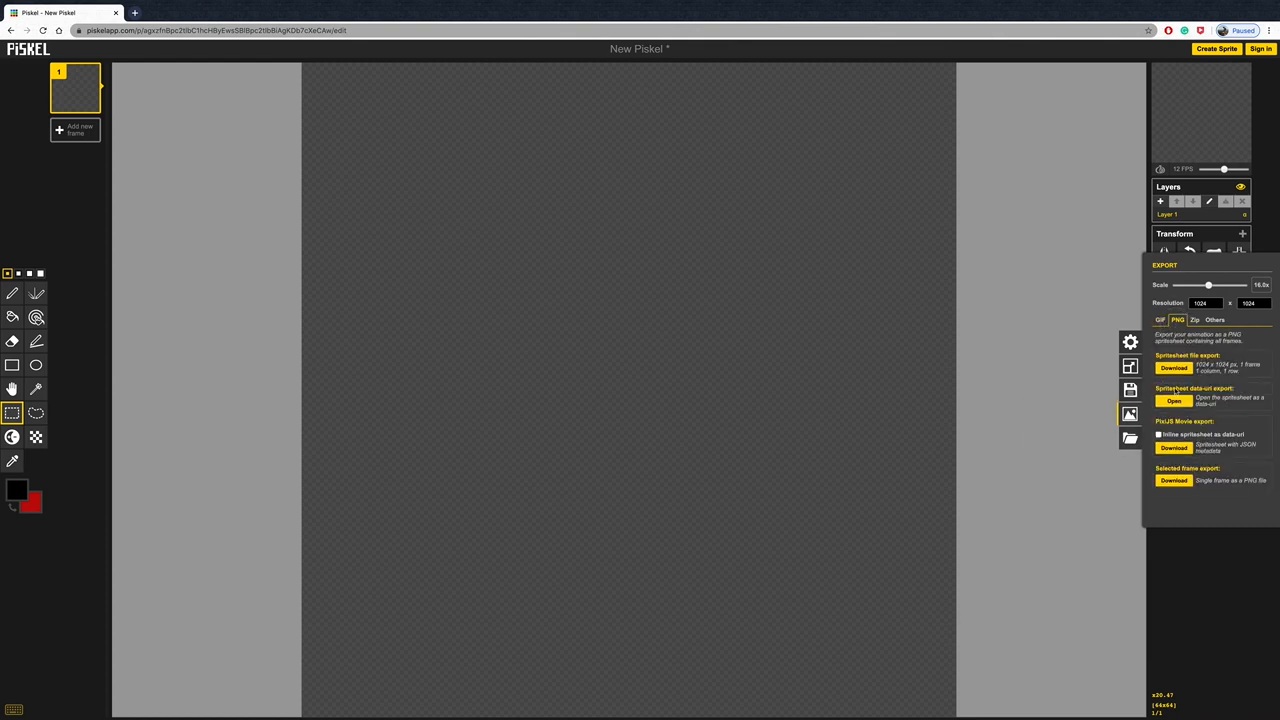
- Close the PNG export settings to return to the blank 64x64 sprite
click(1160, 319)
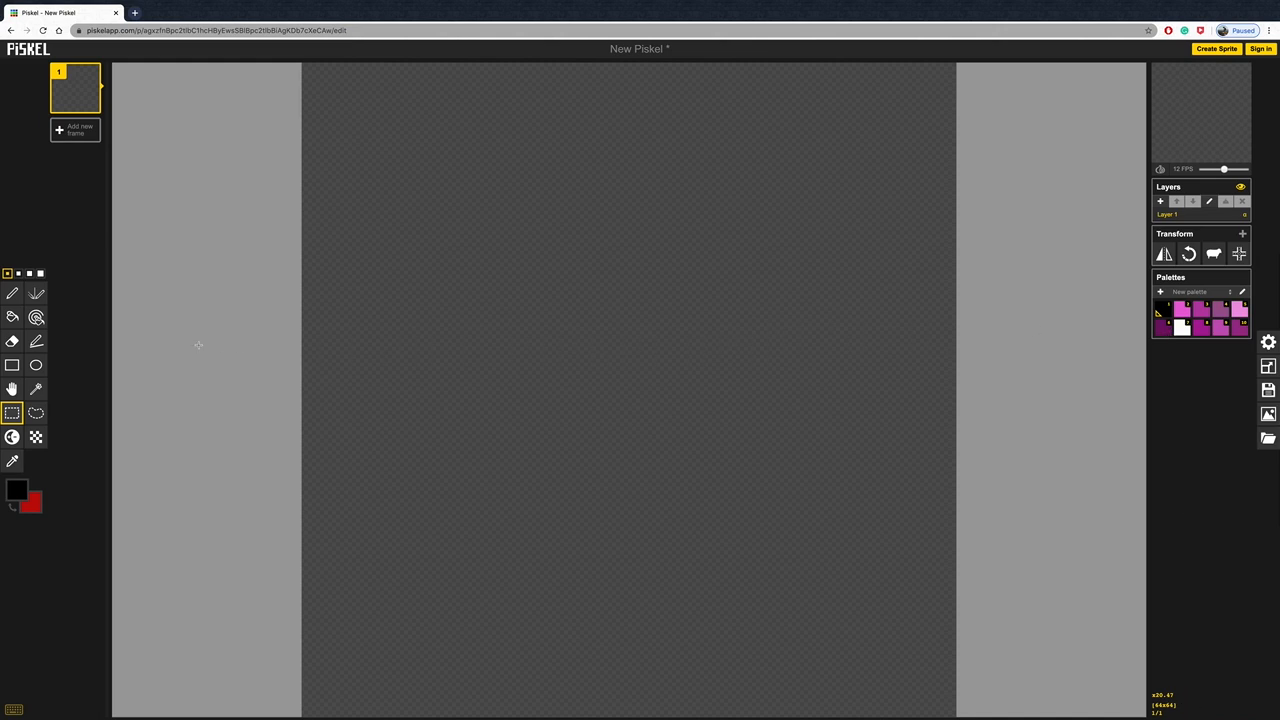
mouse_move(468, 366)
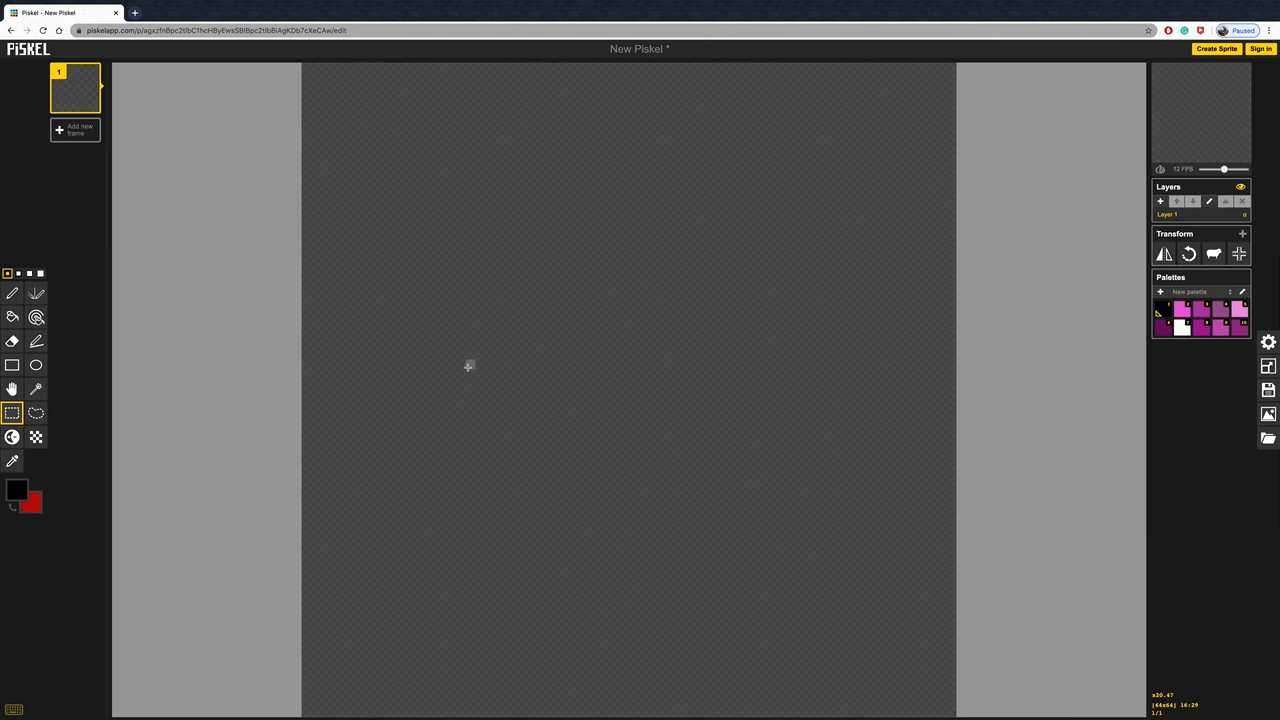
mouse_move(472, 362)
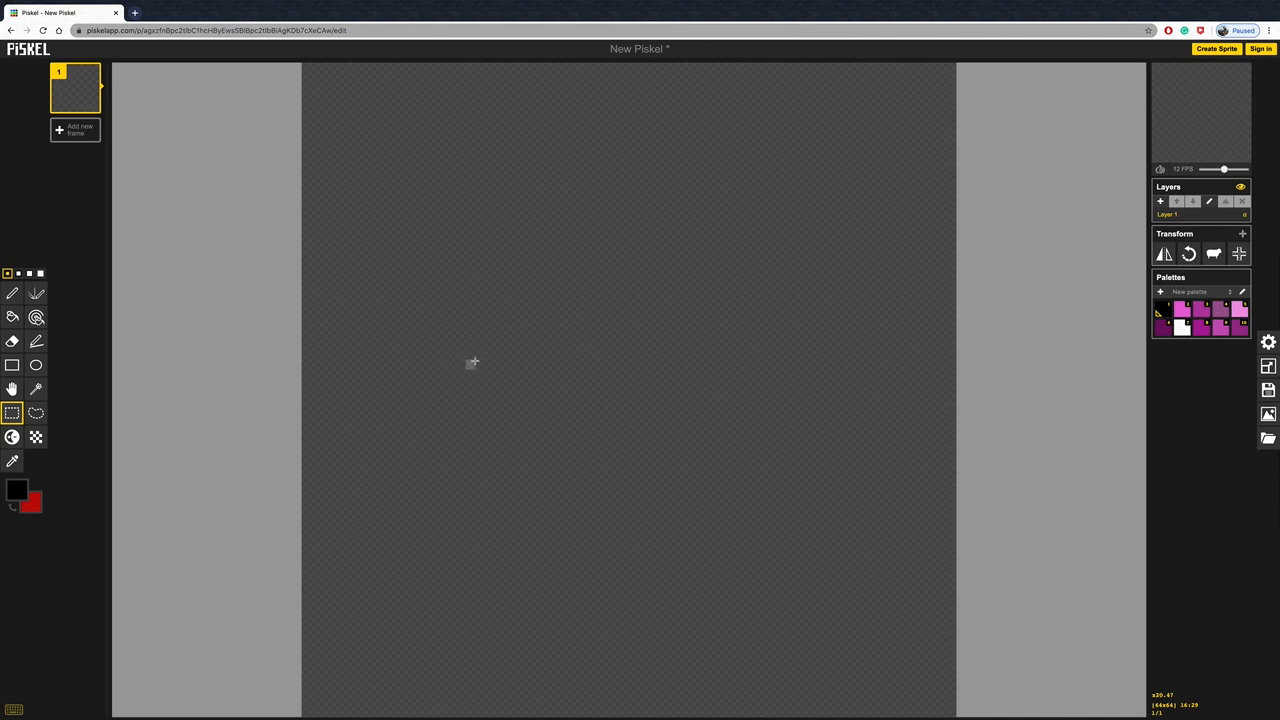
mouse_move(17, 490)
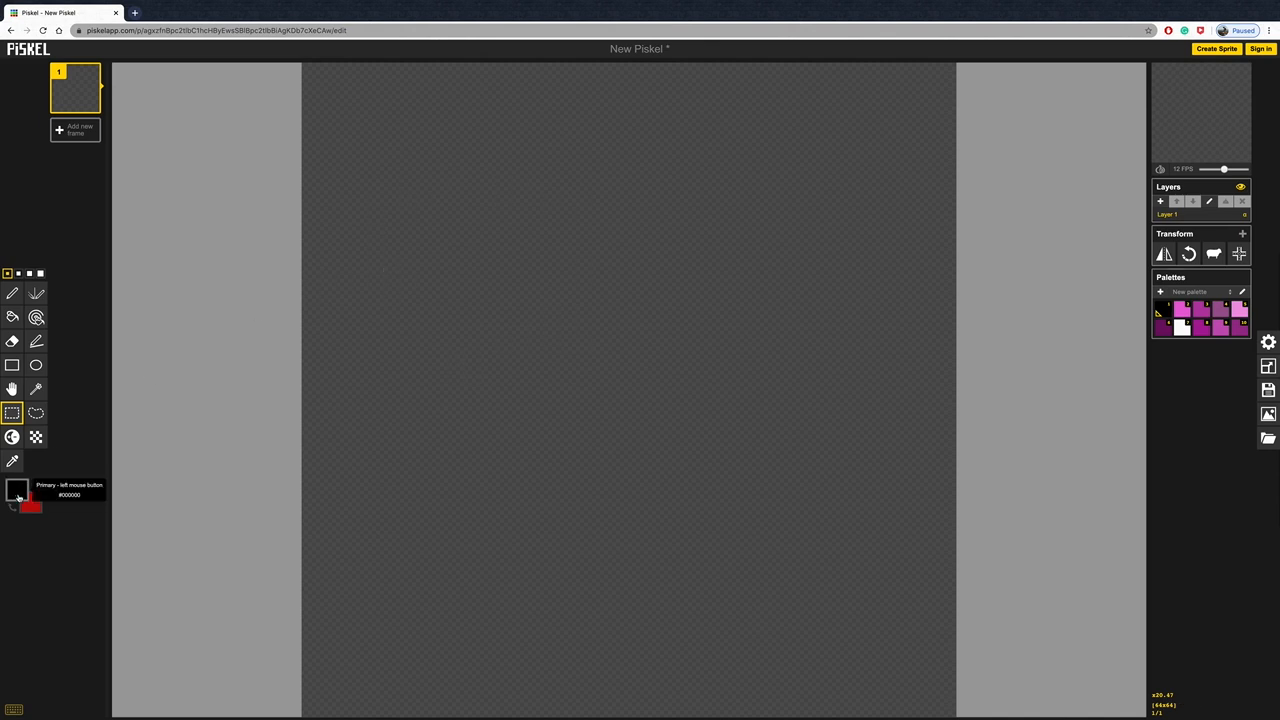
- Choose a pink shade as primary colour and a muted purple as secondary
click(17, 489)
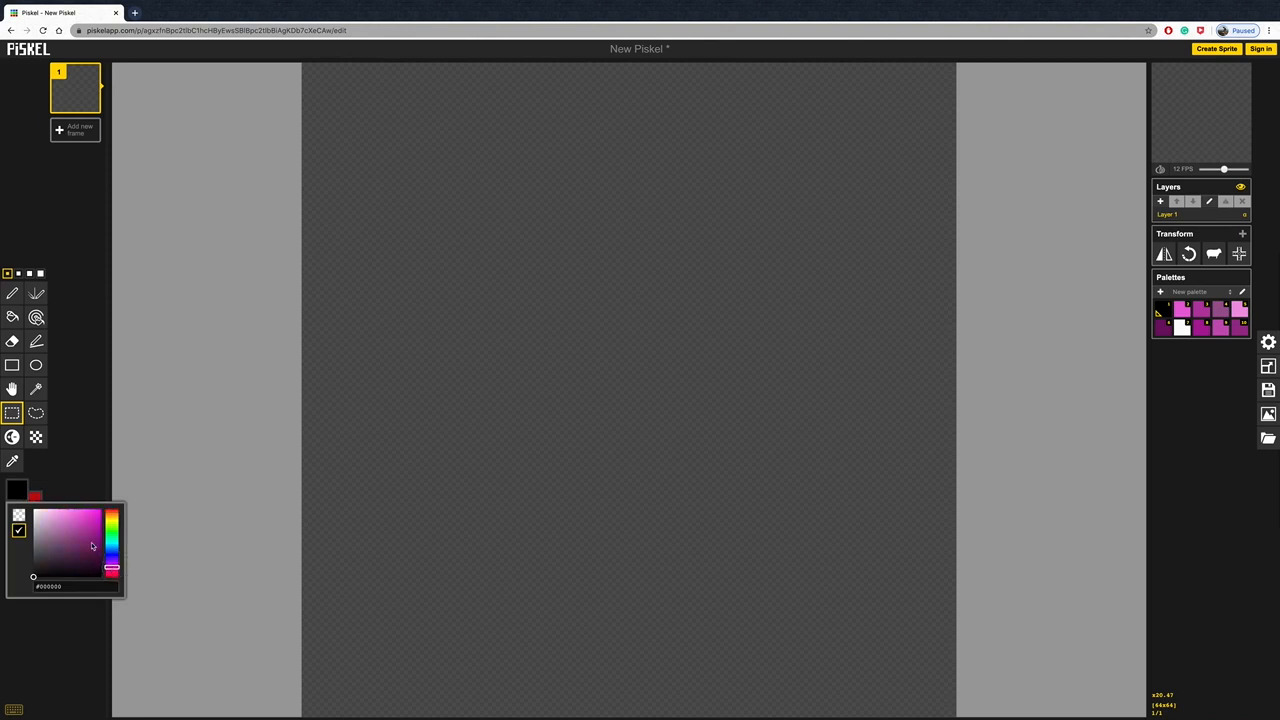
click(64, 514)
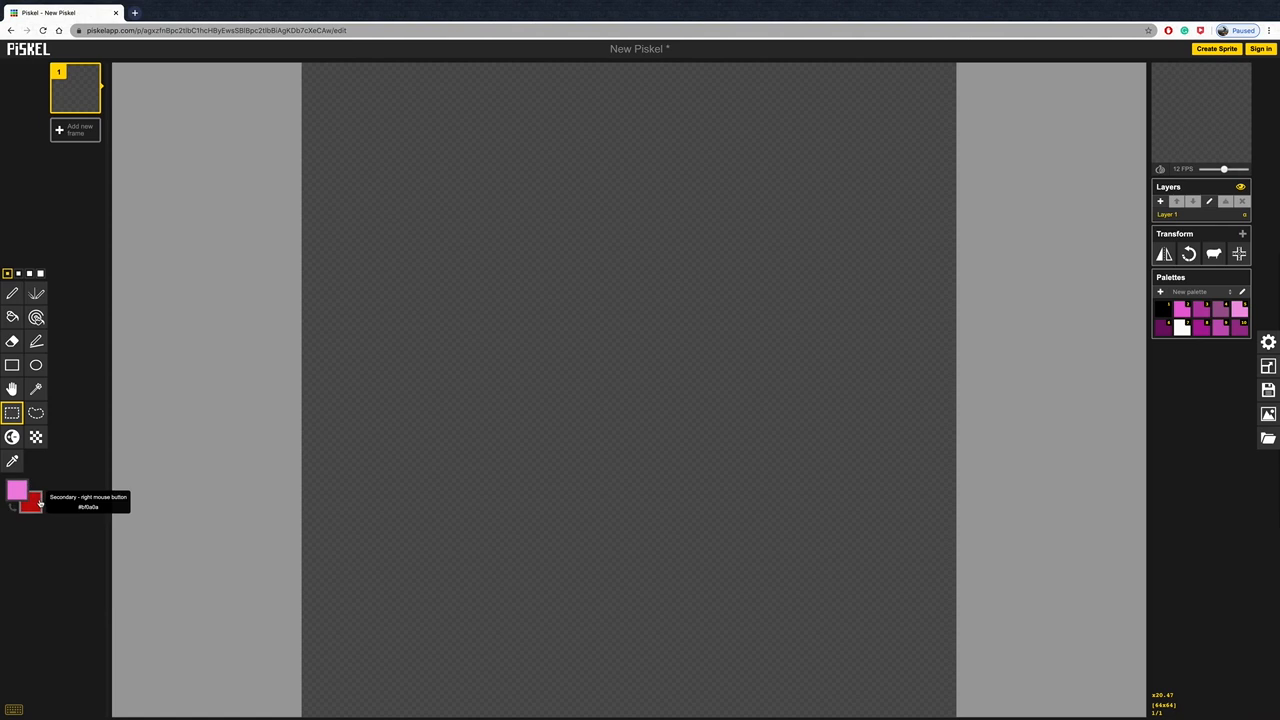
click(31, 502)
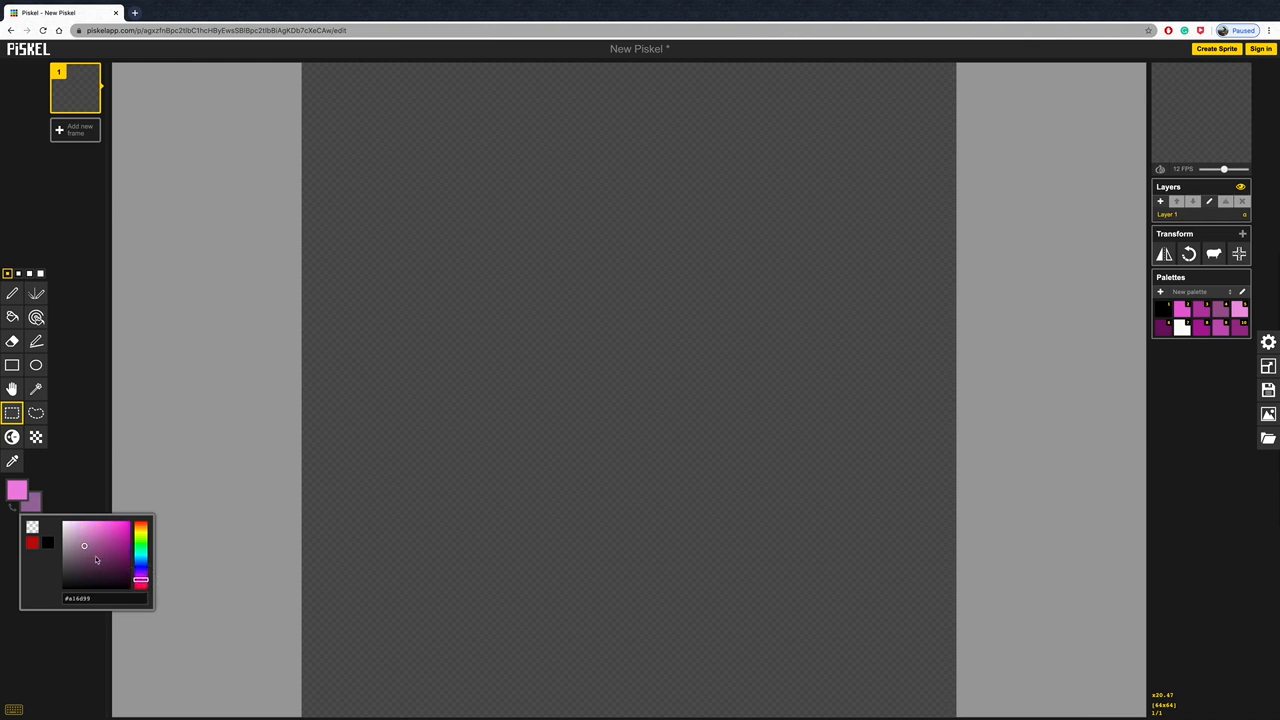
drag(96, 558, 92, 543)
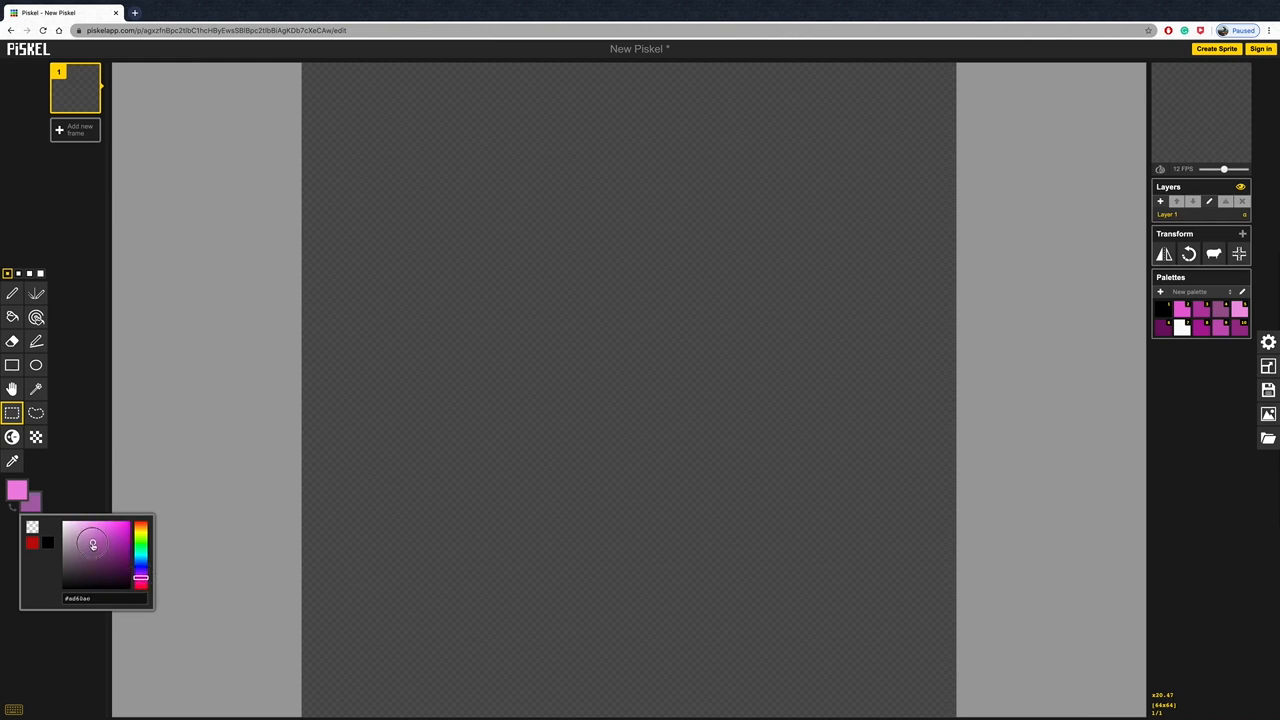
click(93, 549)
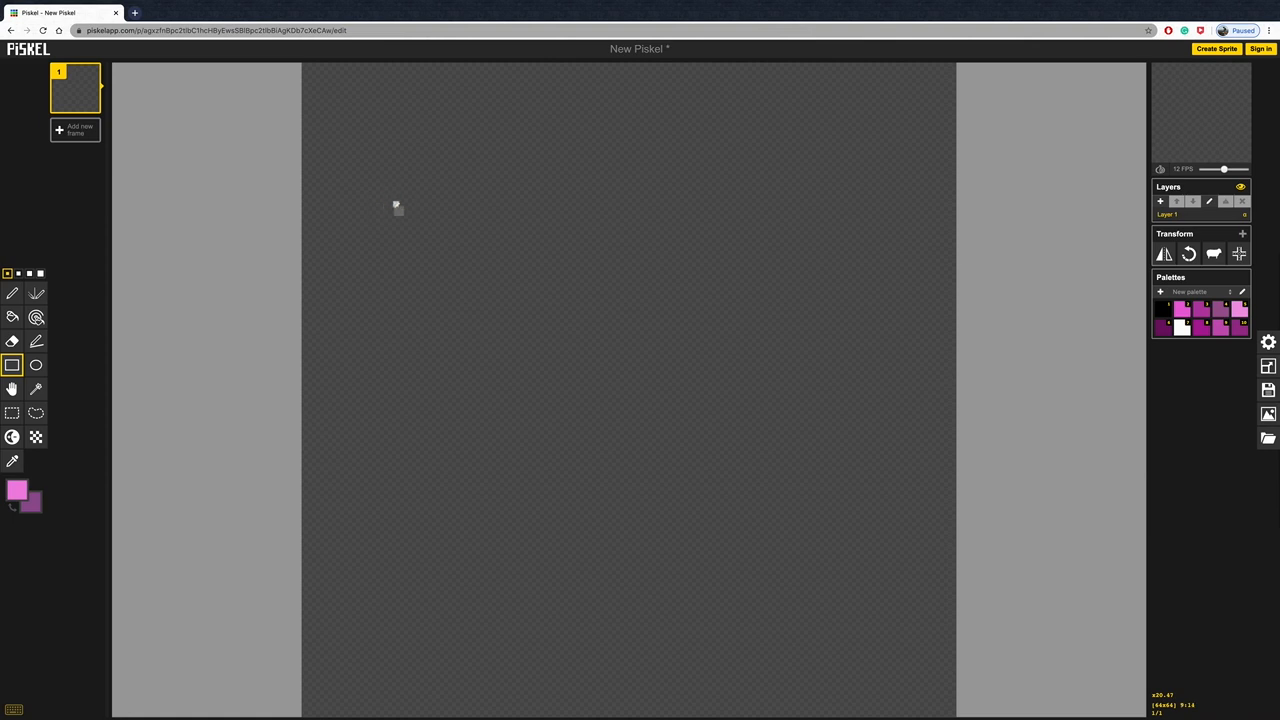
- Drag out a large pink square outline in the upper-left, redrawing it slightly larger
drag(395, 205, 688, 500)
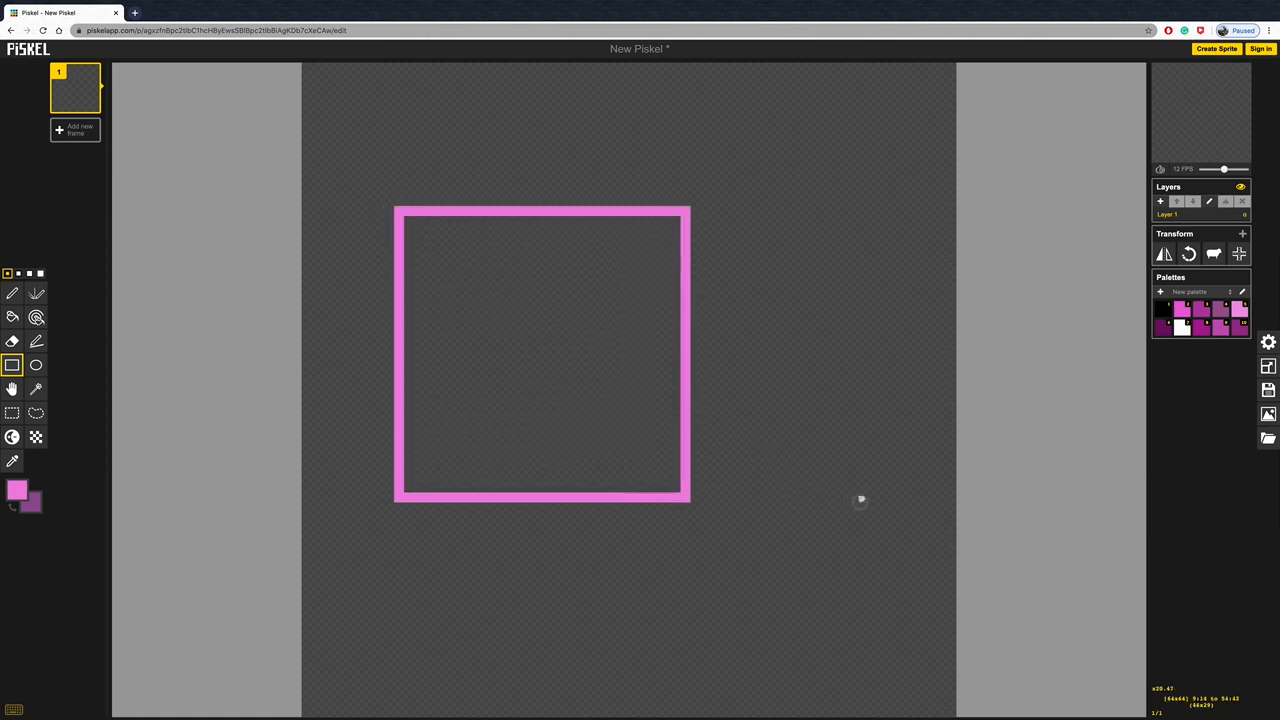
drag(688, 497, 710, 521)
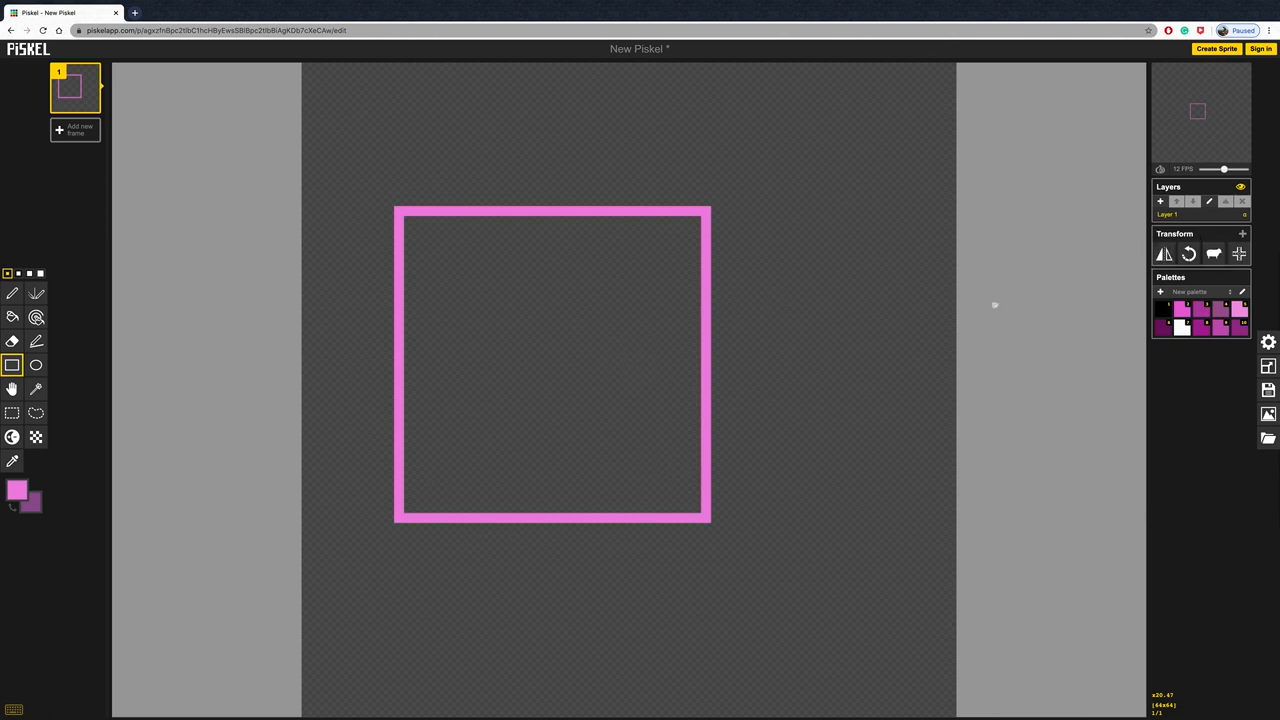
mouse_move(13, 317)
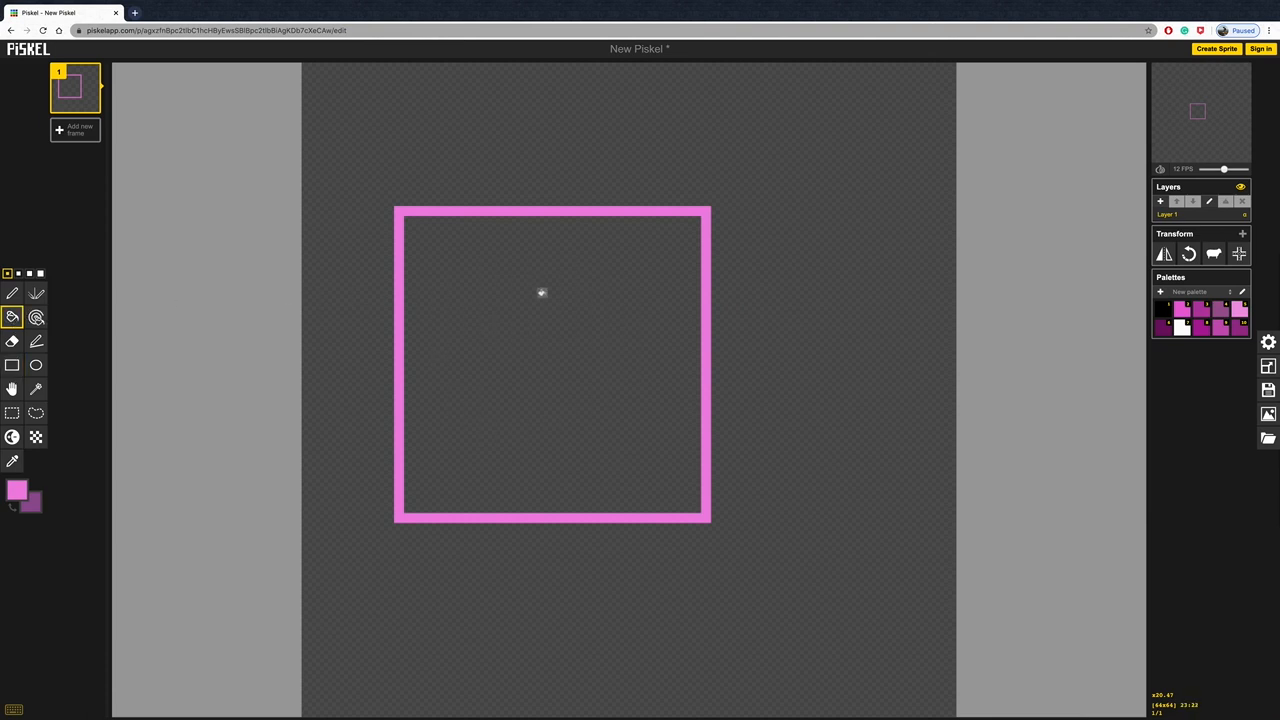
mouse_move(688, 461)
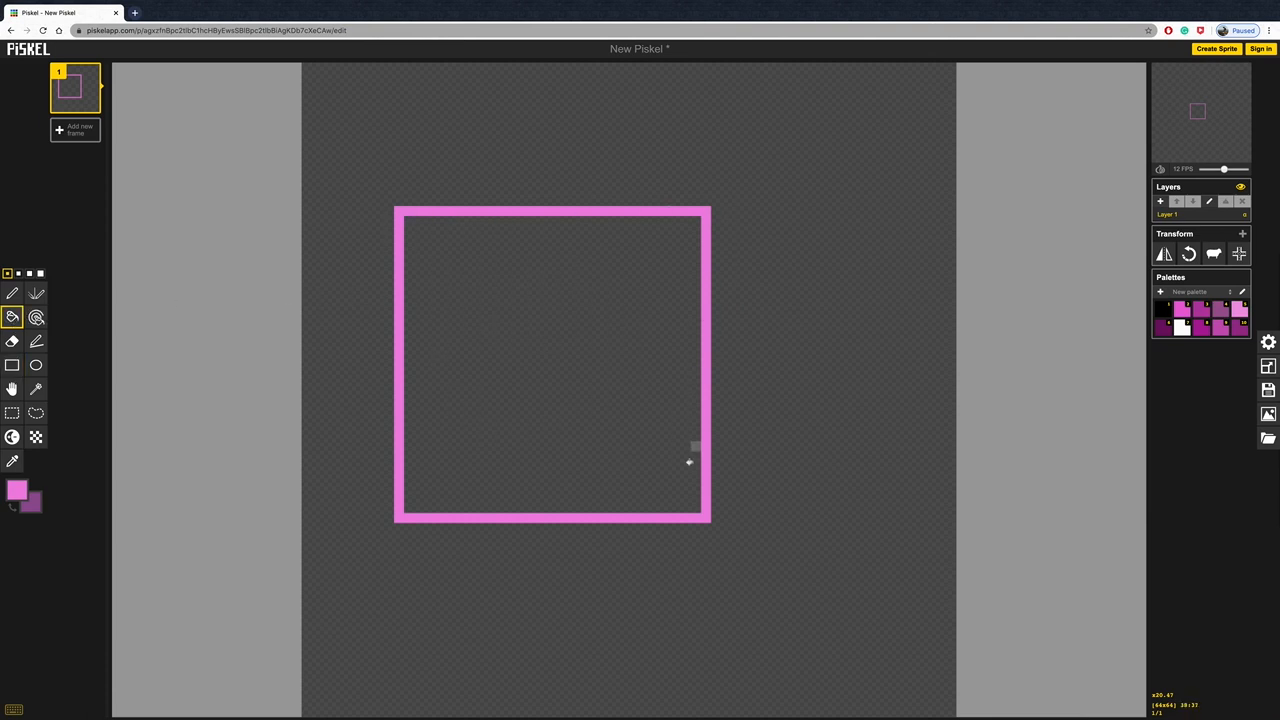
mouse_move(629, 225)
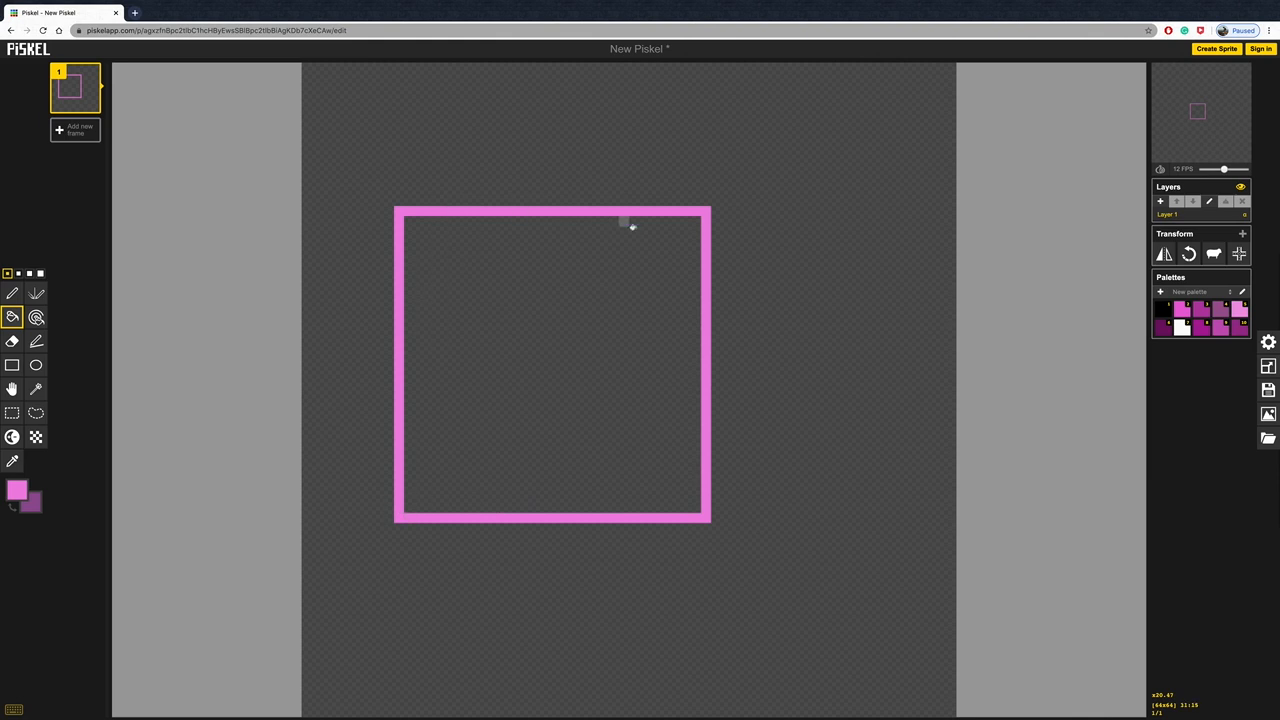
- Bucket-fill the inside of the square outline with solid pink
click(552, 365)
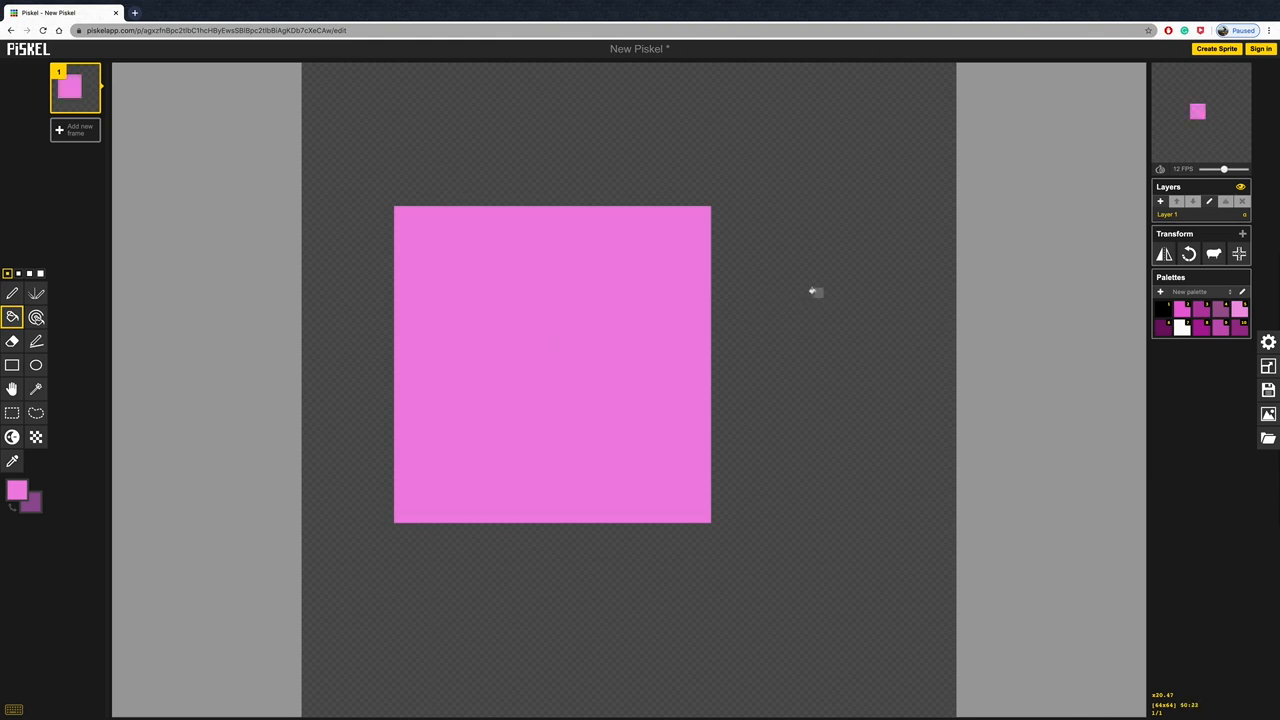
mouse_move(858, 261)
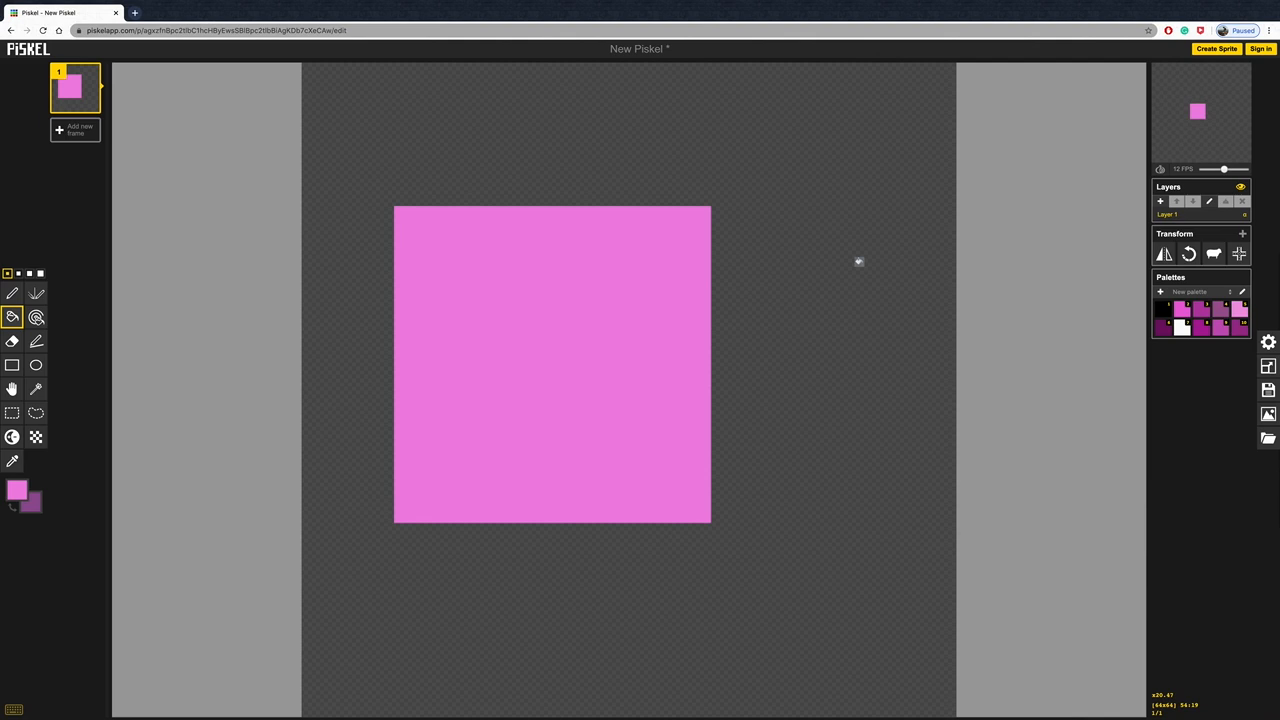
mouse_move(1238, 253)
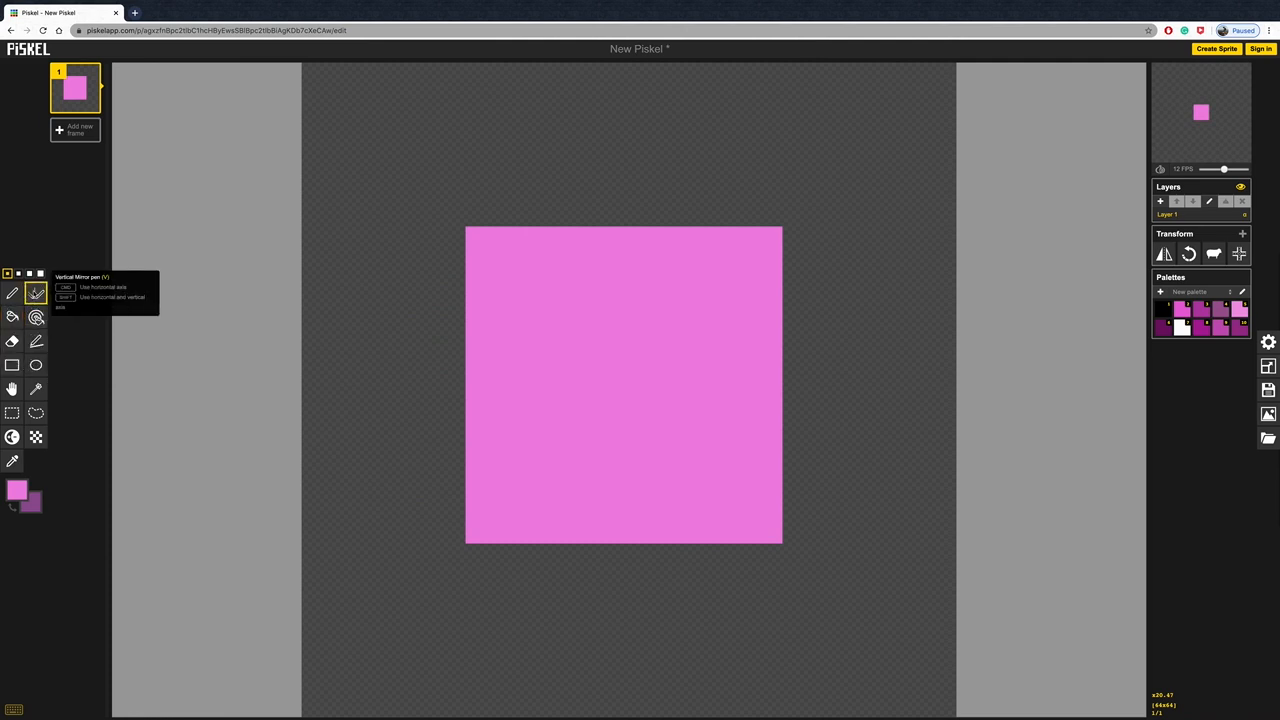
mouse_move(30, 505)
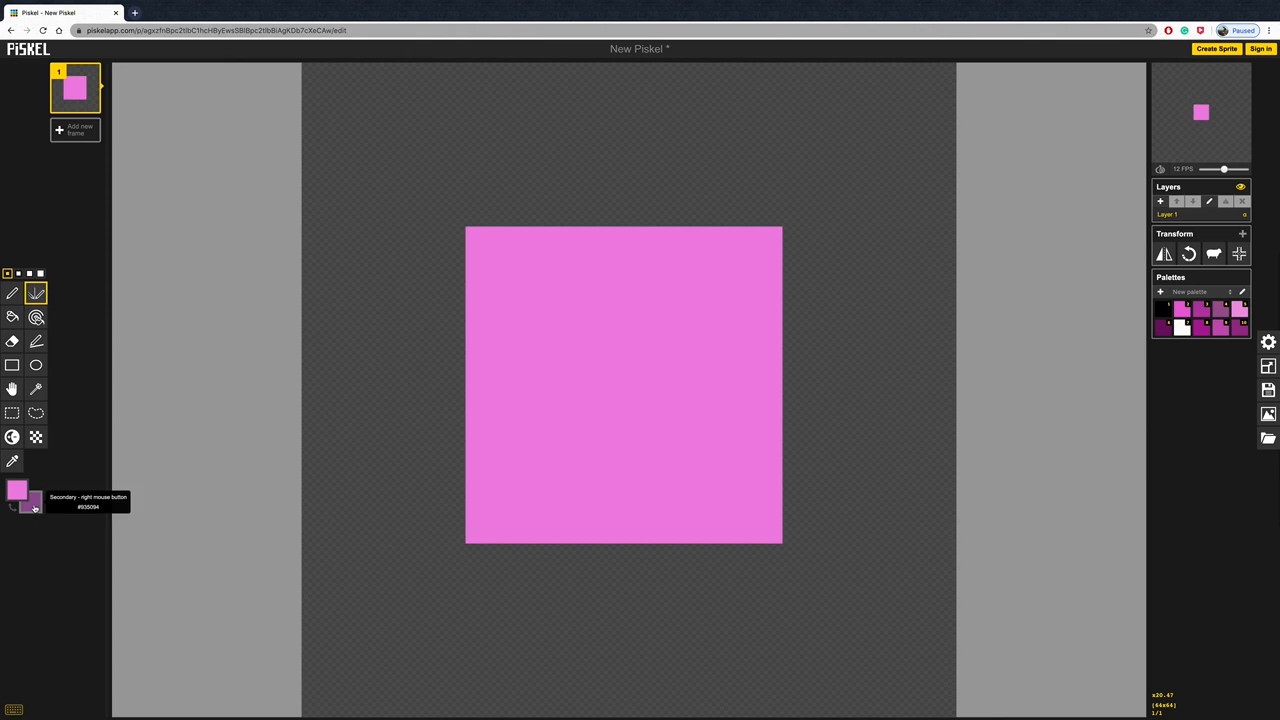
mouse_move(485, 293)
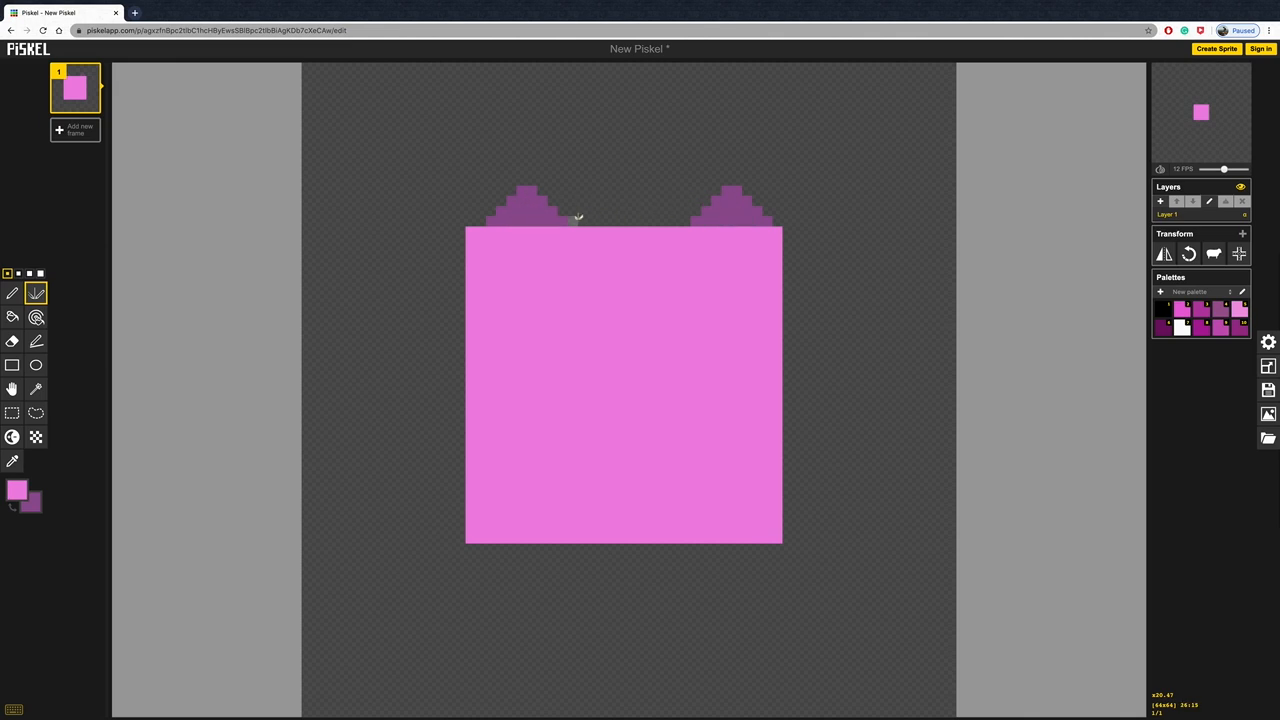
mouse_move(532, 219)
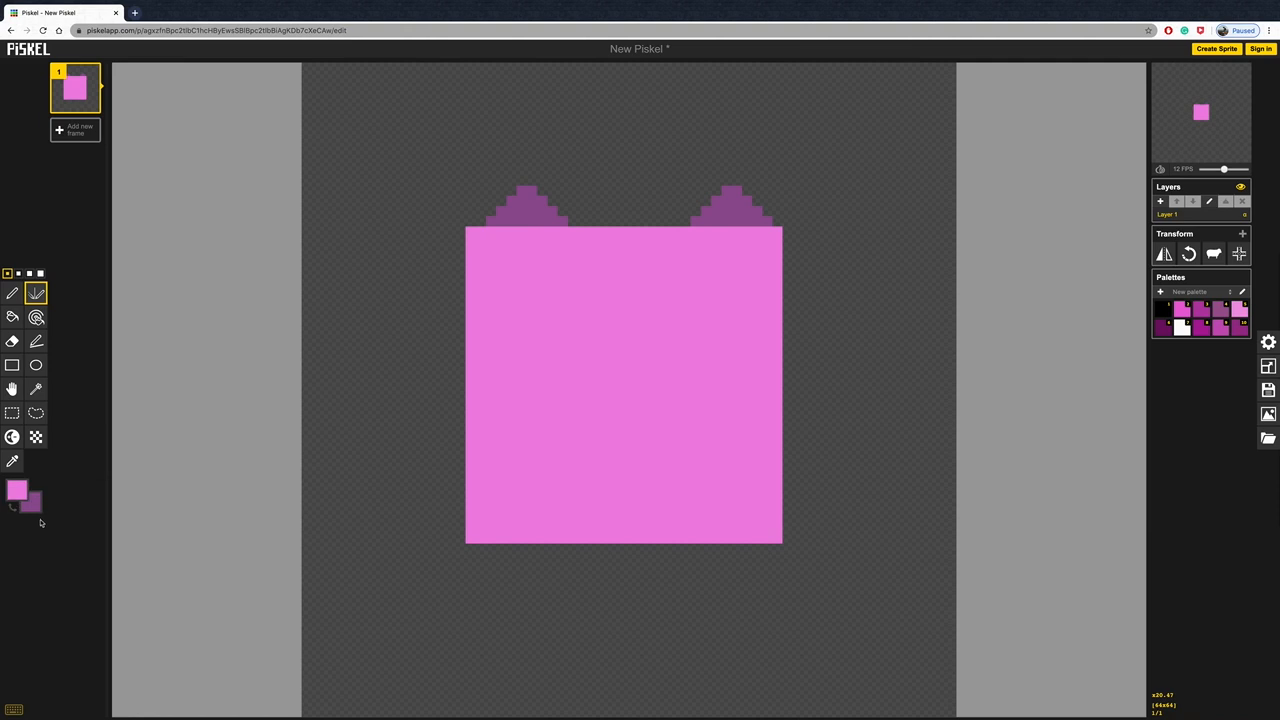
mouse_move(30, 502)
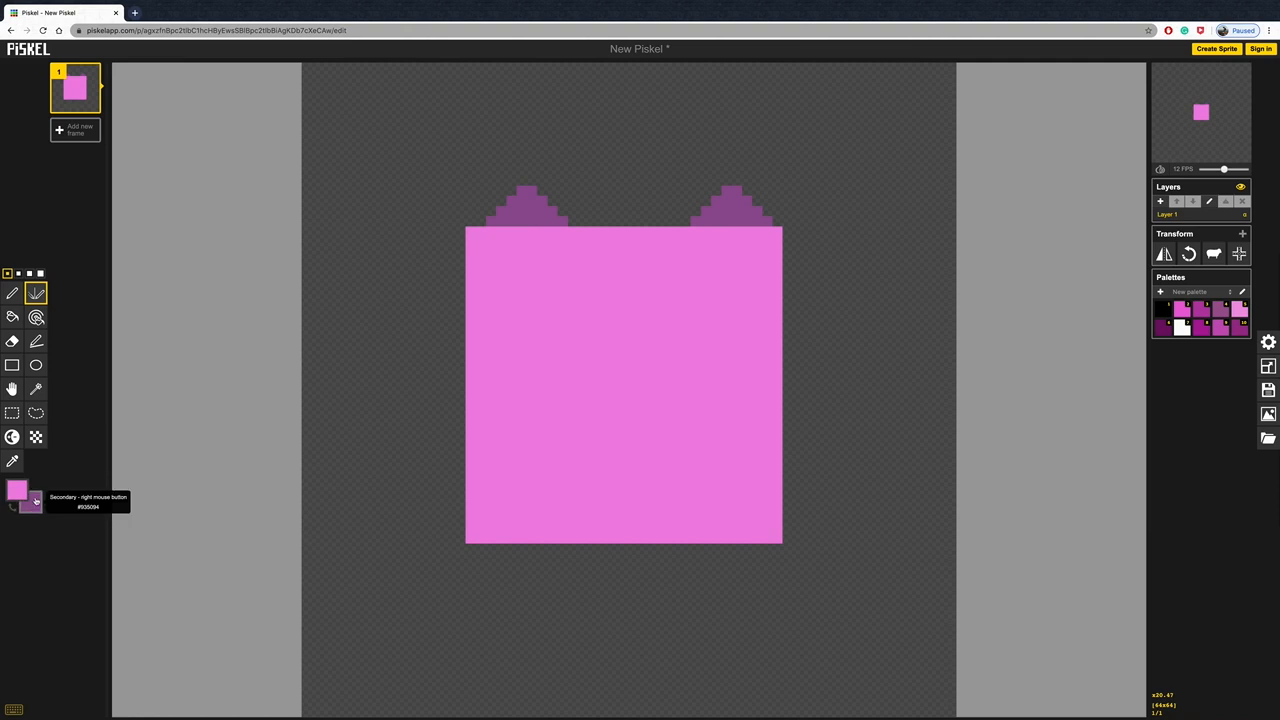
- Pick bright magenta as secondary colour and paint the inner ear pixels with it
click(17, 490)
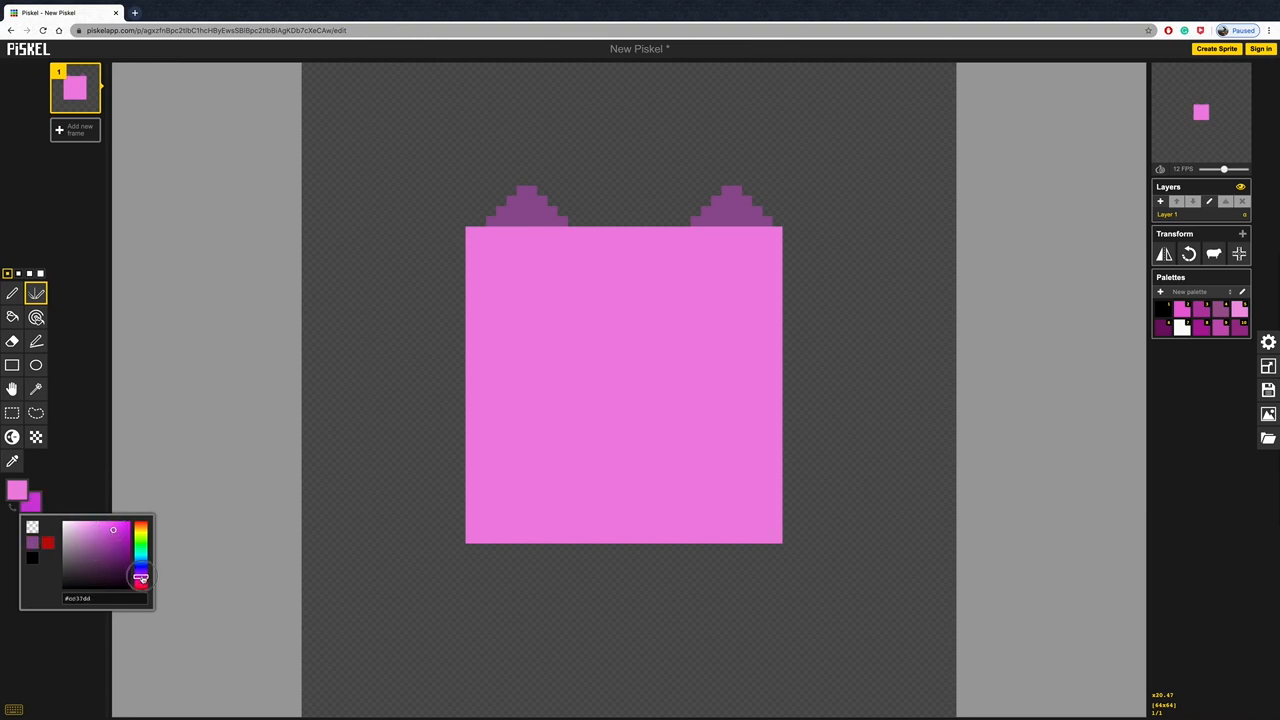
click(117, 537)
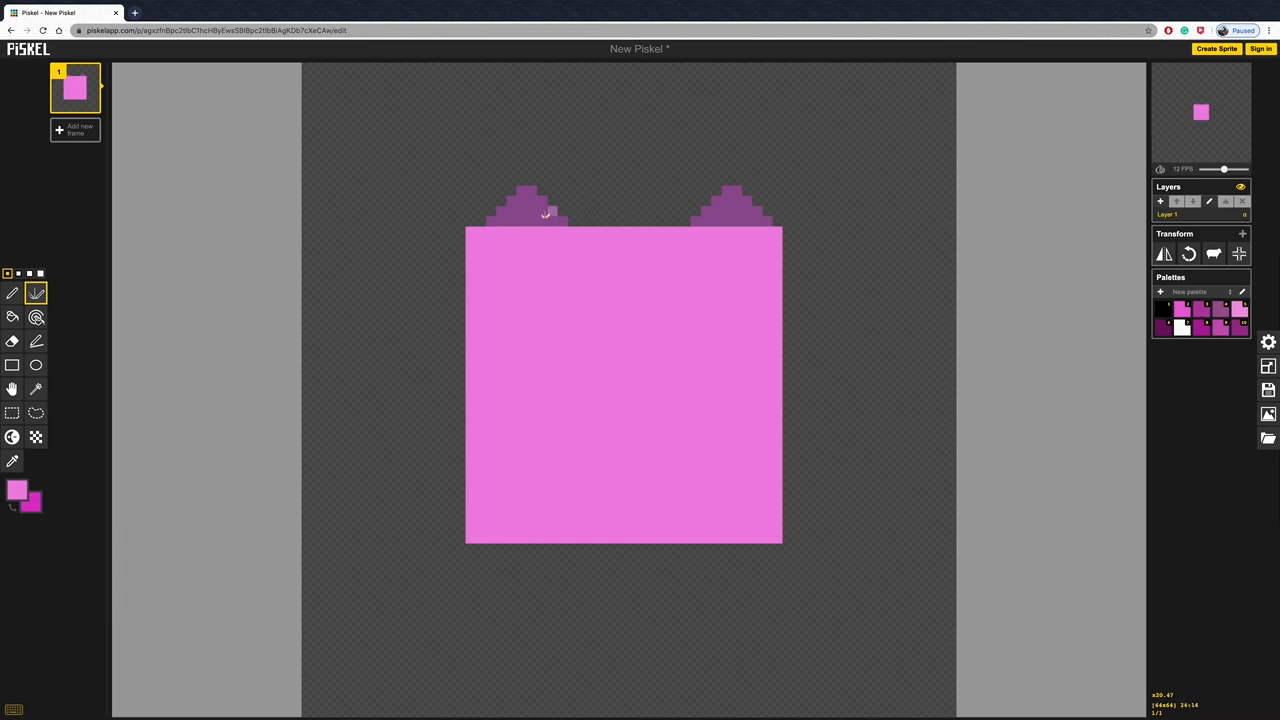
click(525, 215)
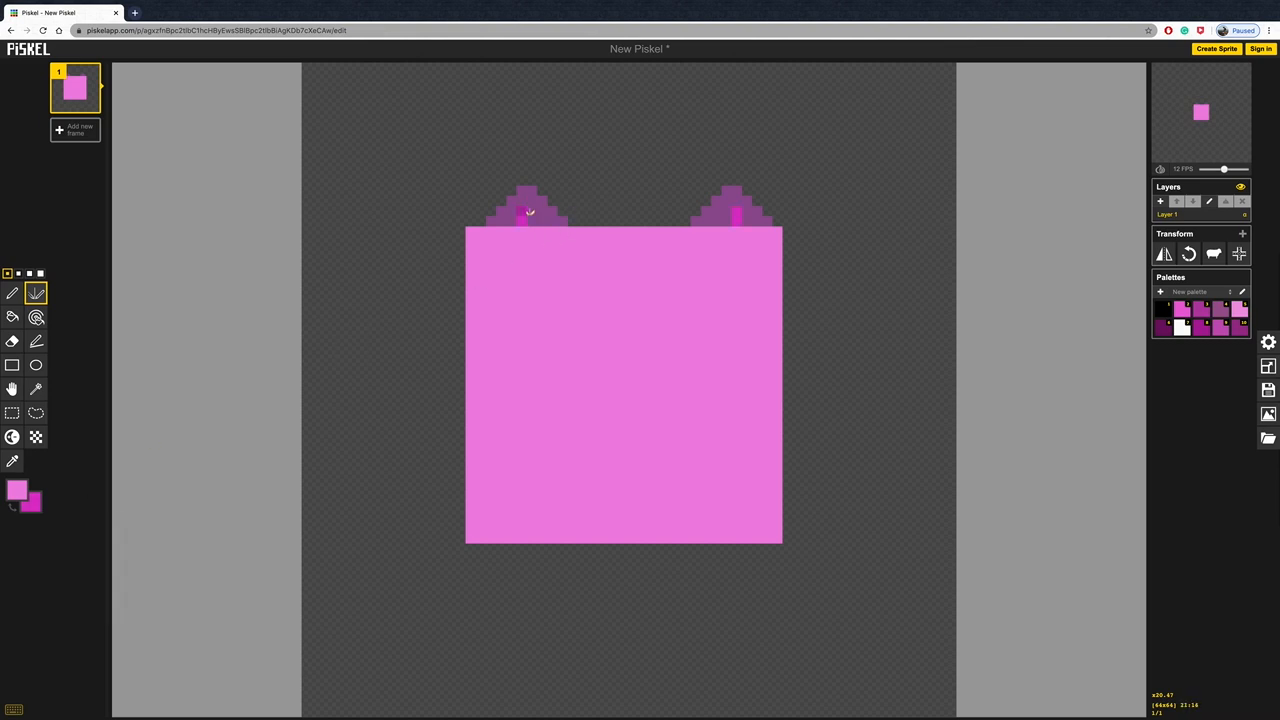
click(540, 215)
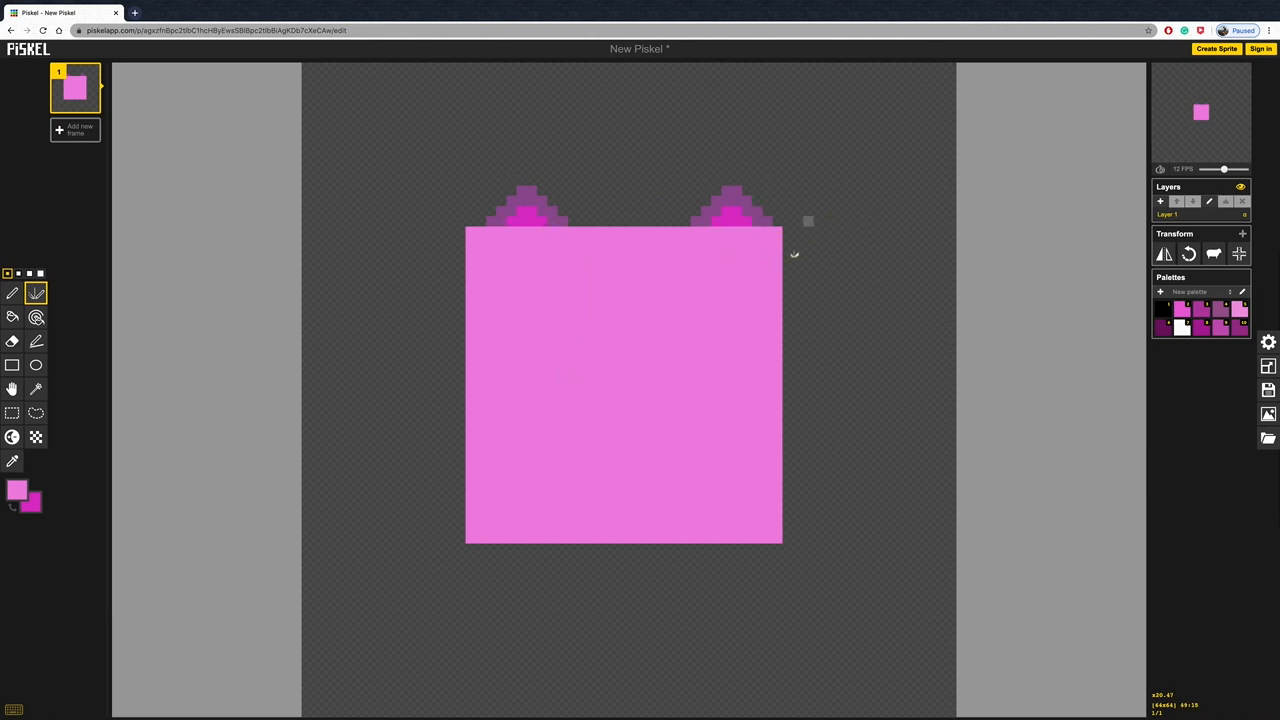
mouse_move(525, 605)
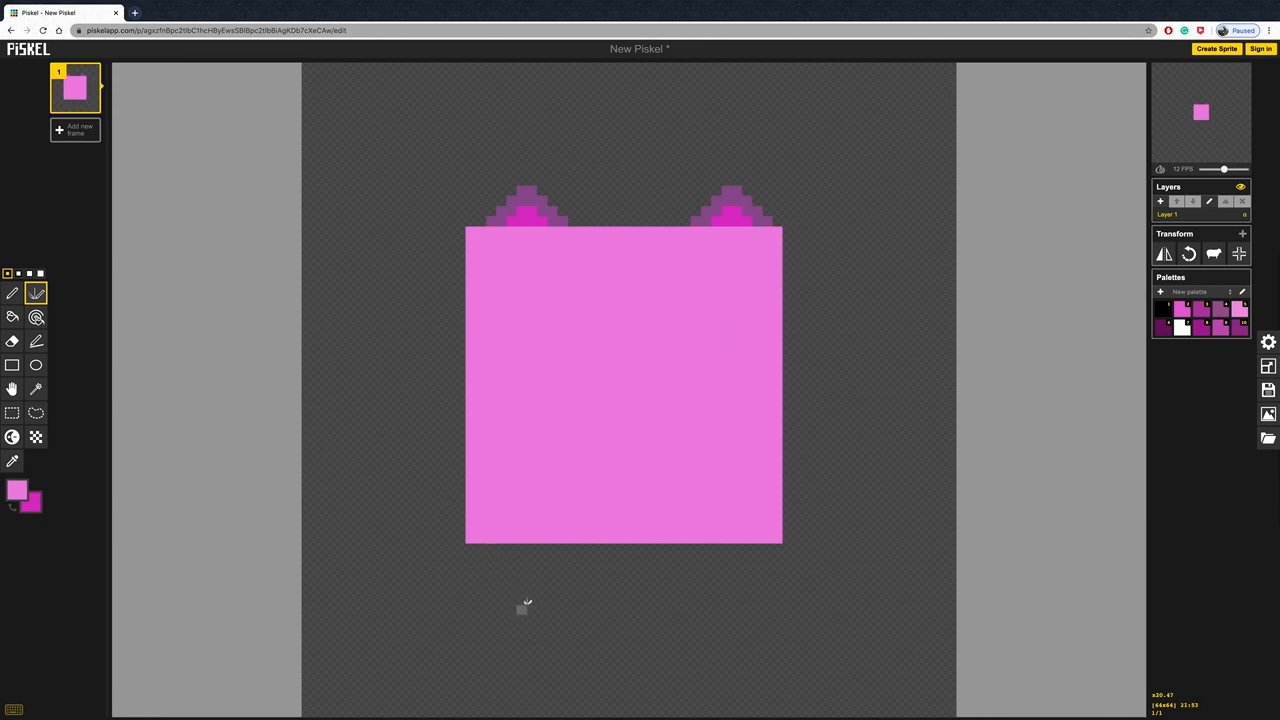
mouse_move(36, 293)
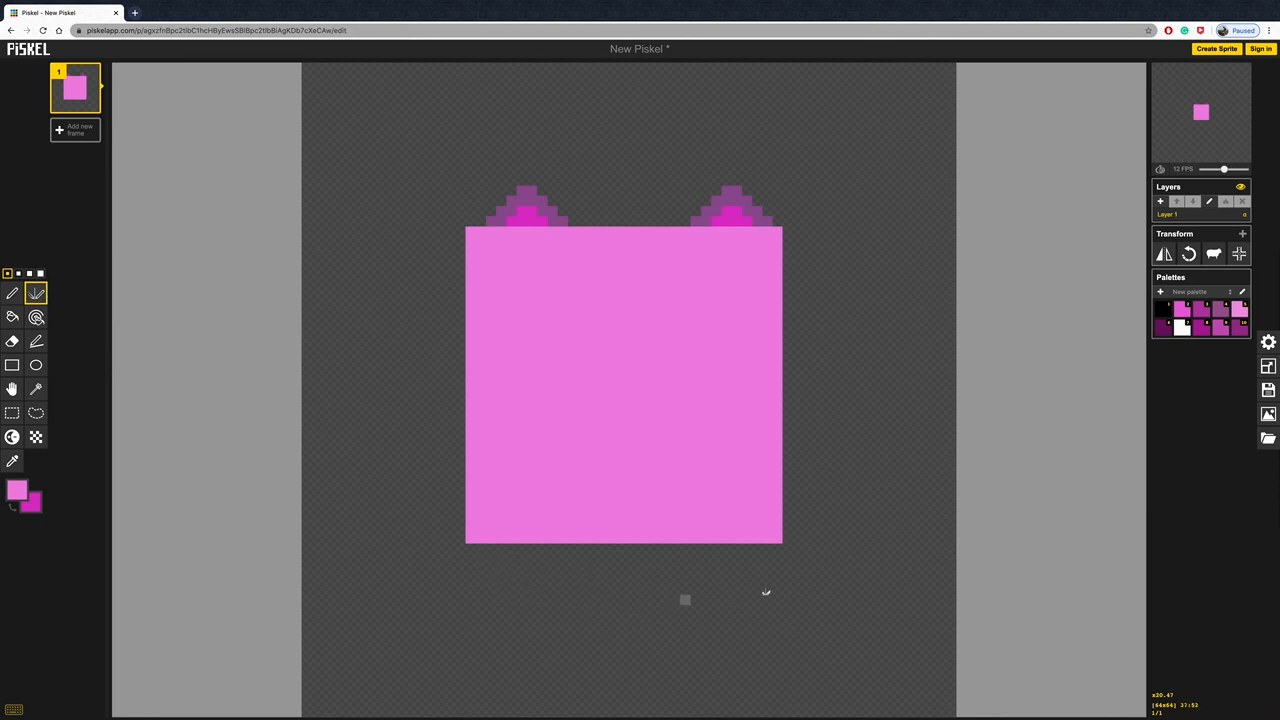
mouse_move(17, 490)
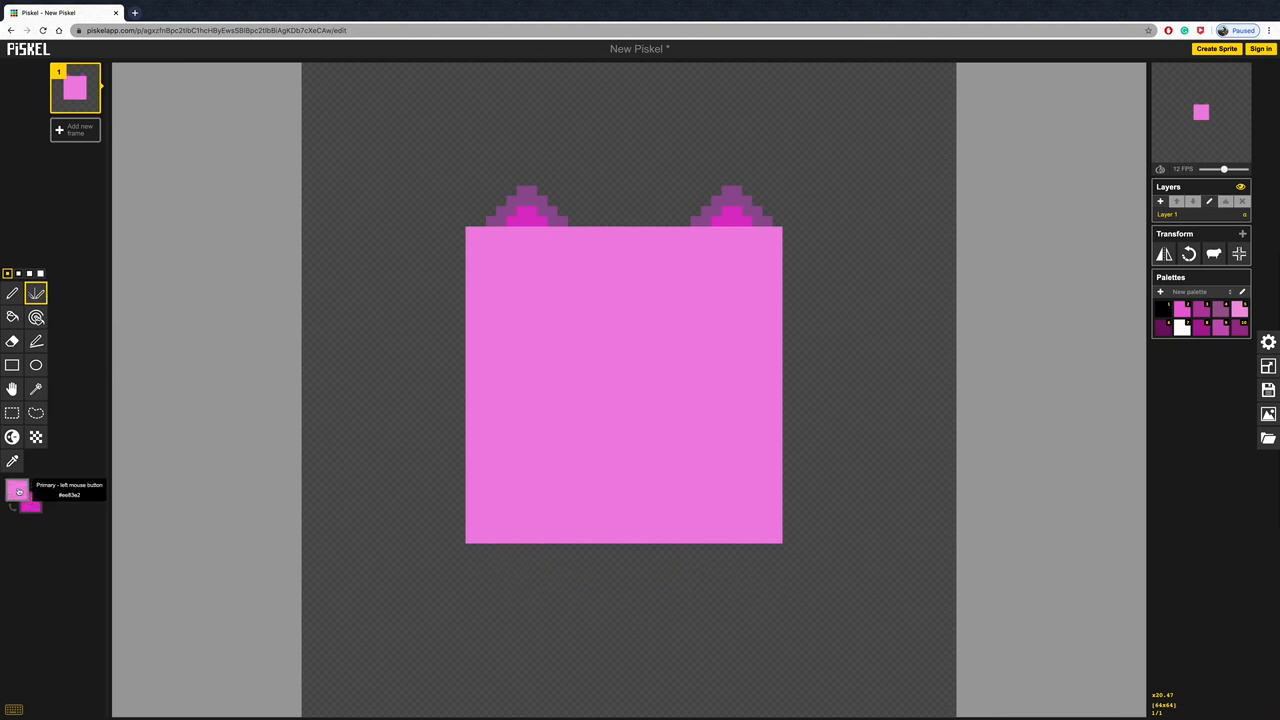
- Switch to dark purple and draw two filled legs beneath the pink body with the mirror pen
click(18, 490)
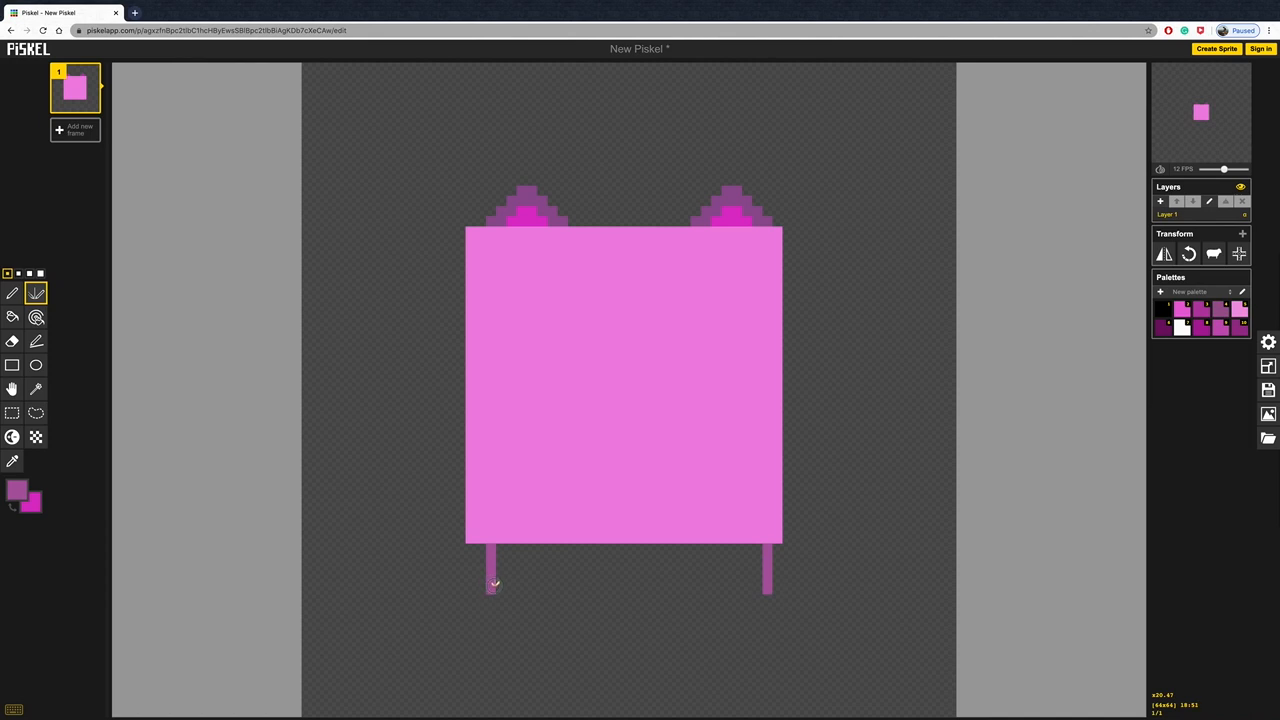
click(520, 575)
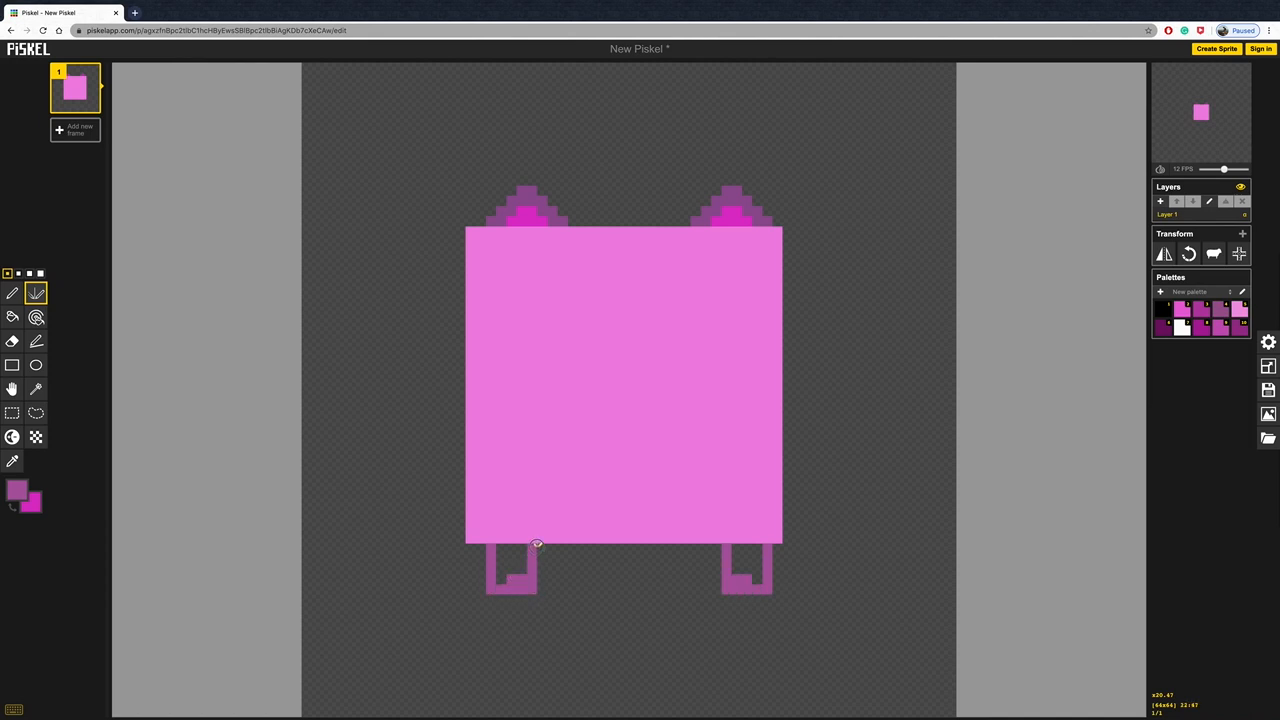
click(513, 568)
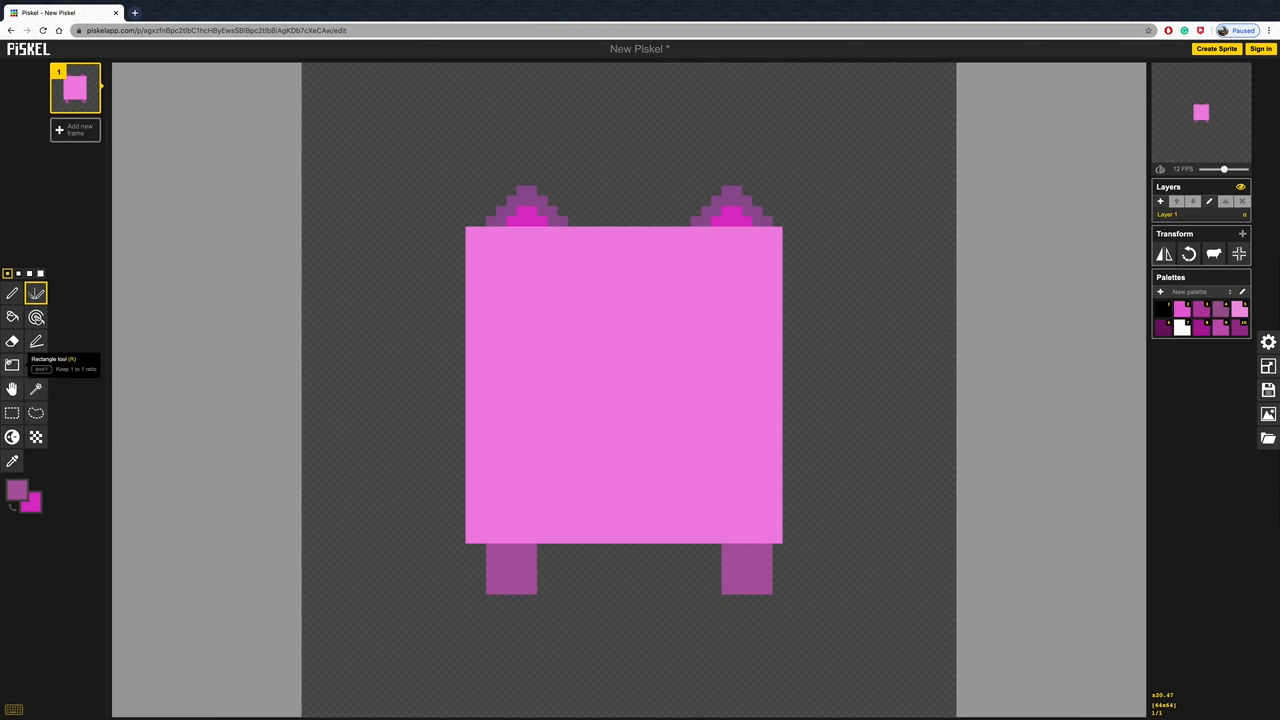
click(12, 341)
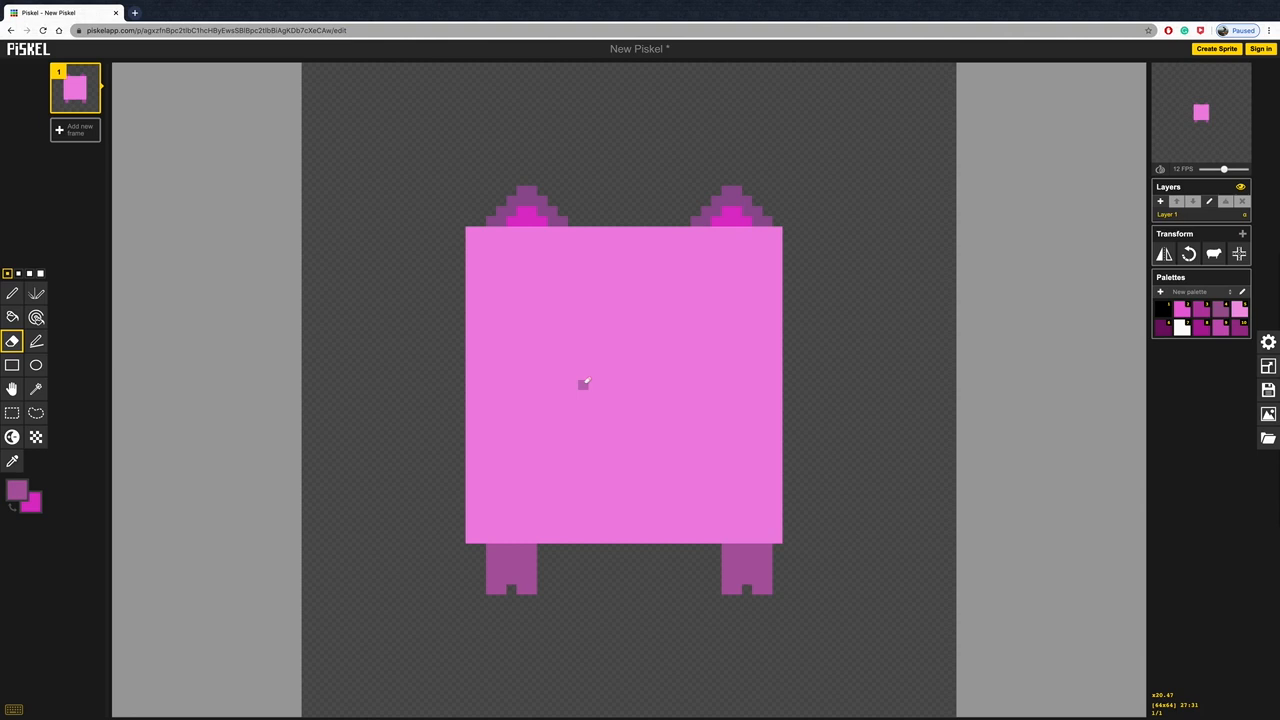
mouse_move(35, 364)
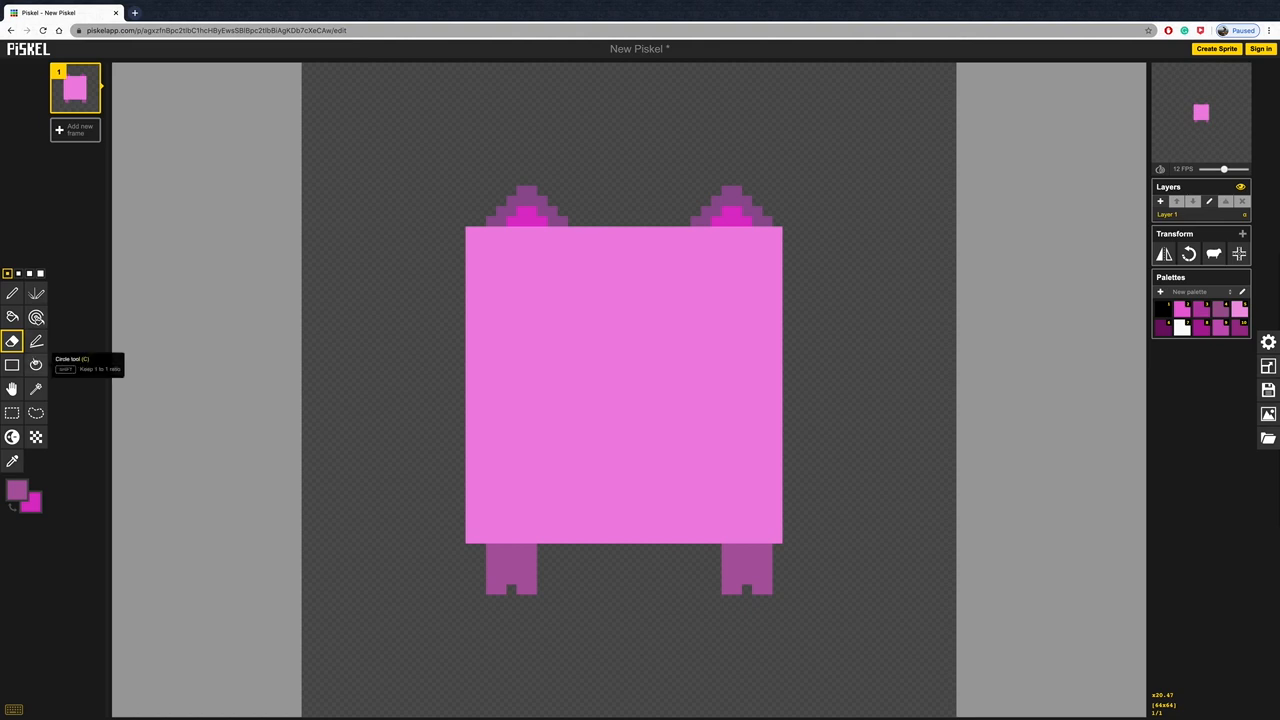
- Draw a dark purple oval outline across the centre of the pink body, enlarged for the snout
click(35, 365)
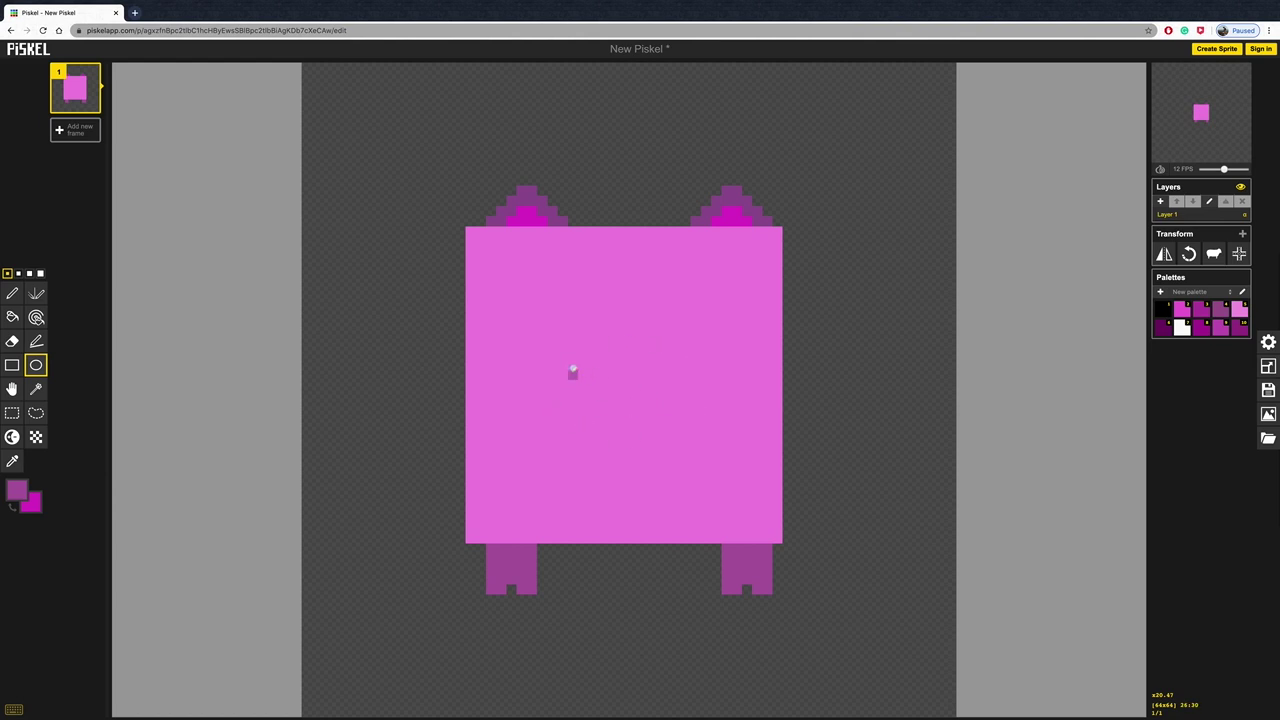
drag(573, 370, 657, 411)
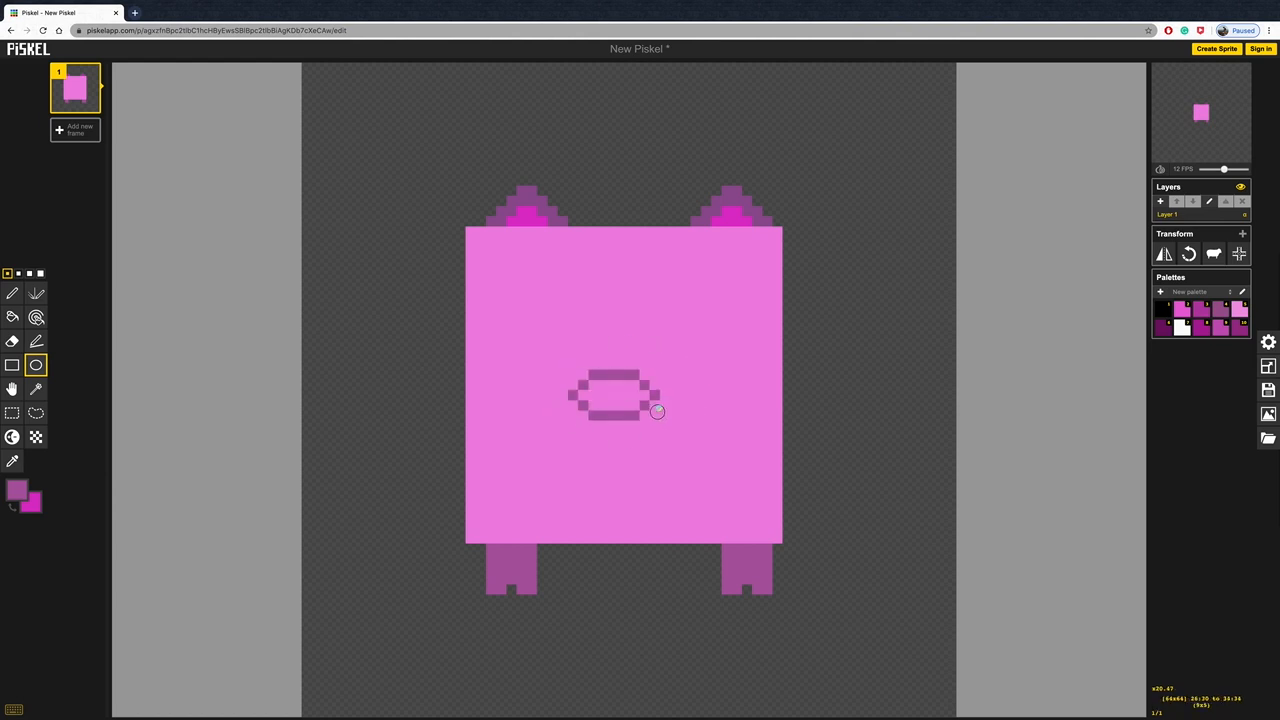
drag(657, 411, 687, 437)
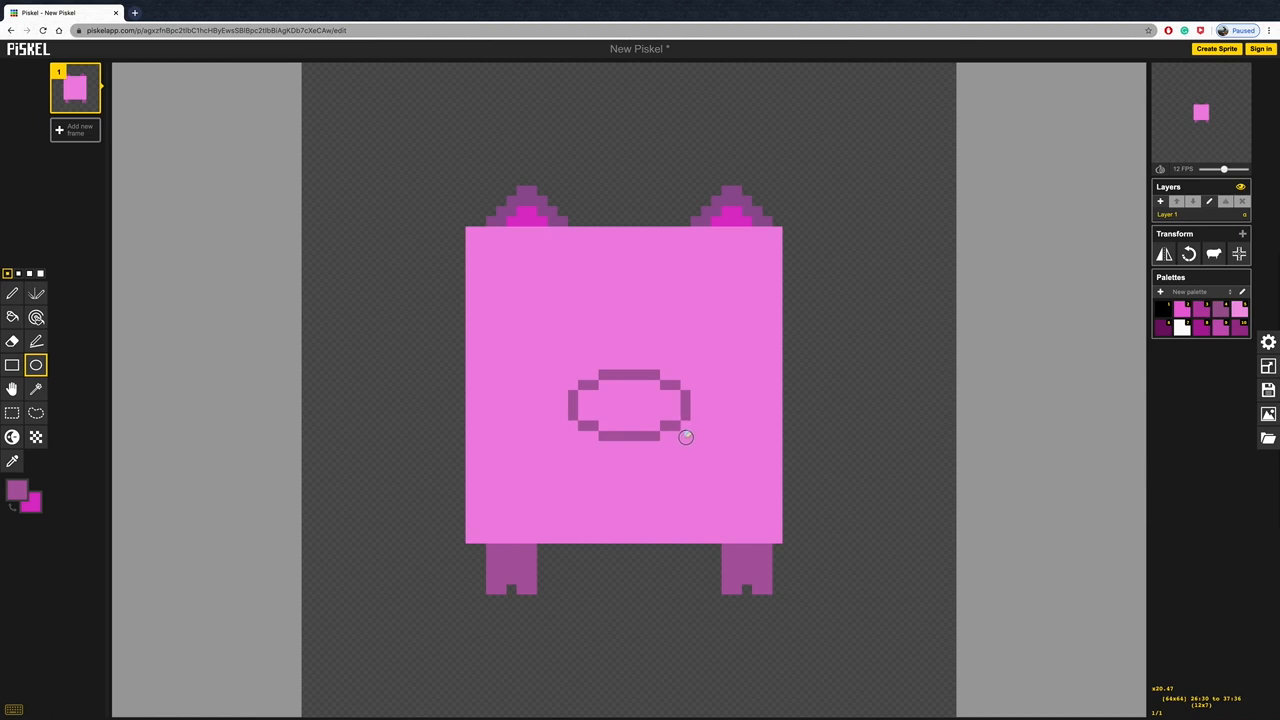
mouse_move(685, 436)
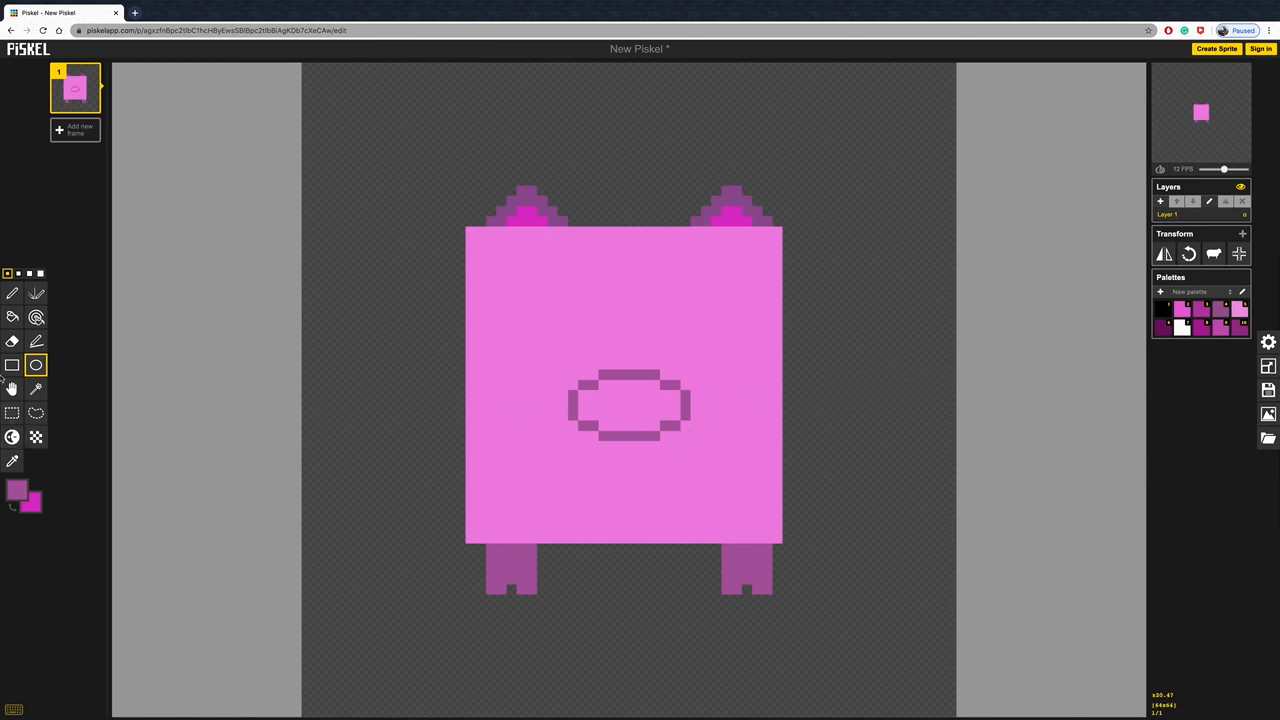
- Take the Paint Bucket to flood the snout oval with solid dark purple
click(13, 317)
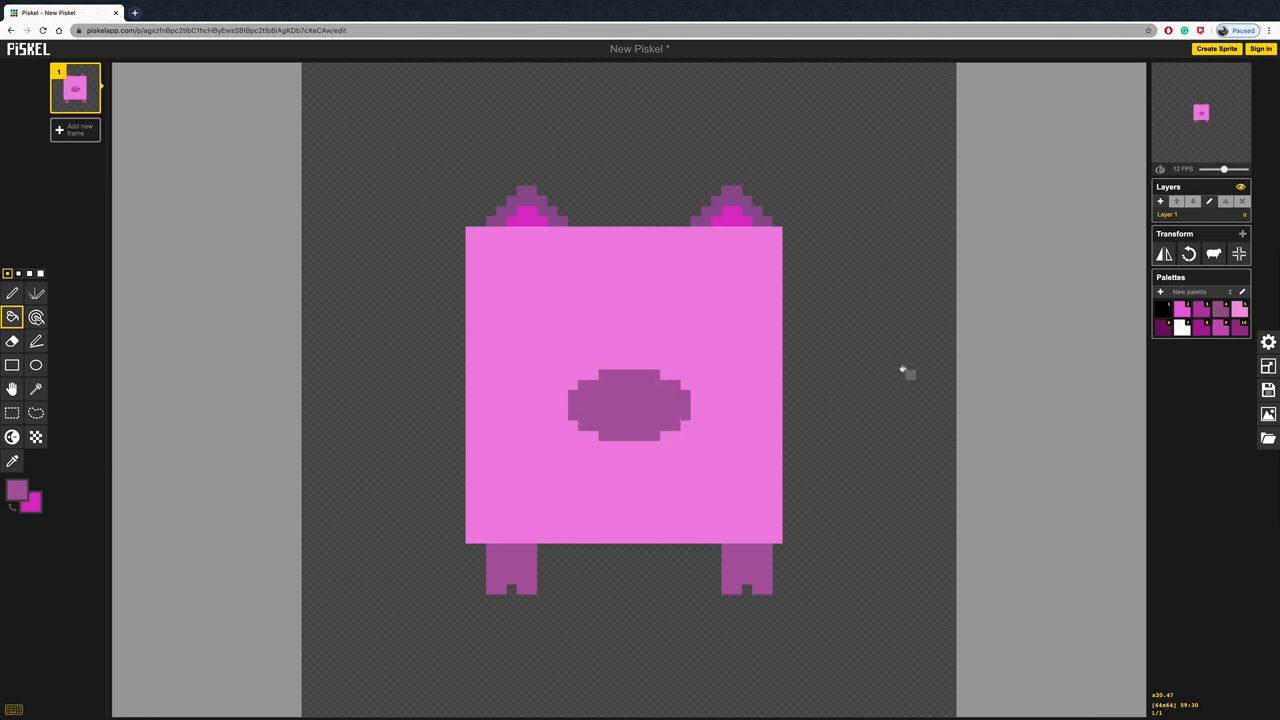
mouse_move(35, 365)
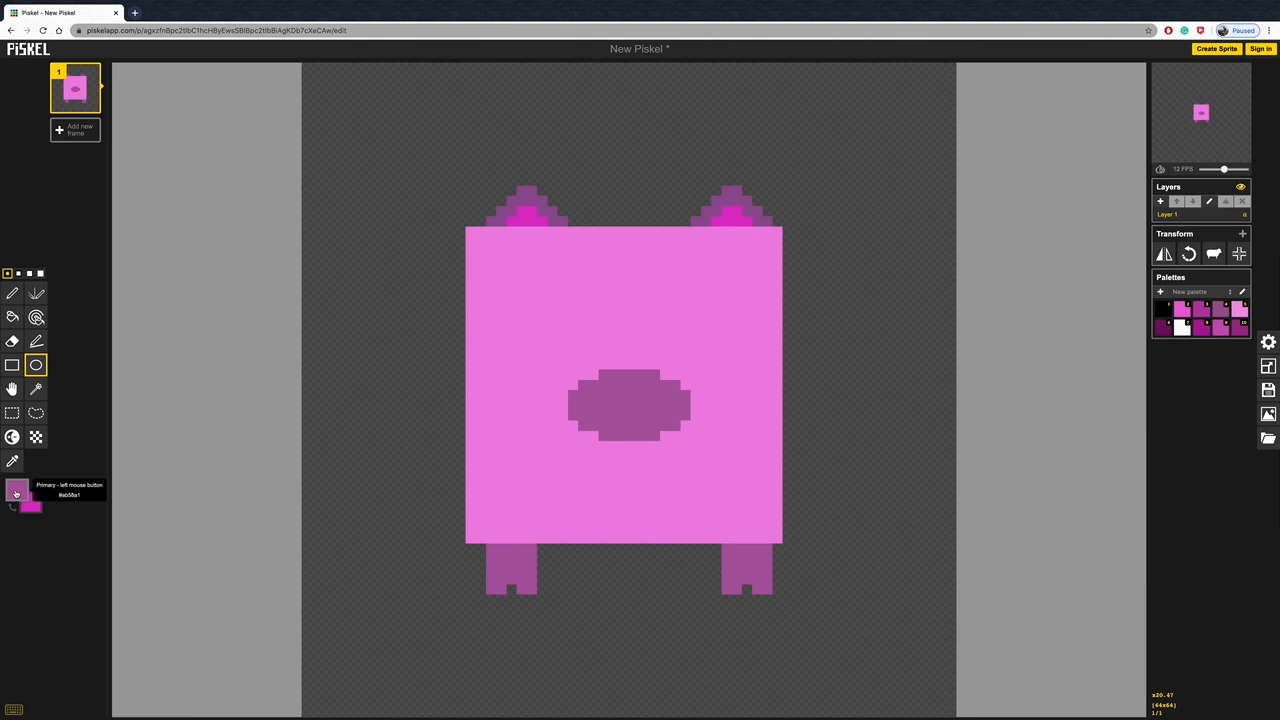
click(16, 490)
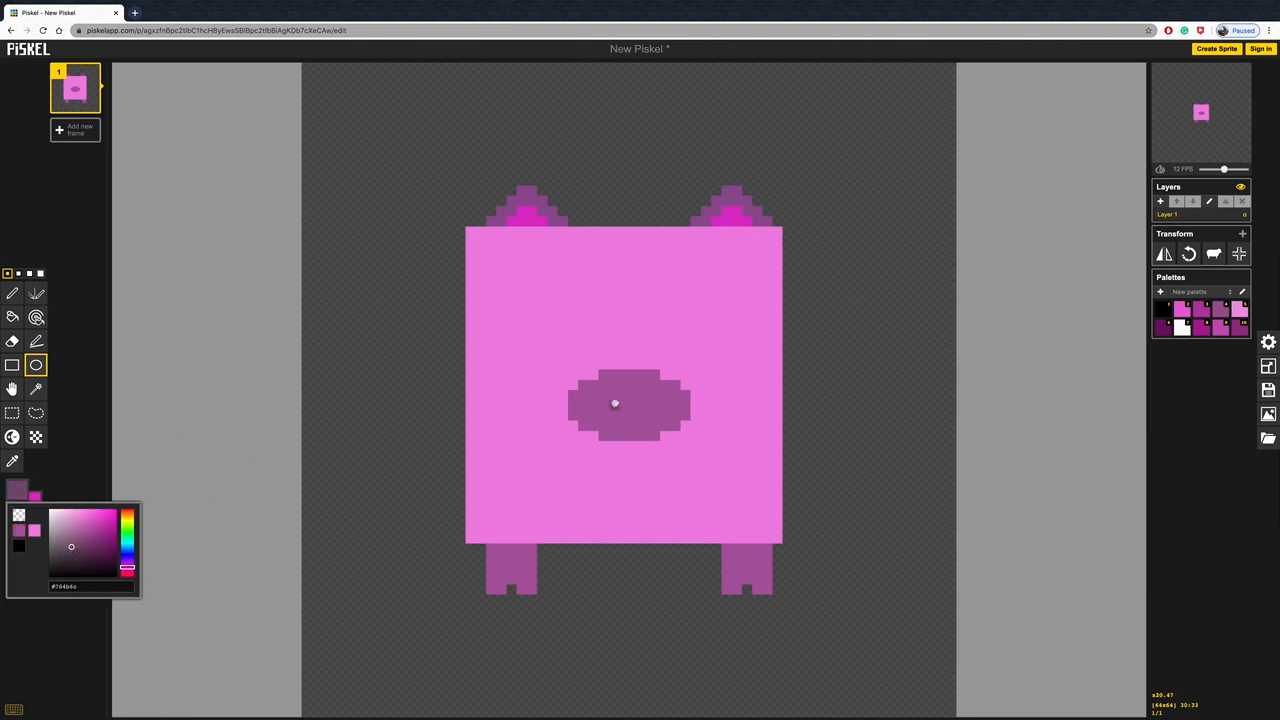
click(615, 400)
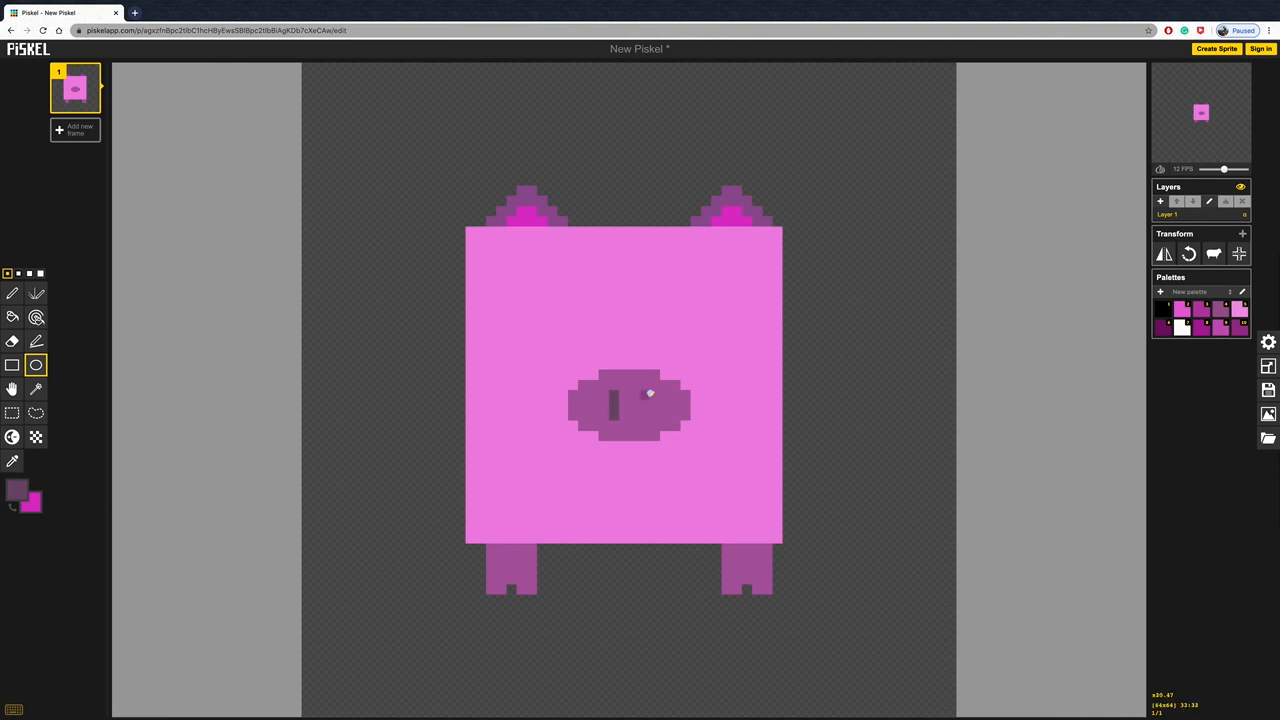
mouse_move(644, 393)
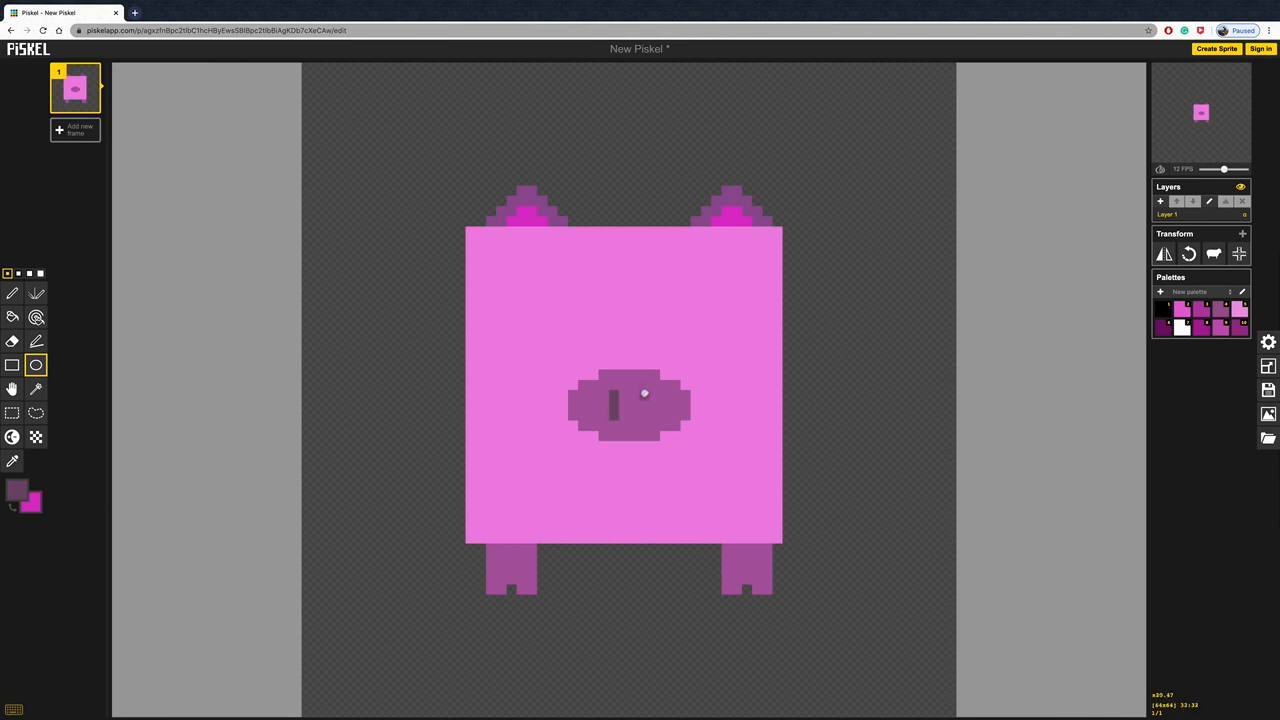
click(13, 293)
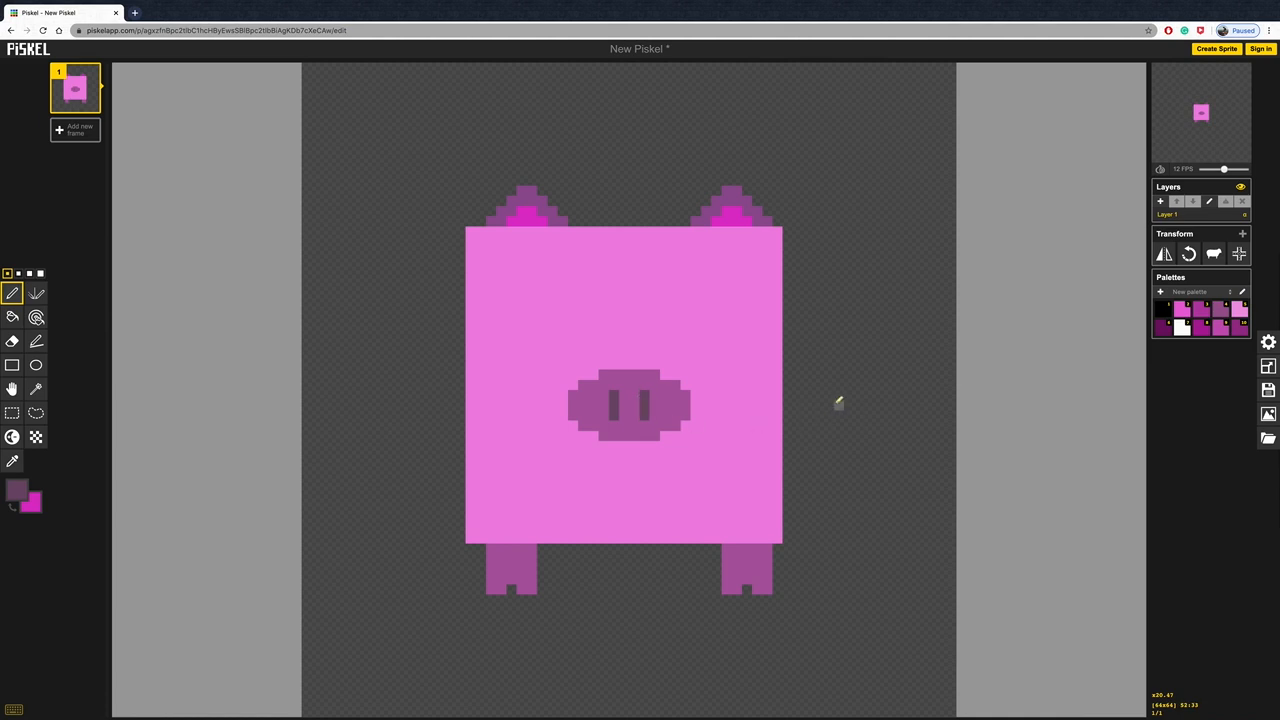
mouse_move(830, 392)
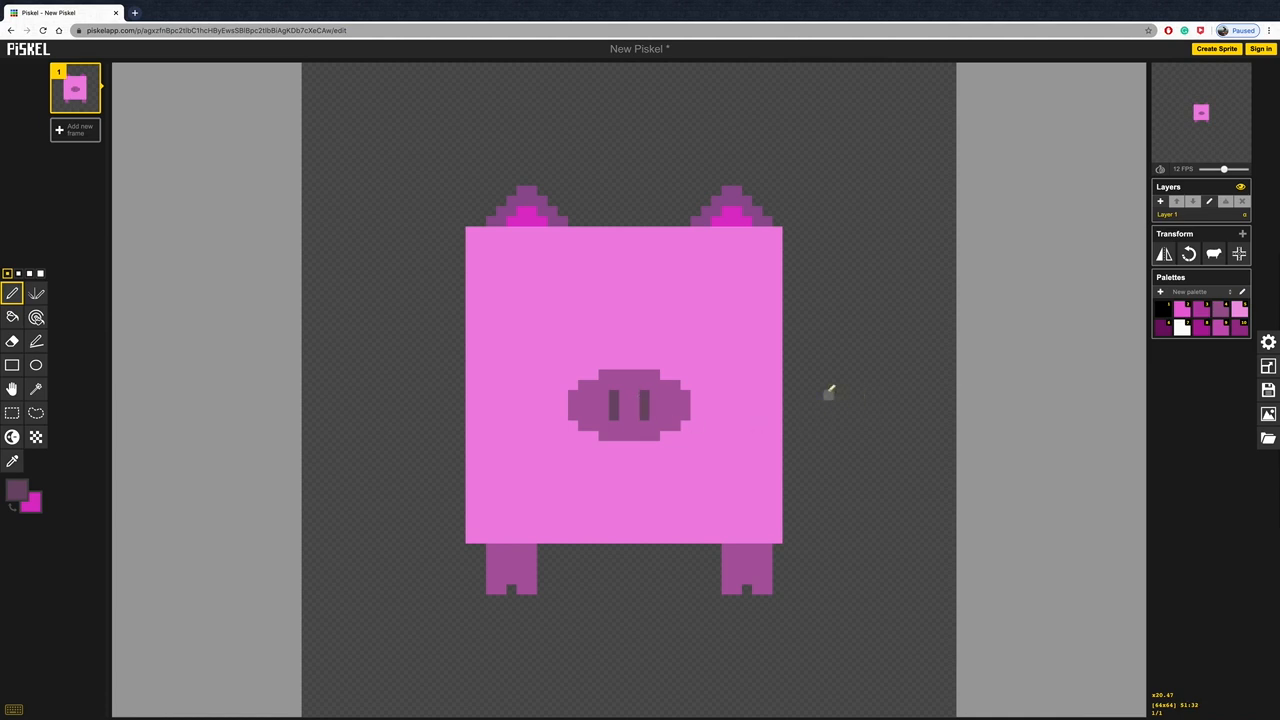
mouse_move(35, 365)
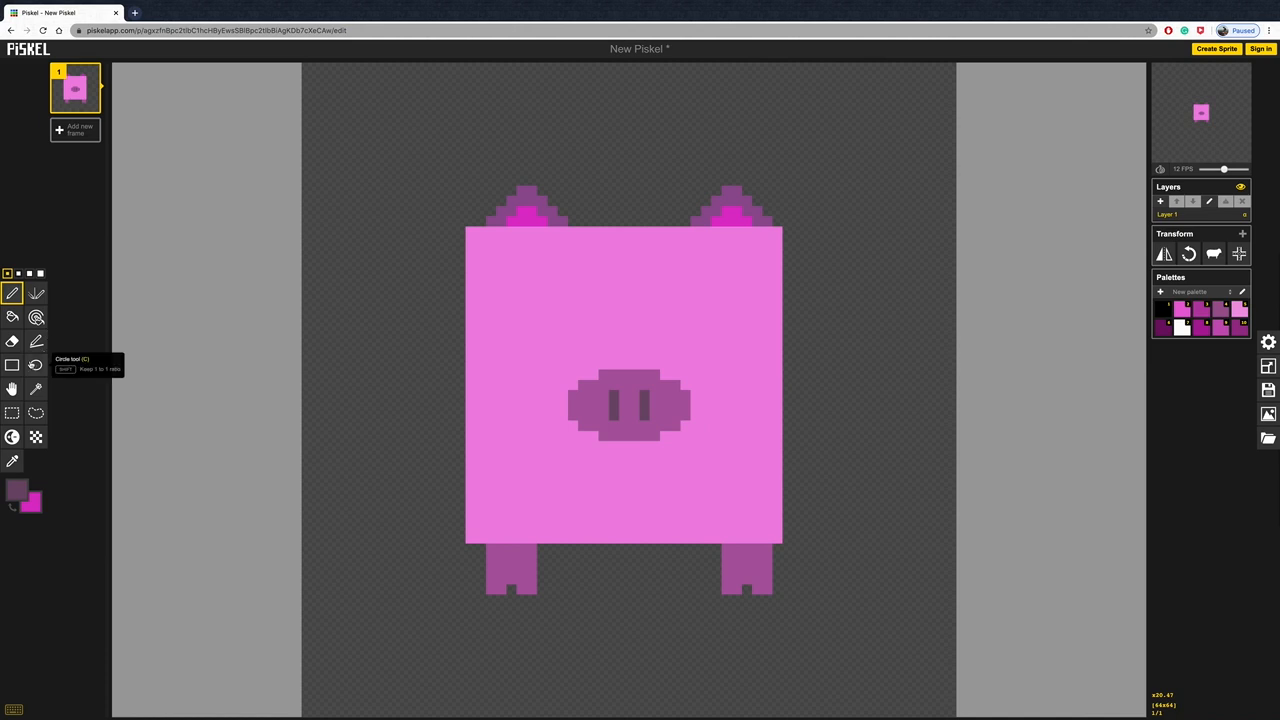
- Draw white circle outlines for the left and right eyes above the snout
click(17, 490)
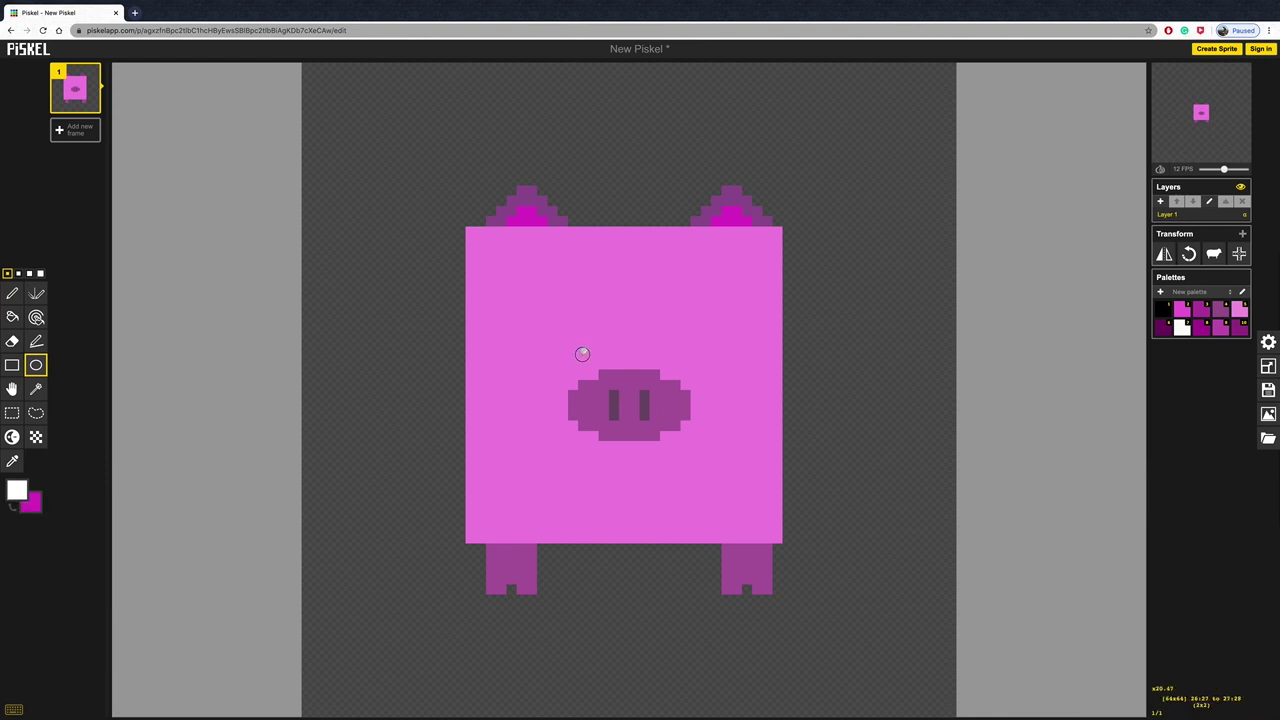
click(590, 358)
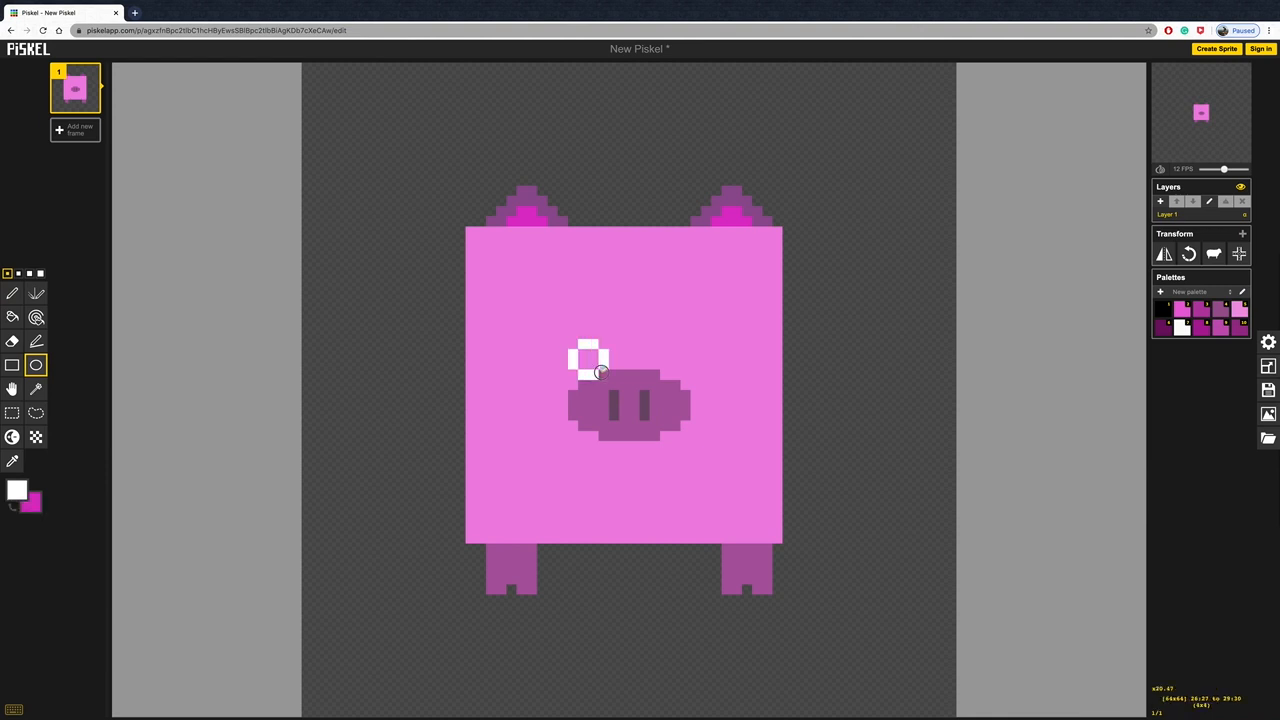
mouse_move(656, 347)
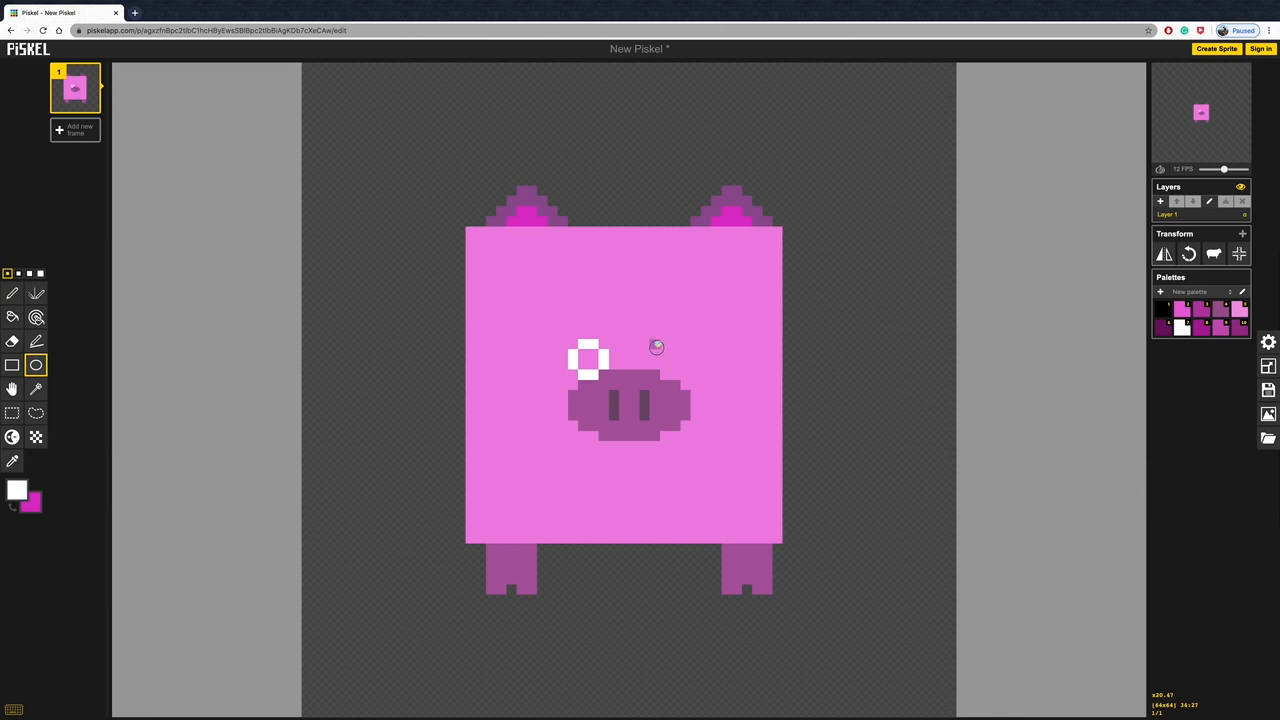
click(670, 358)
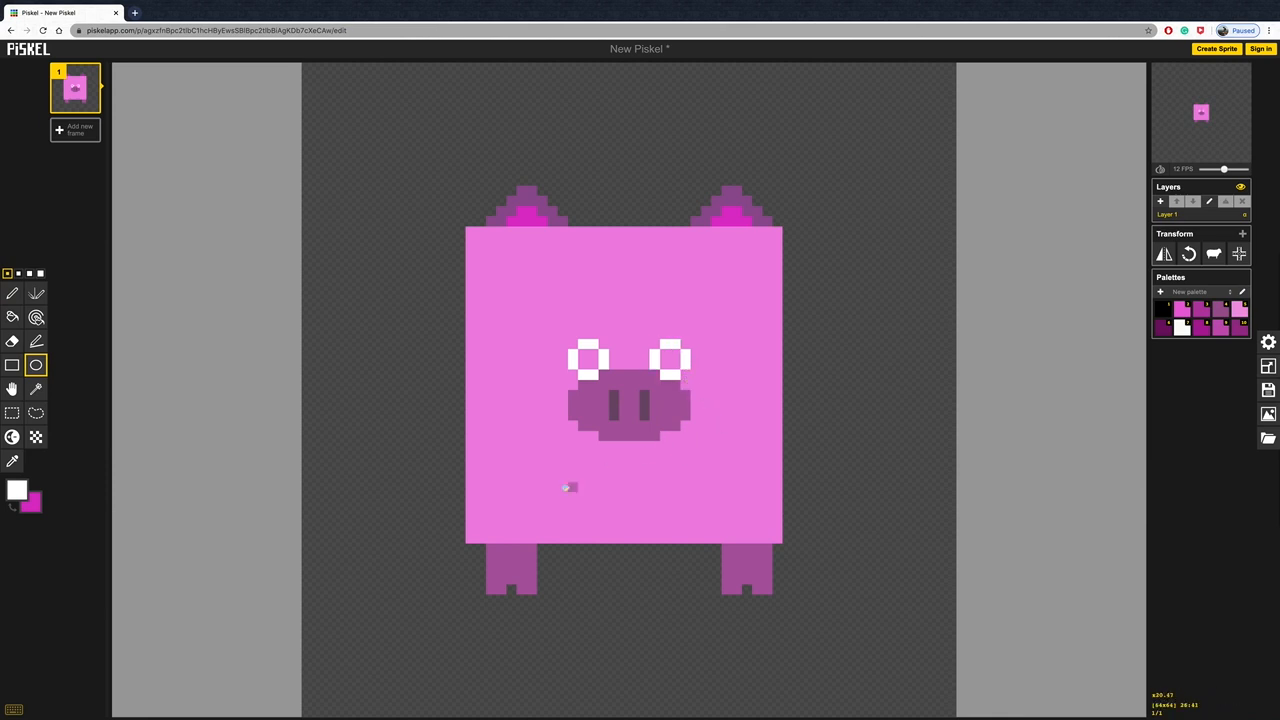
- Fill the eye rings solid white with the Paint Bucket
click(12, 341)
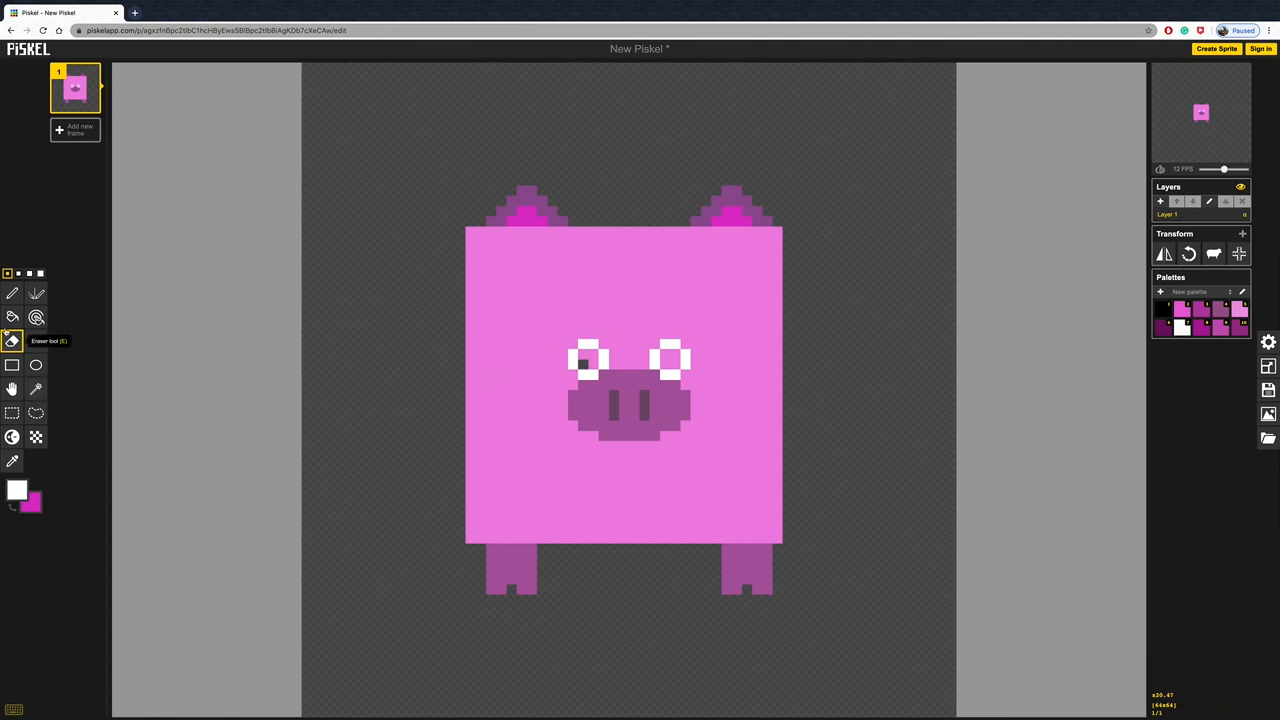
click(585, 360)
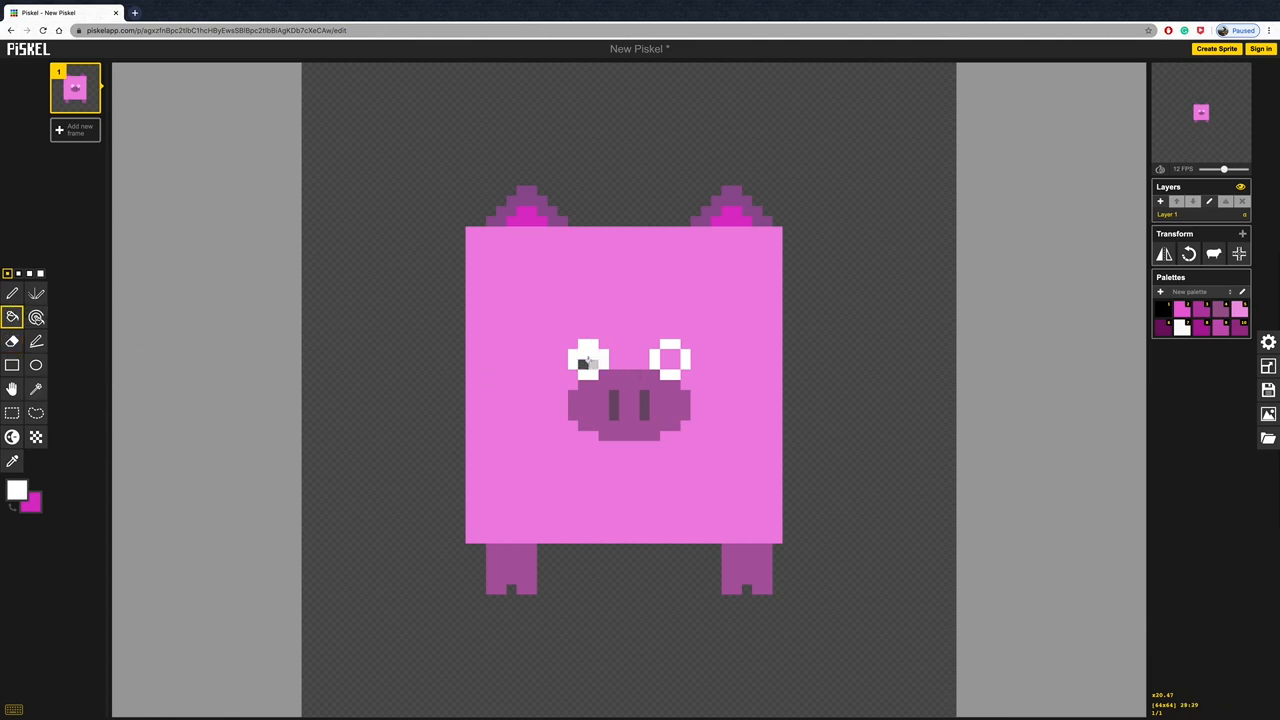
click(590, 360)
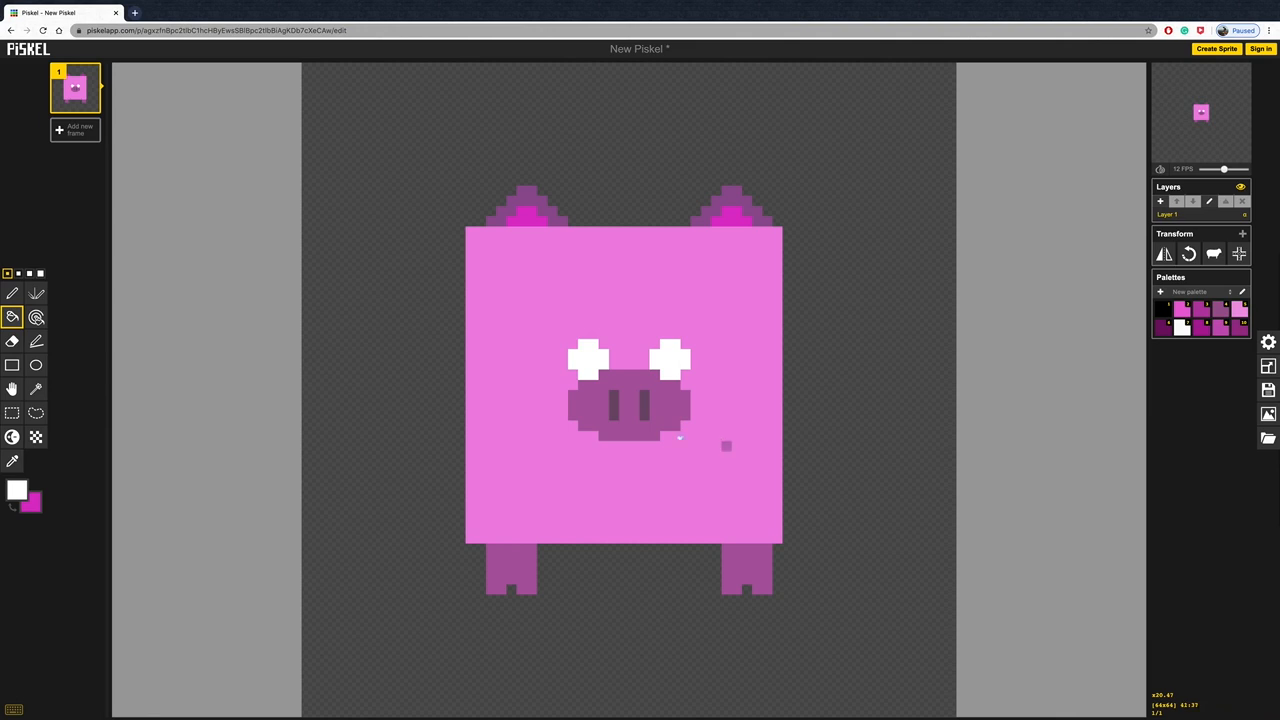
mouse_move(12, 437)
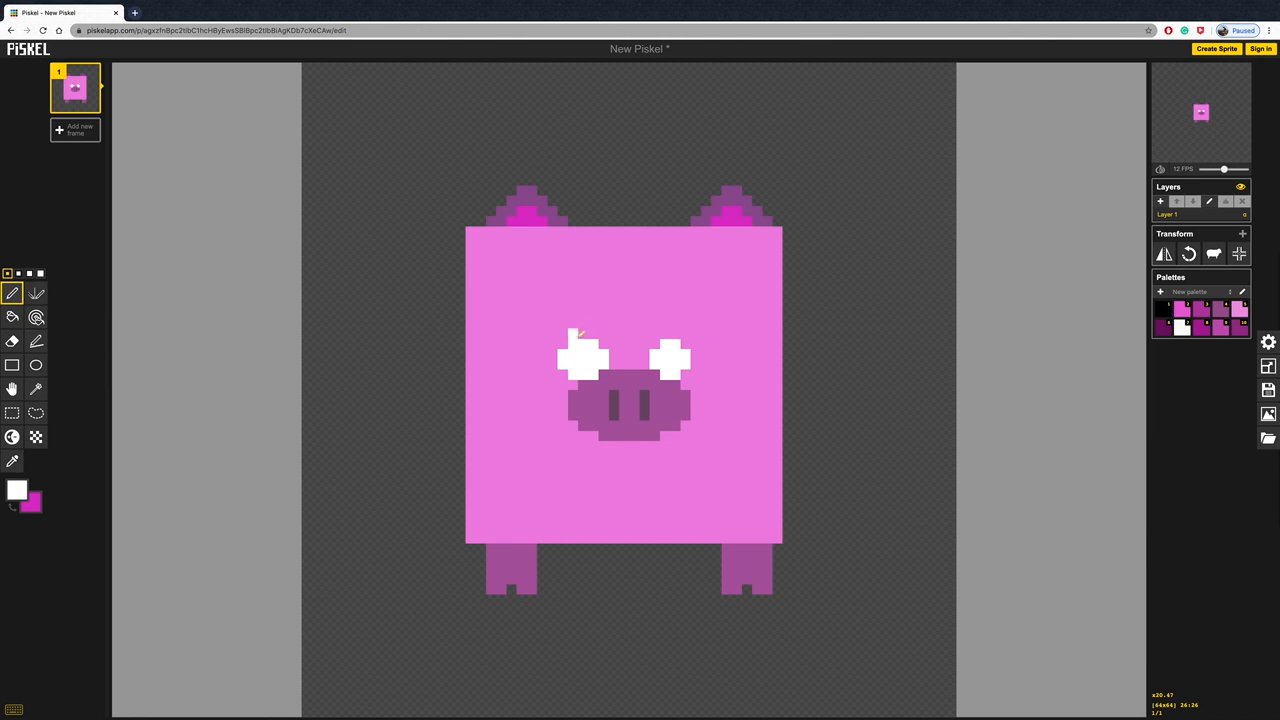
- Add white pixels around the left and right eyes to make them larger and matching
click(585, 340)
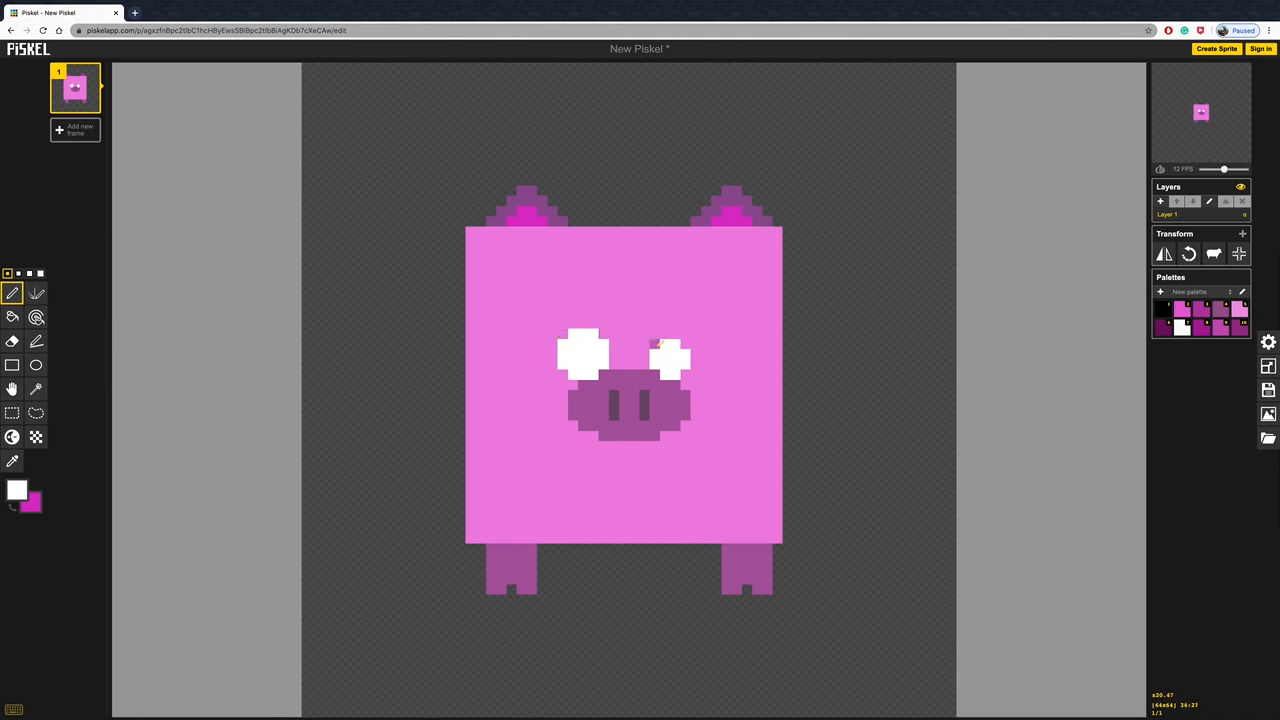
click(670, 345)
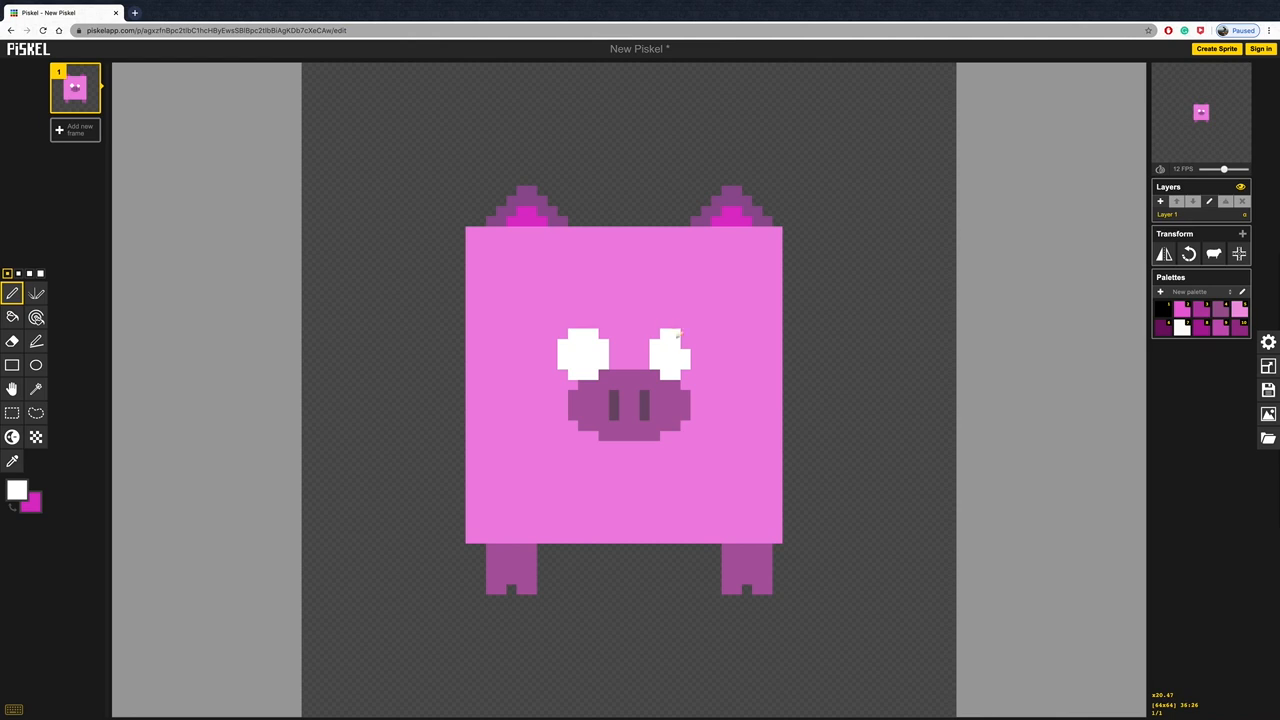
click(685, 342)
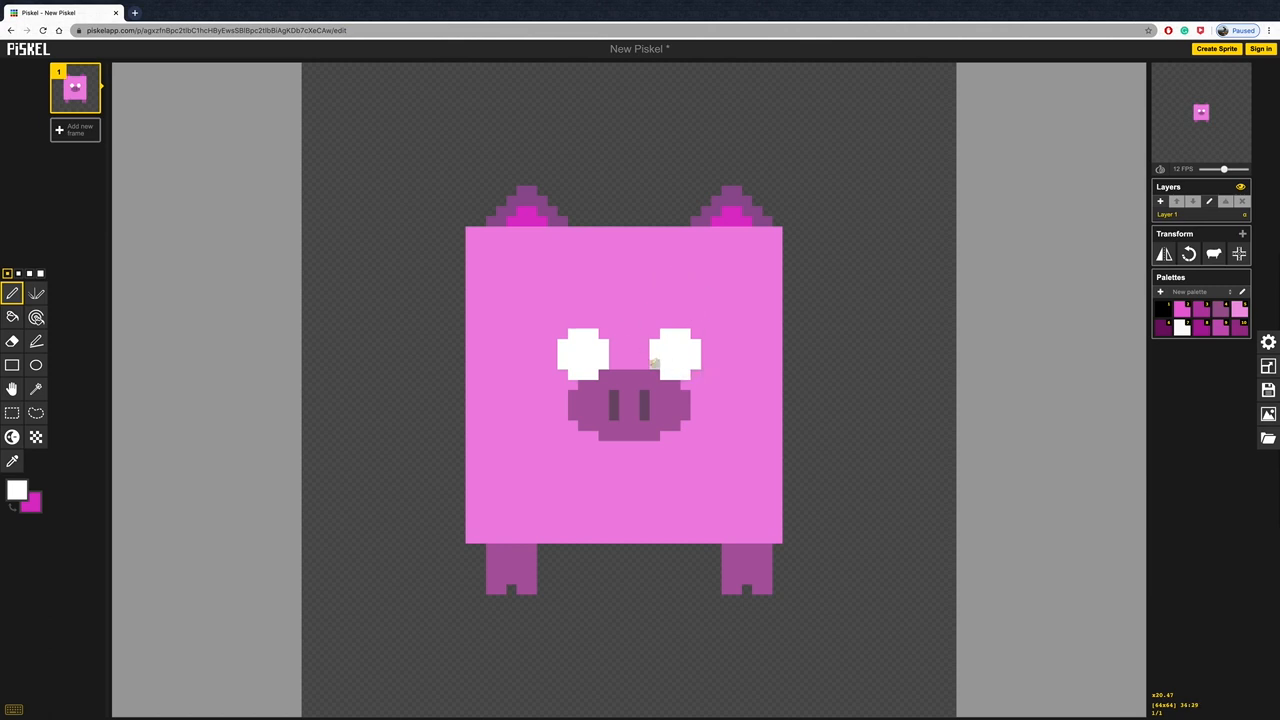
mouse_move(35, 365)
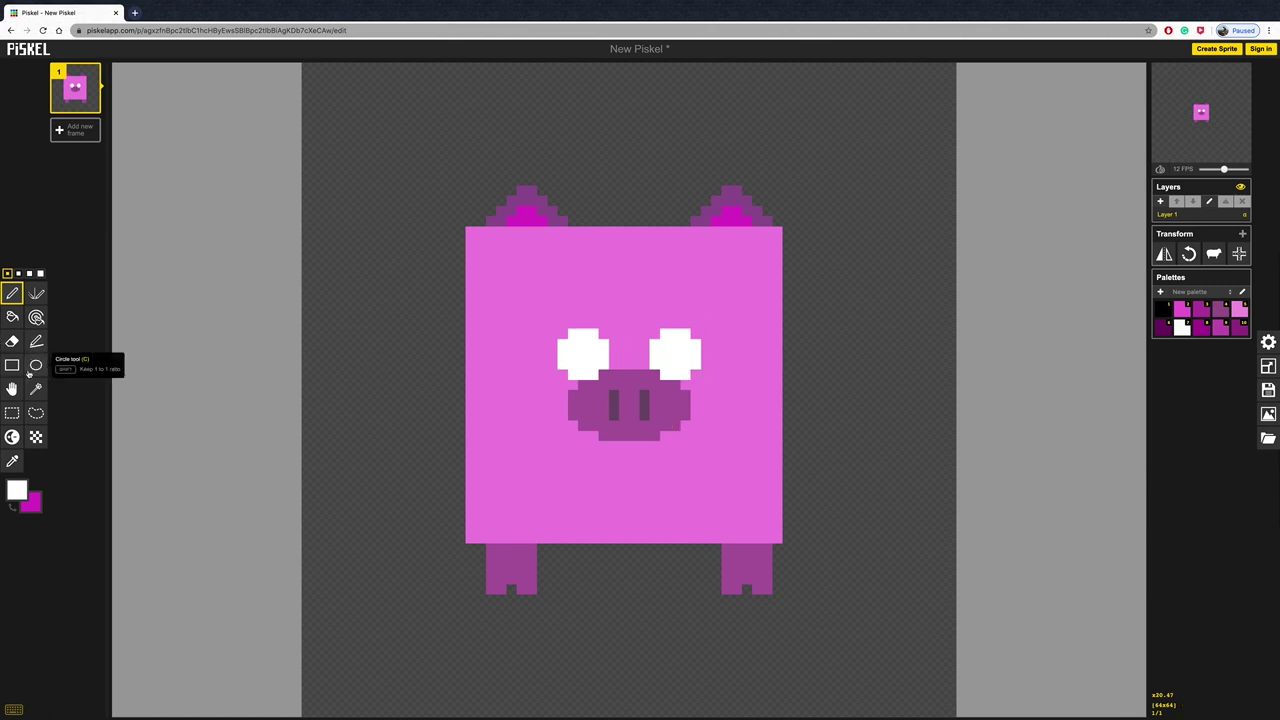
- Draw a black square pupil inside each white eye, matching their widths
click(17, 489)
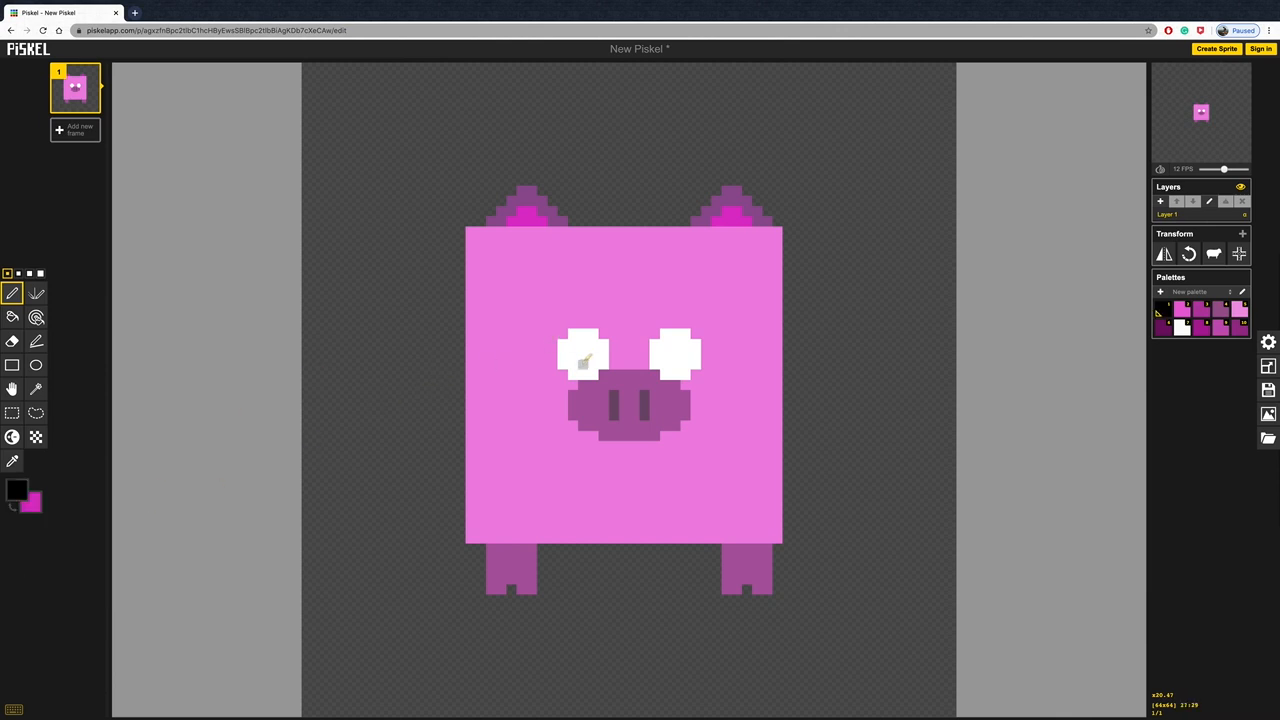
click(585, 358)
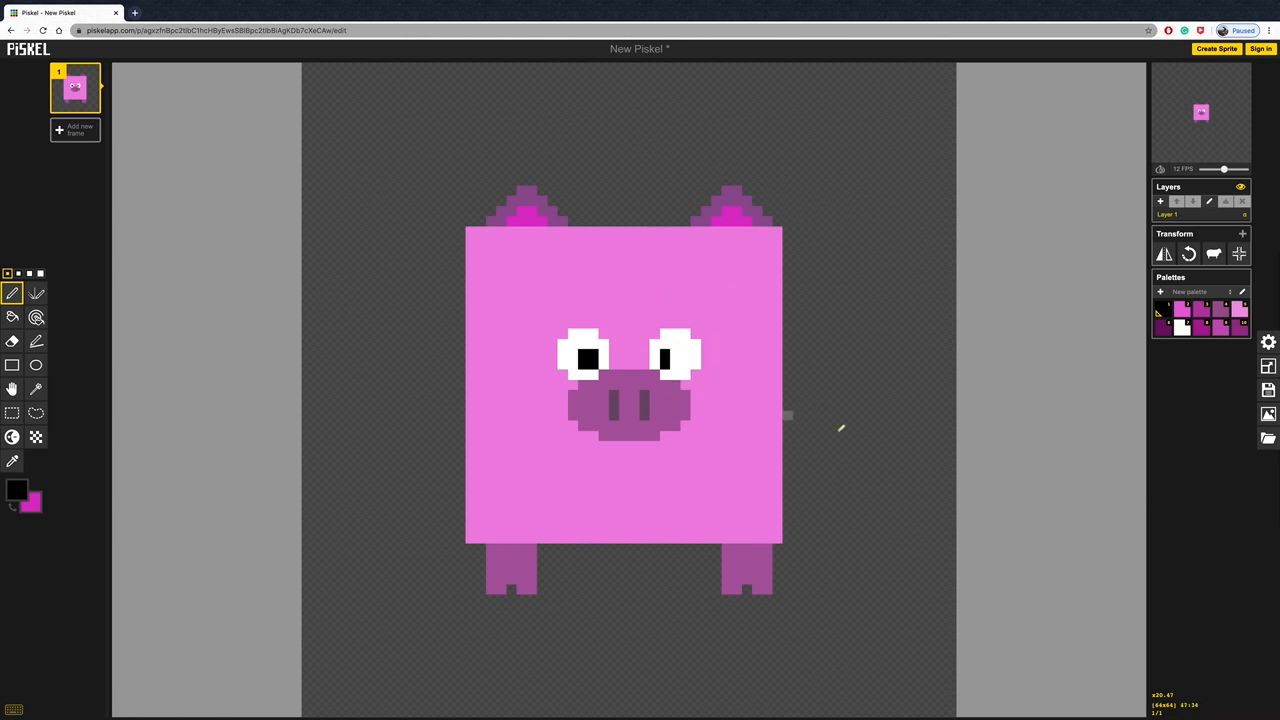
mouse_move(738, 434)
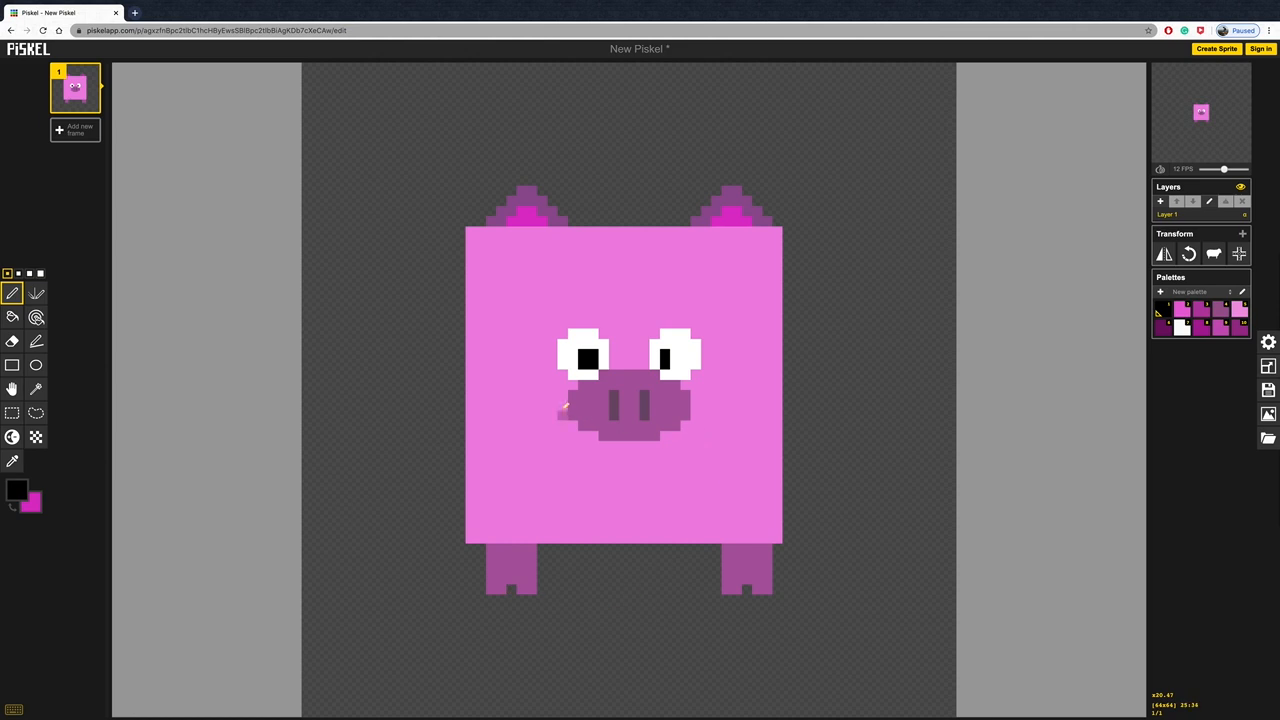
click(675, 357)
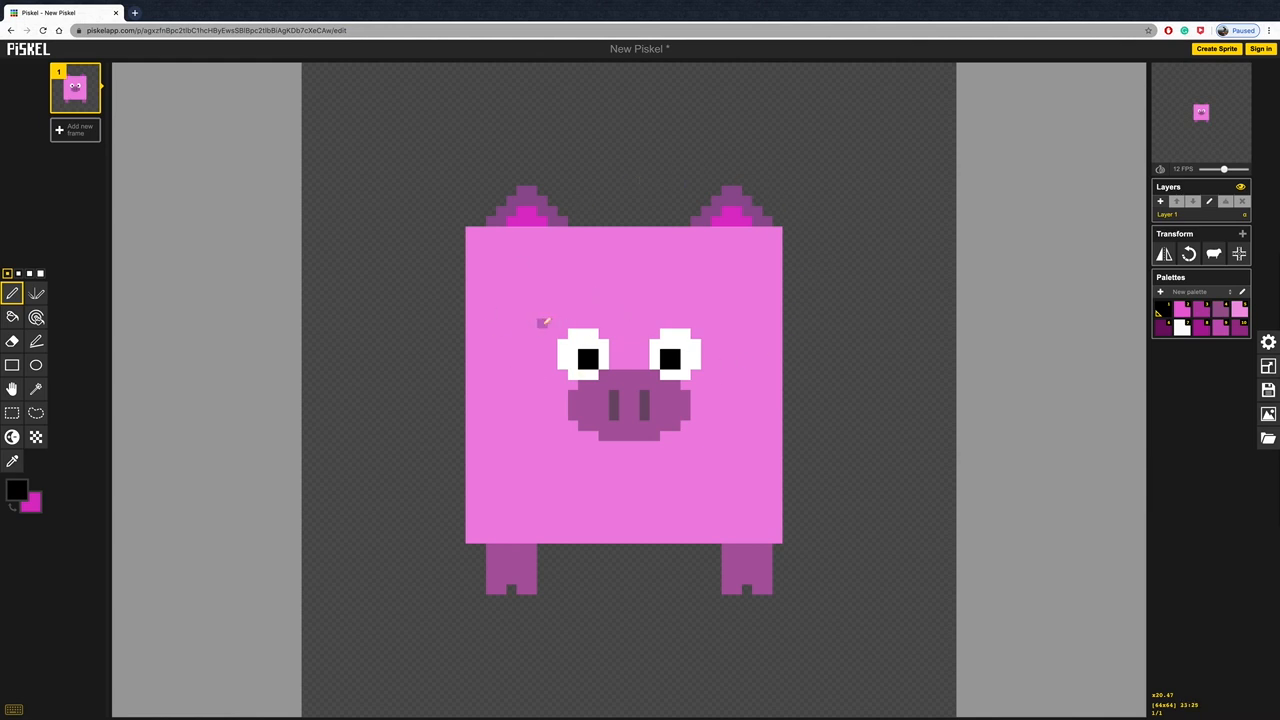
mouse_move(595, 312)
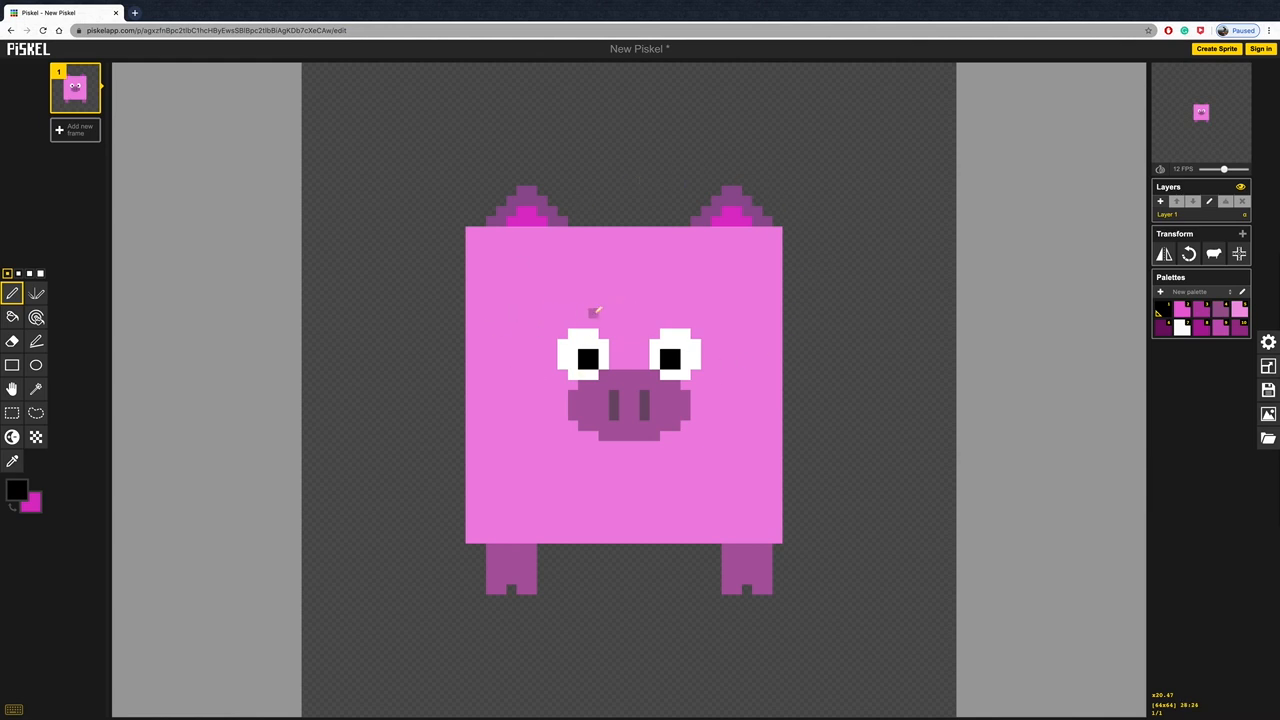
- Set the drawing colour to a light pink for the eyebrows
click(17, 489)
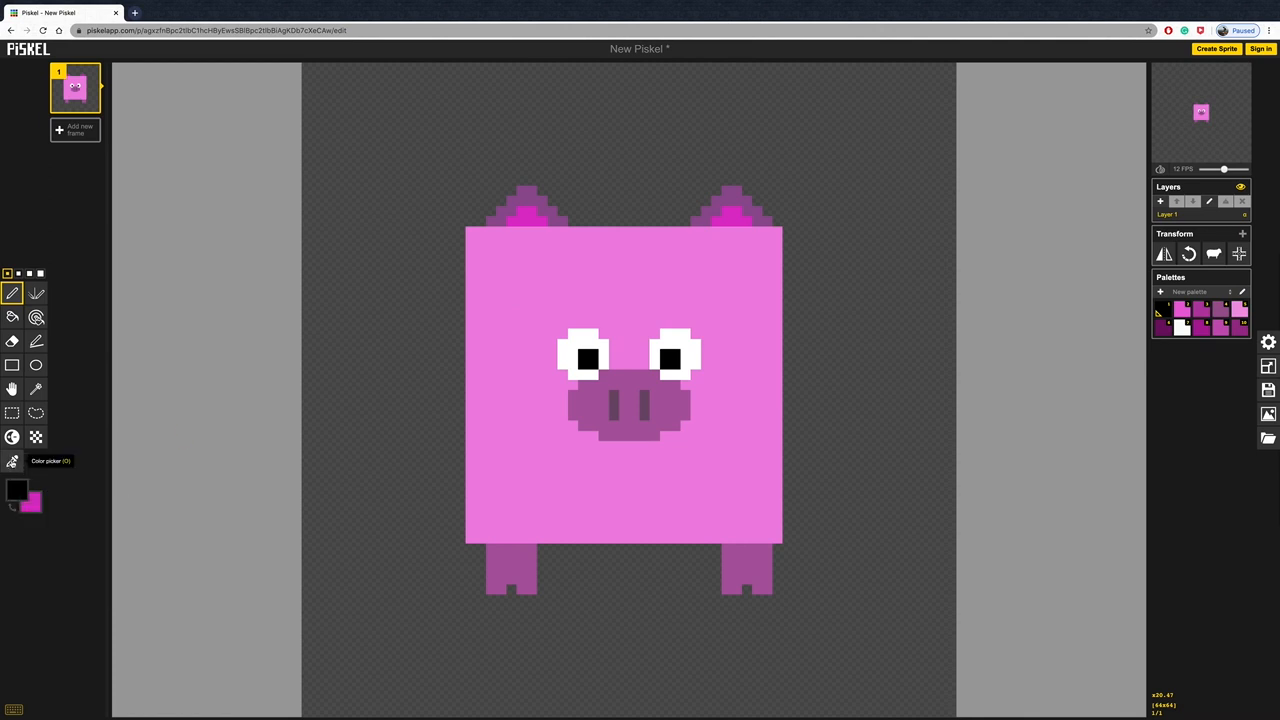
click(13, 461)
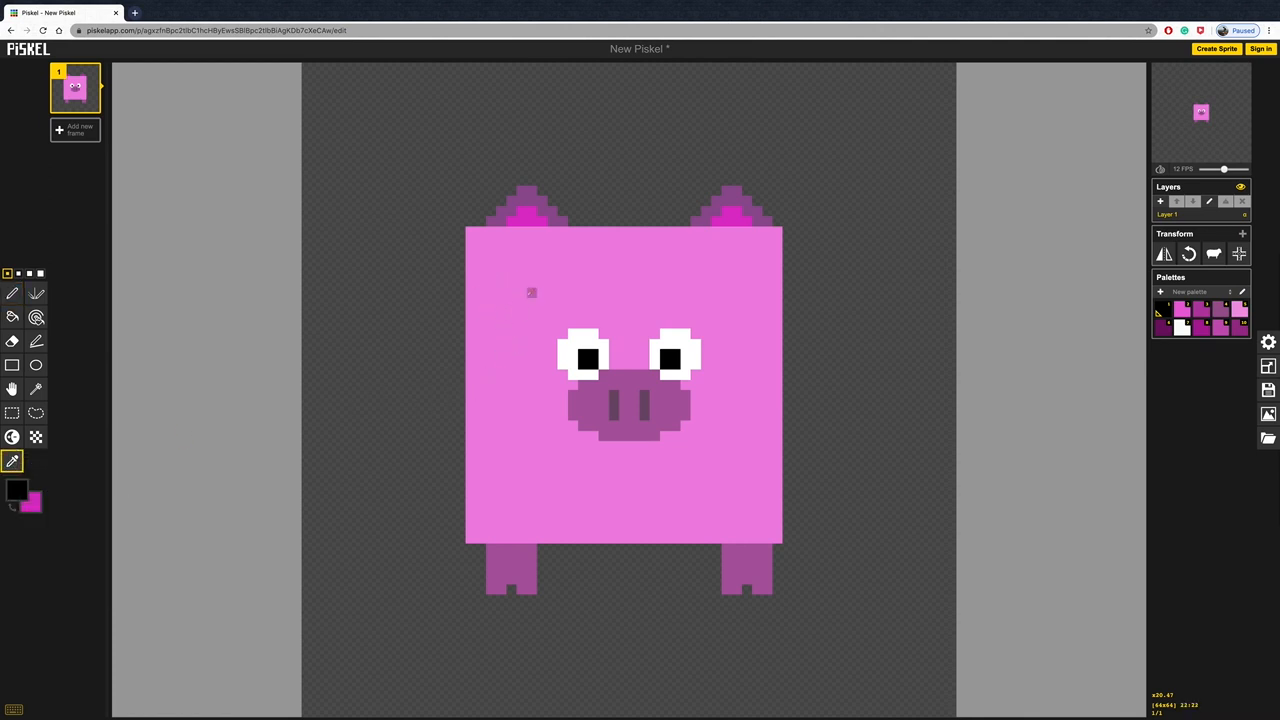
click(16, 489)
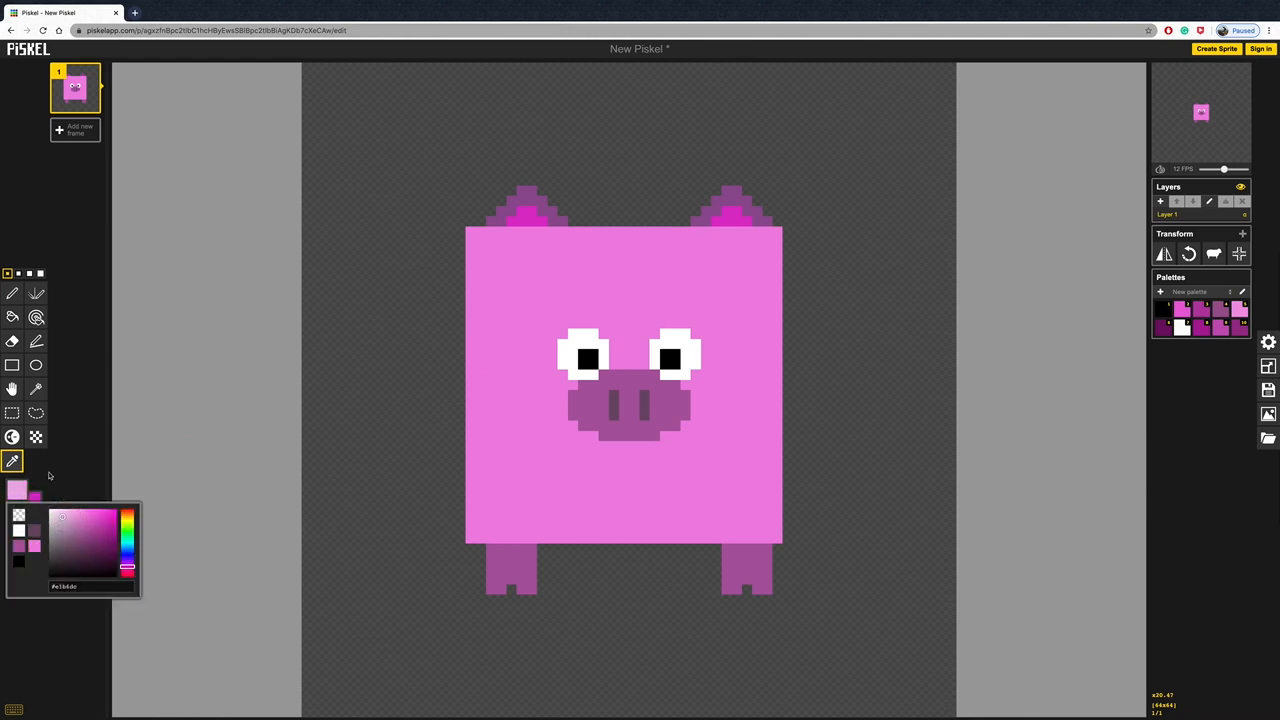
click(35, 293)
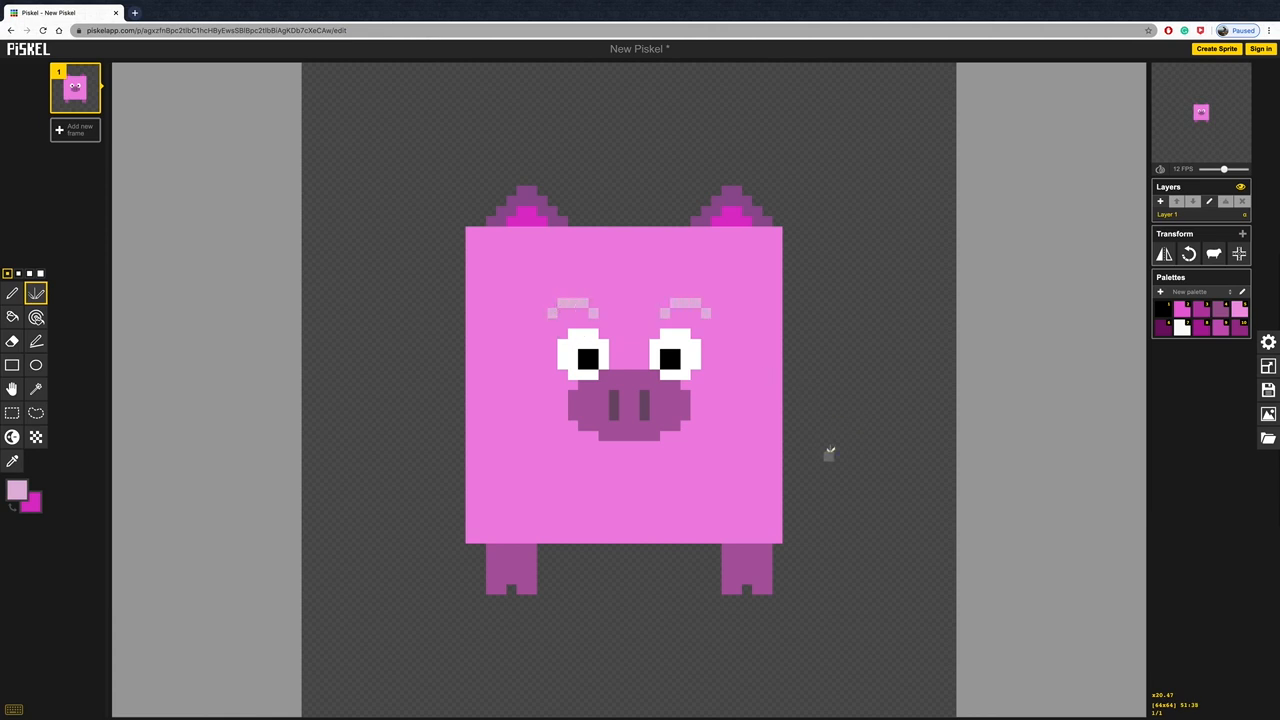
mouse_move(923, 352)
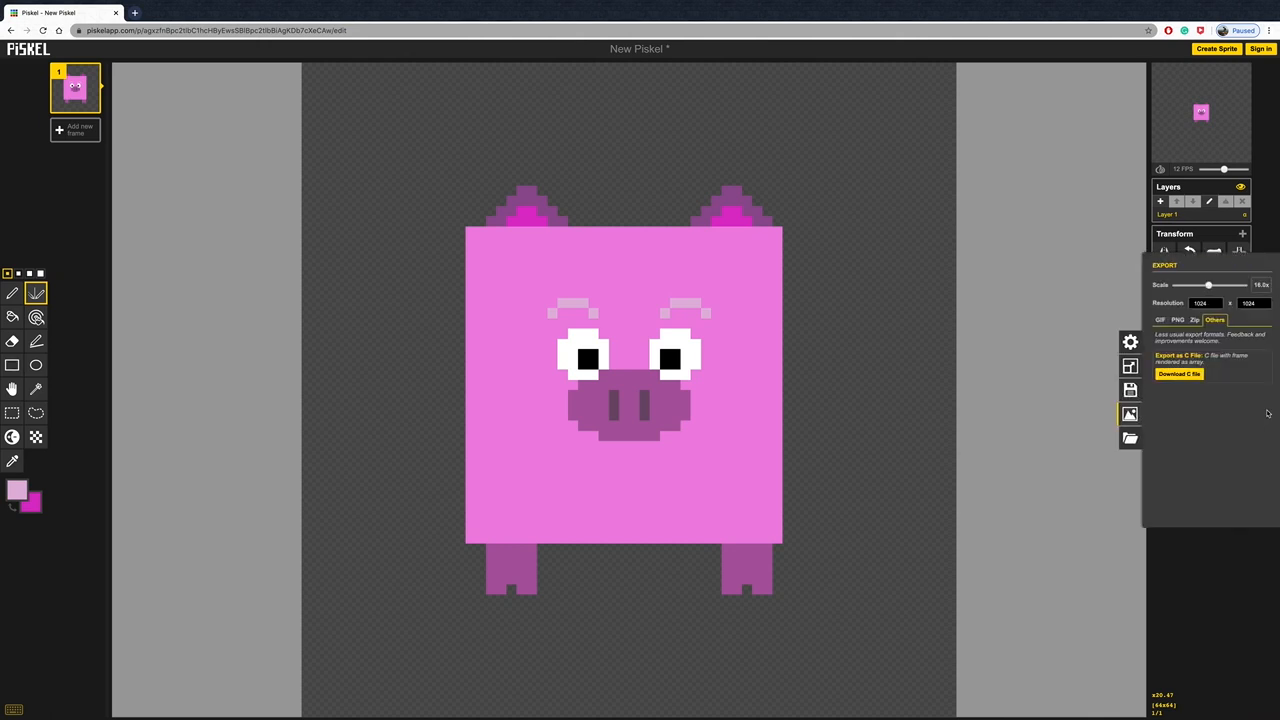
click(1178, 319)
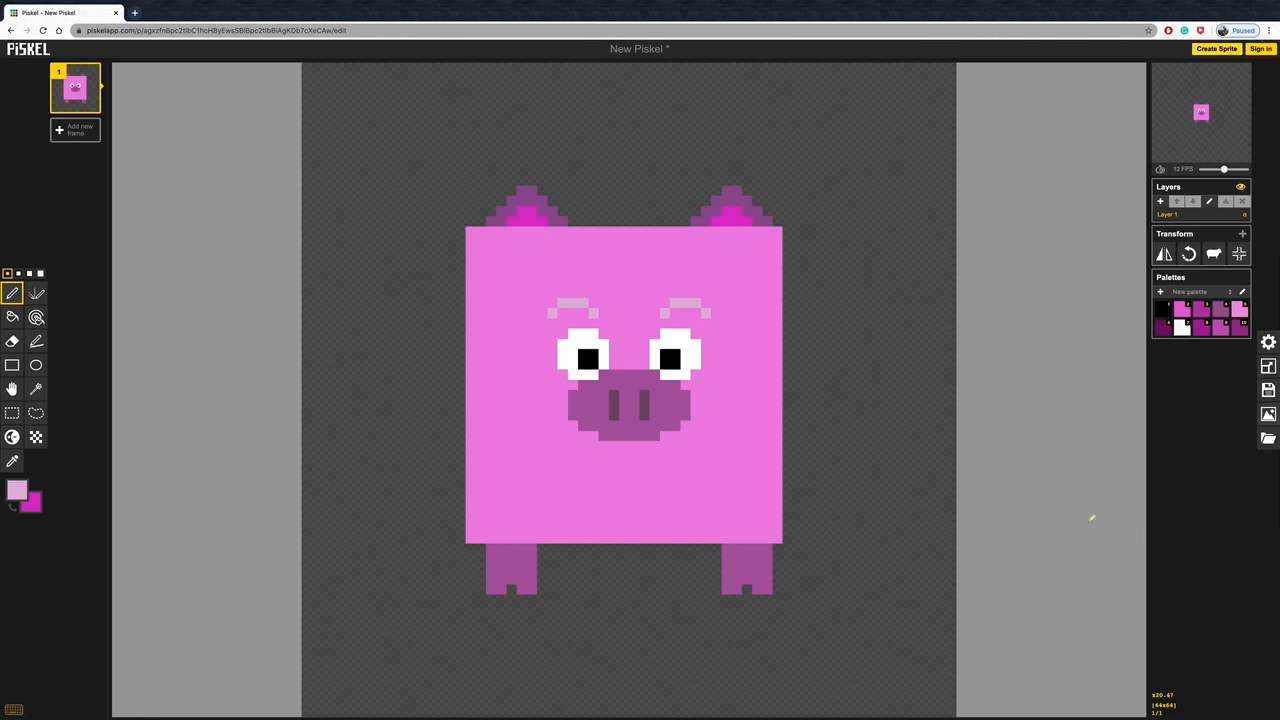
mouse_move(940, 475)
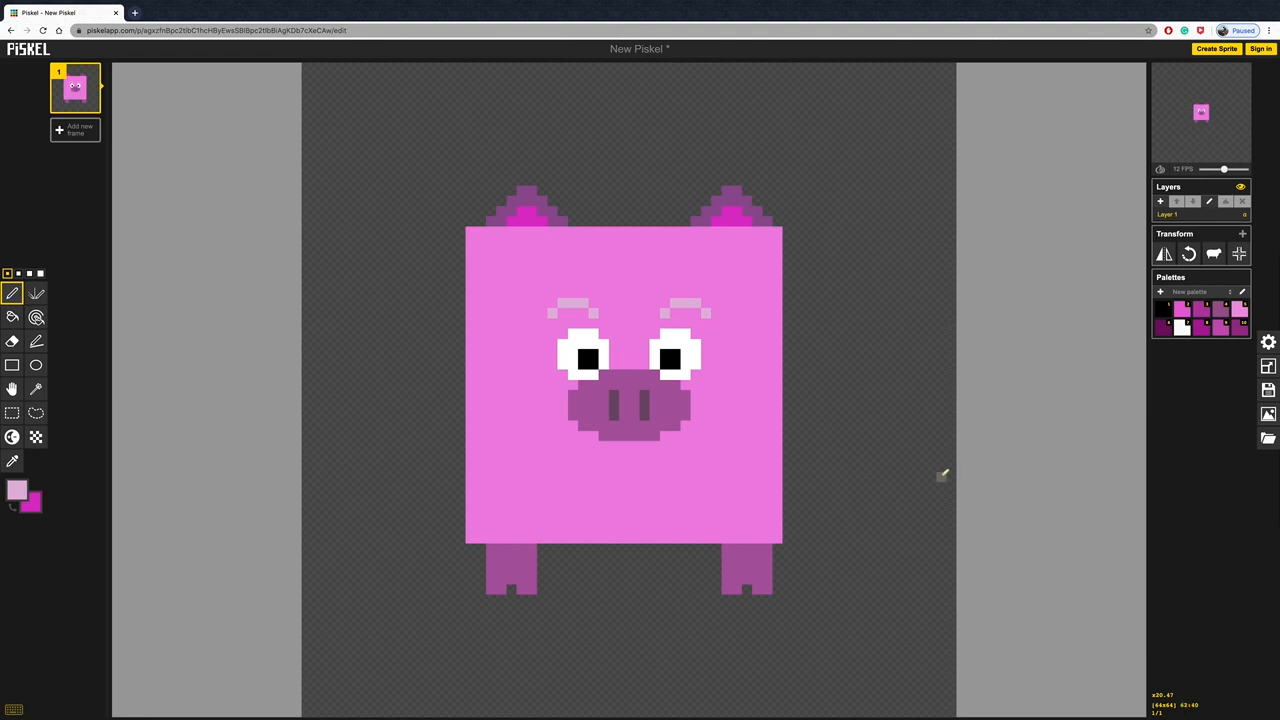